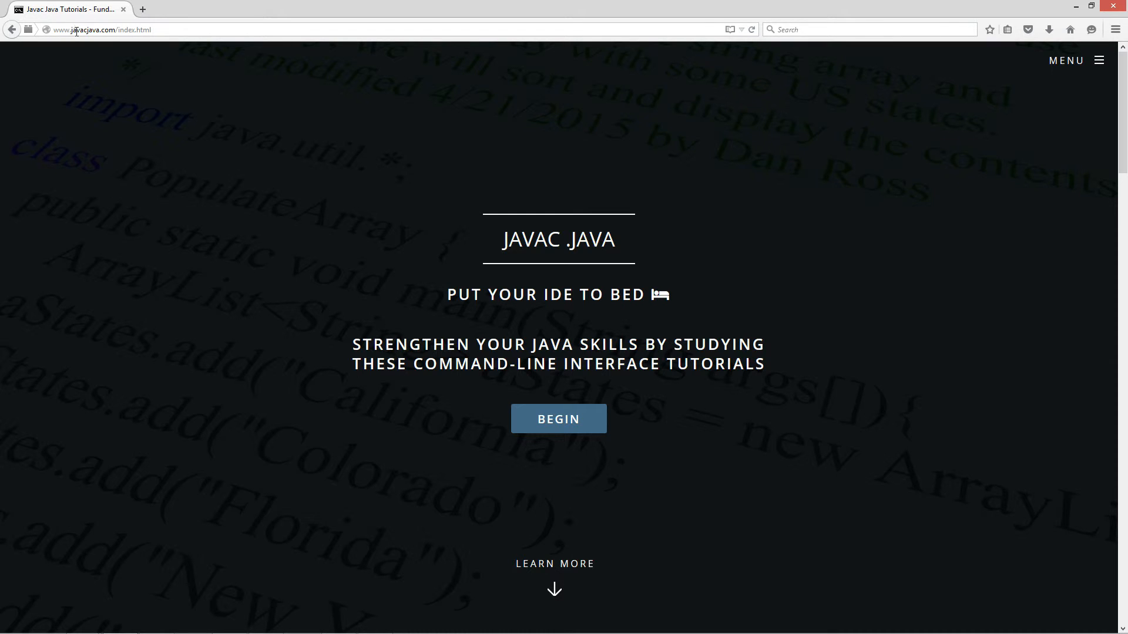
pyautogui.moveTo(558, 418)
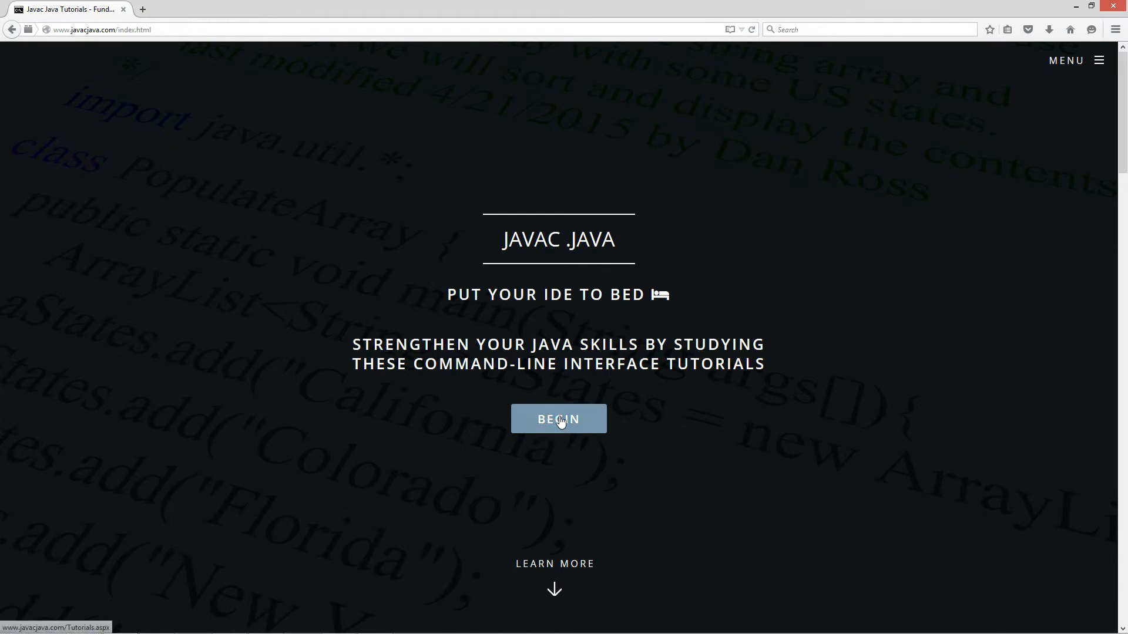
# Open the javacjava tutorials list via BEGIN and scroll down to the Escape Sequences entry
pyautogui.click(558, 419)
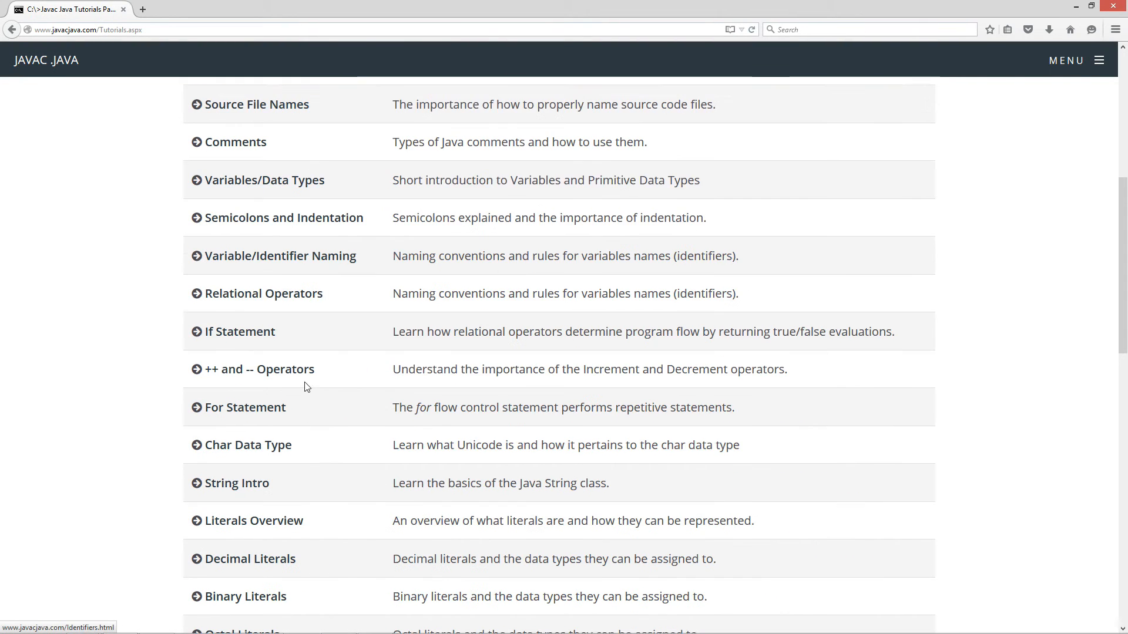
pyautogui.scroll(-3)
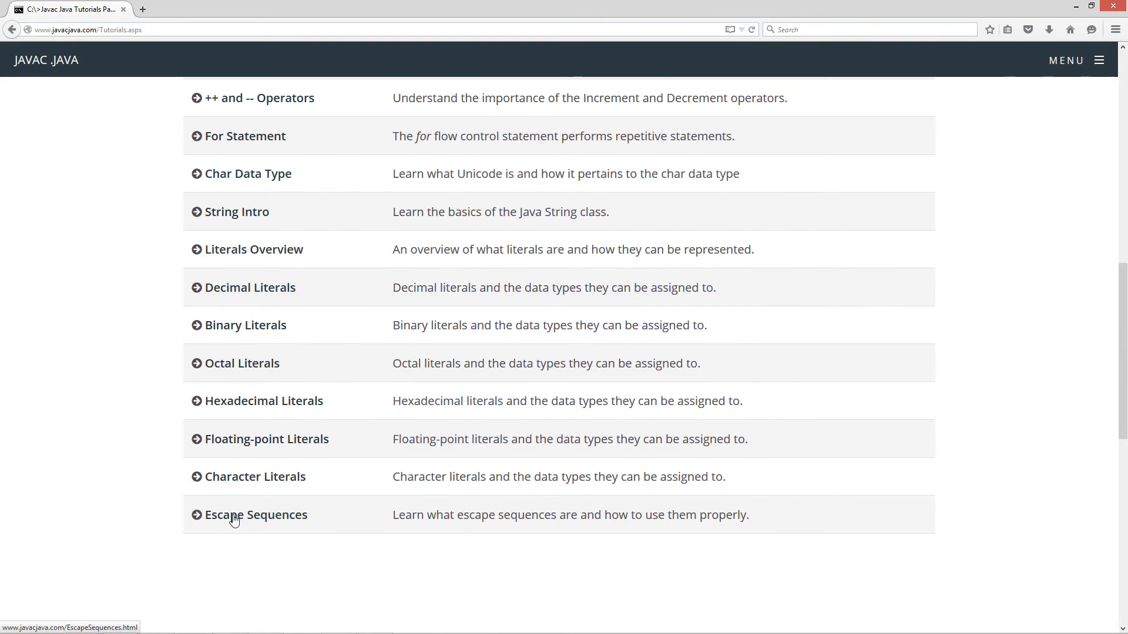
# Open the Escape Sequences tutorial and highlight 'char' and the newline escape in the first example
pyautogui.click(256, 514)
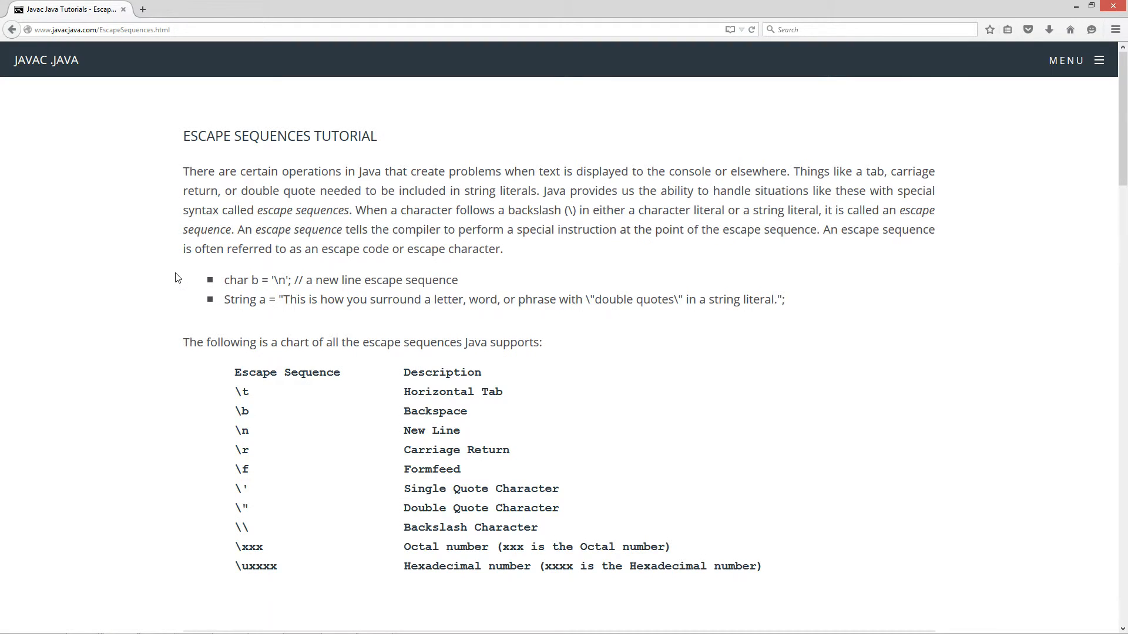
pyautogui.moveTo(321, 242)
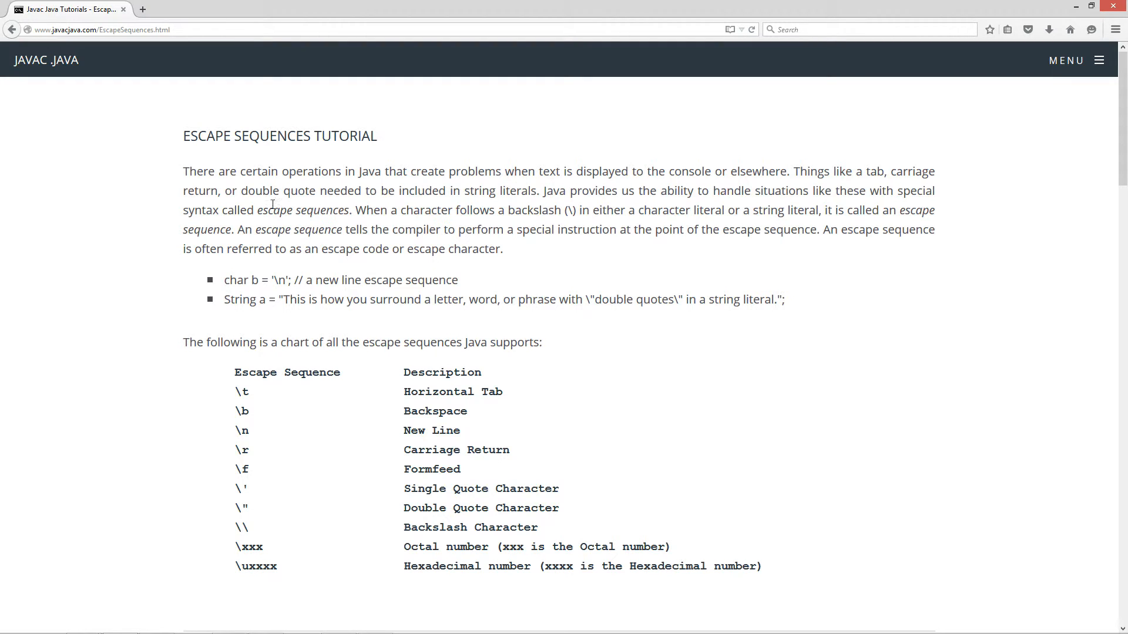
pyautogui.moveTo(568, 218)
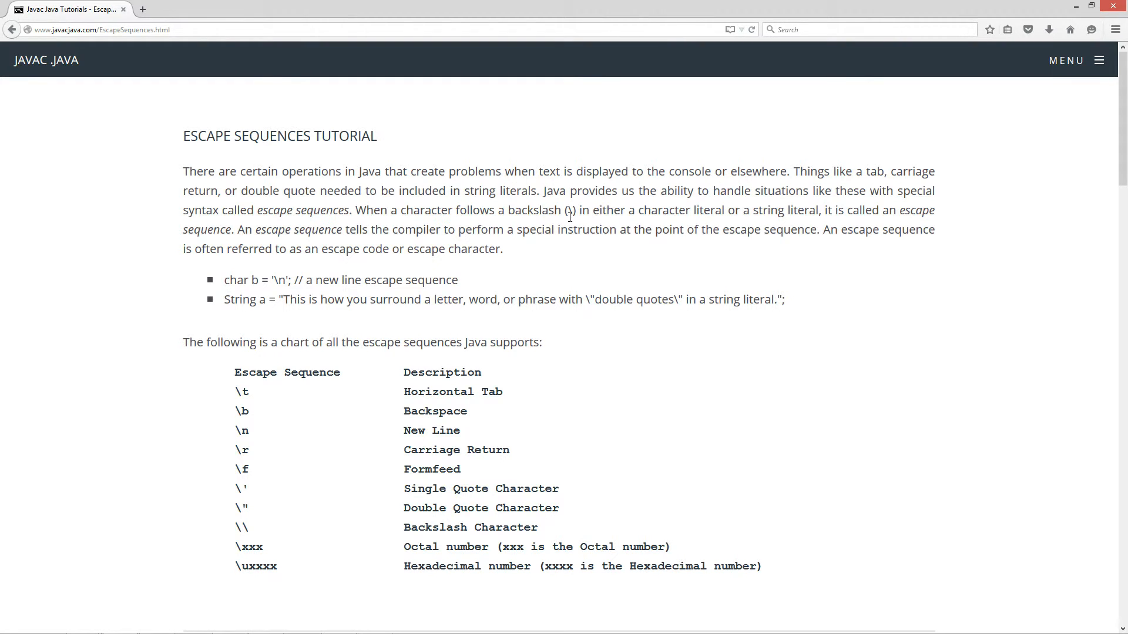
pyautogui.moveTo(570, 260)
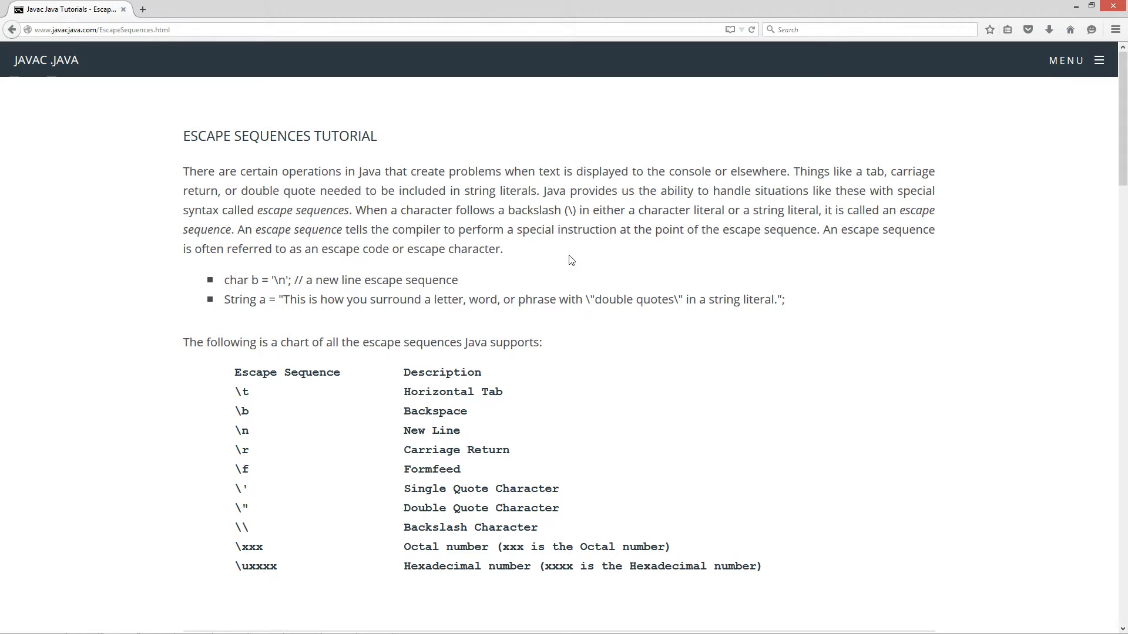
pyautogui.moveTo(255, 285)
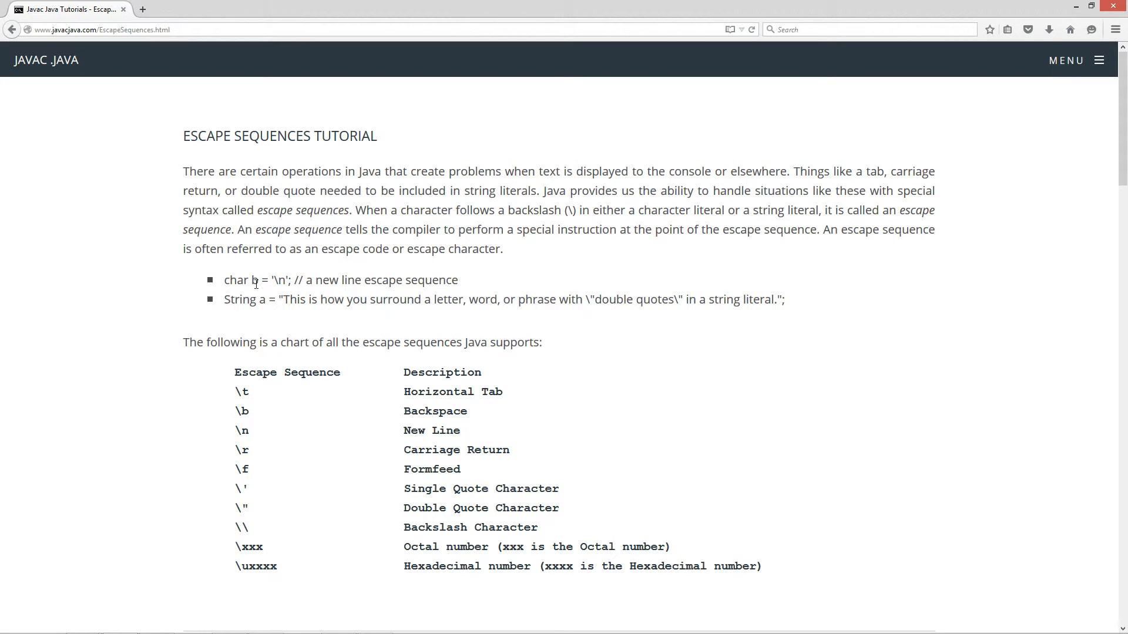
pyautogui.doubleClick(232, 279)
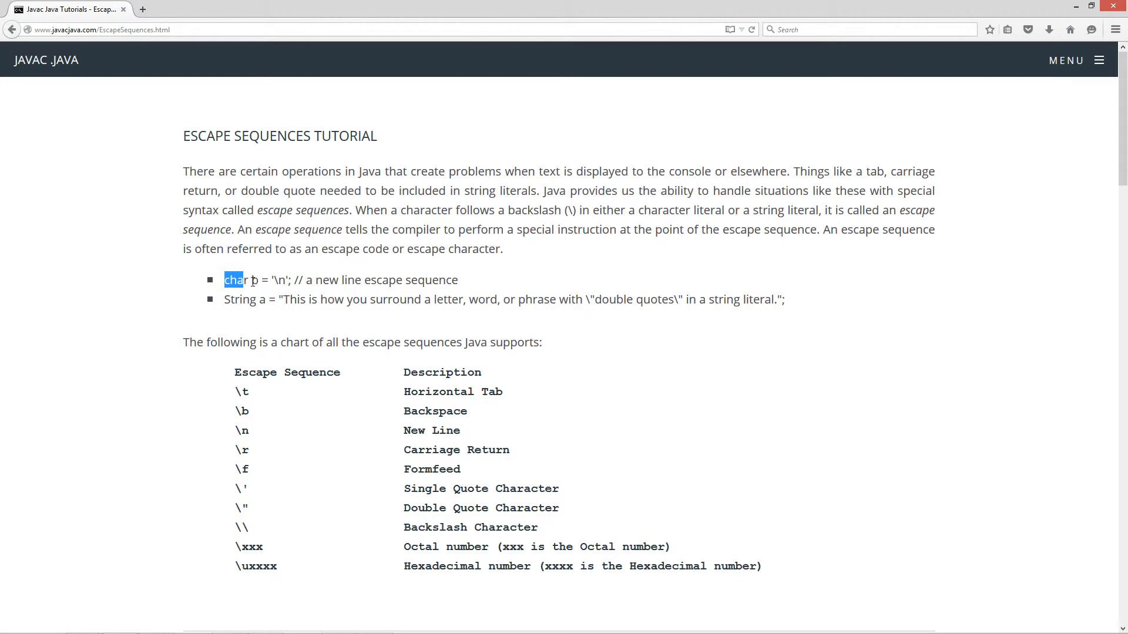
pyautogui.click(256, 280)
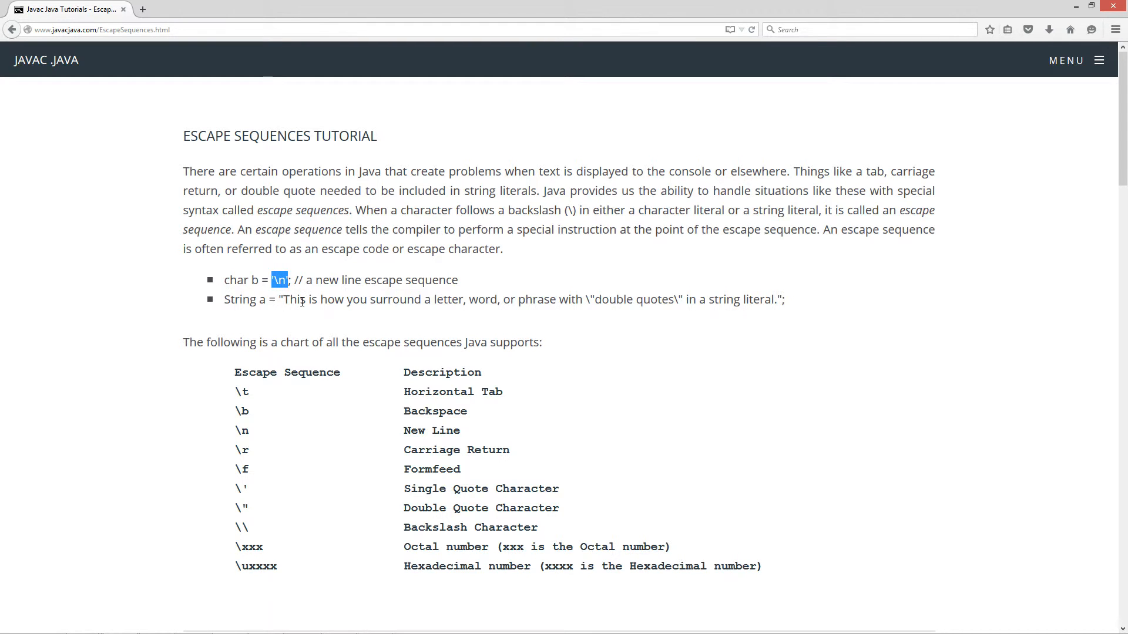
pyautogui.moveTo(269, 409)
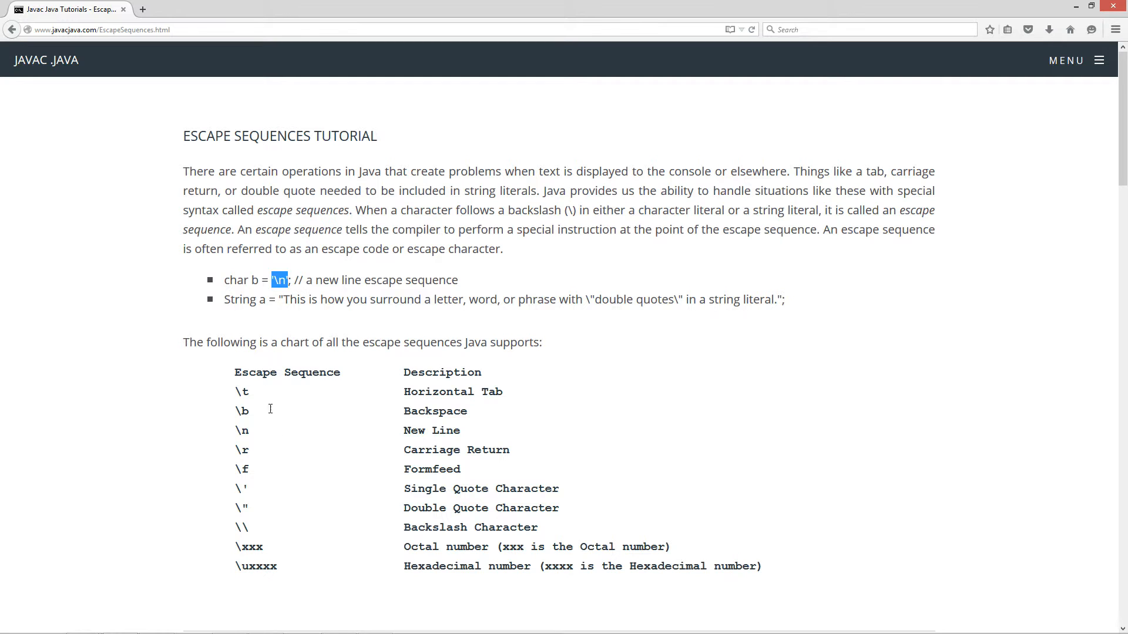
pyautogui.moveTo(229, 302)
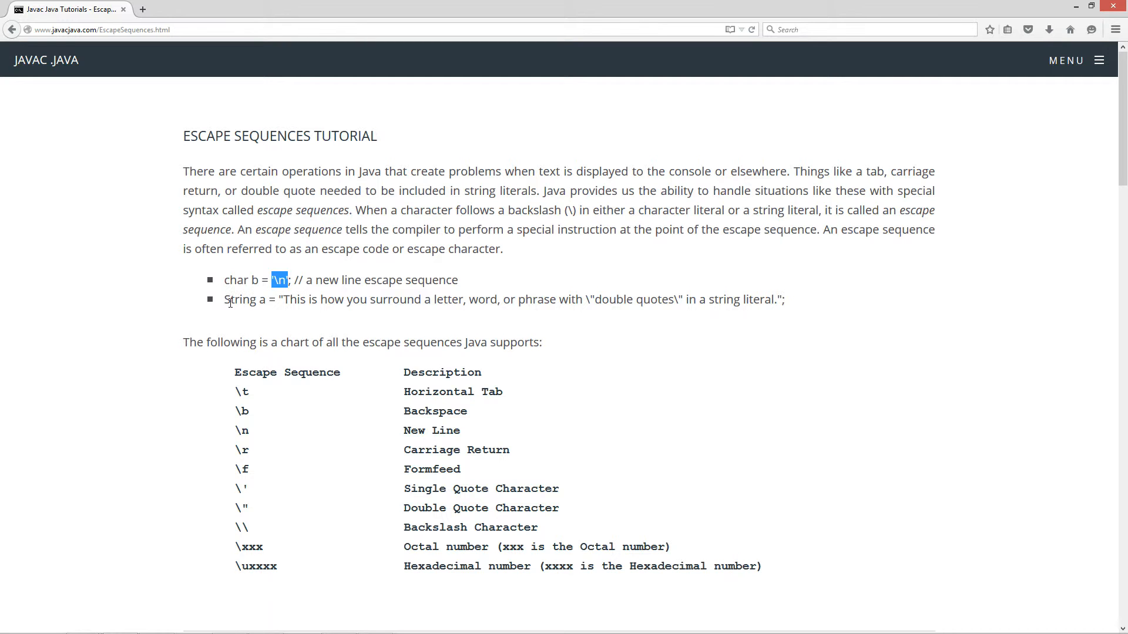
pyautogui.moveTo(248, 316)
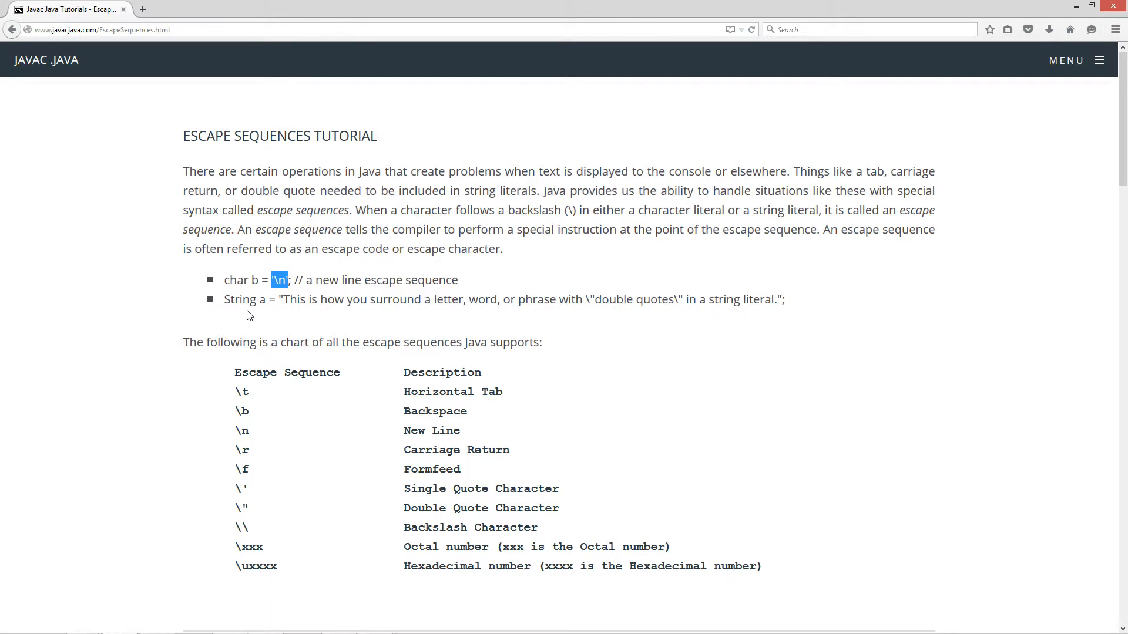
pyautogui.doubleClick(265, 299)
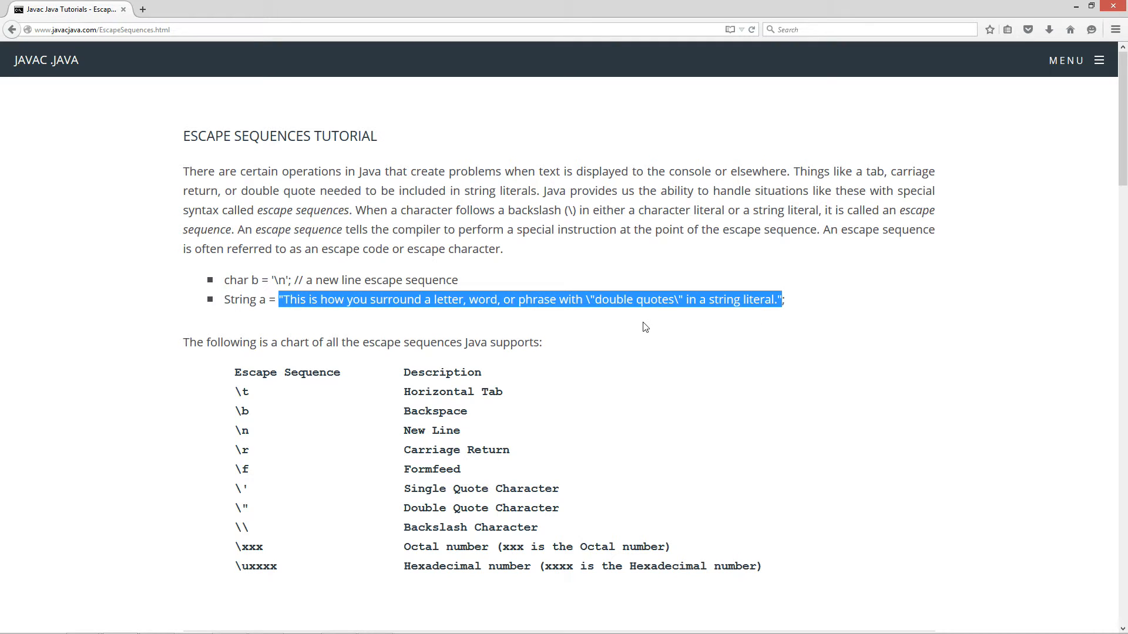
pyautogui.moveTo(455, 324)
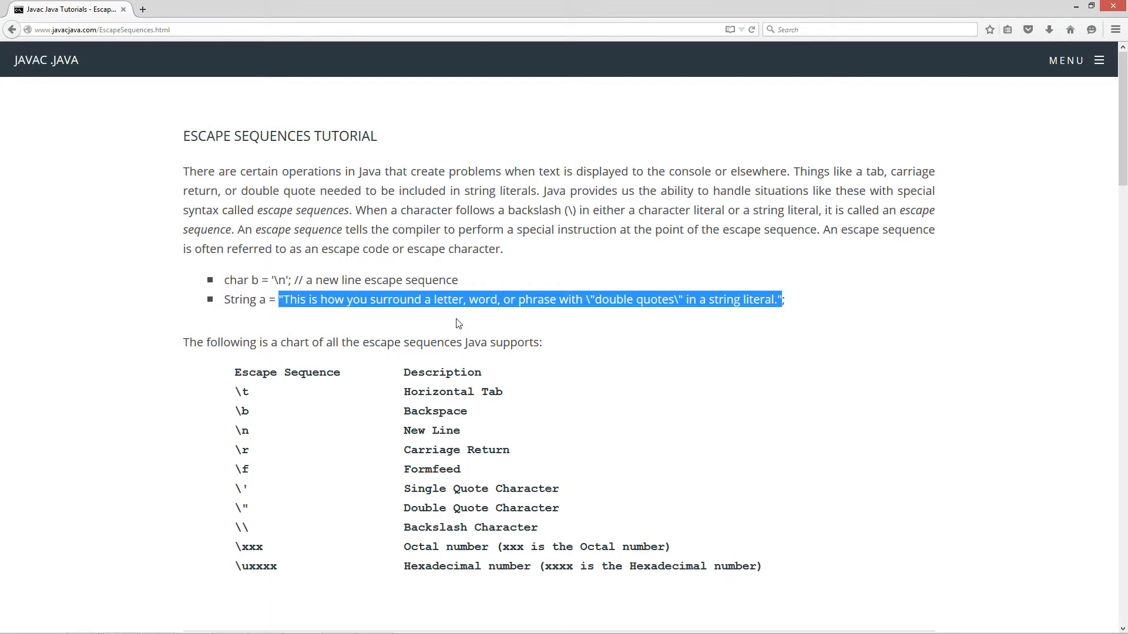
pyautogui.moveTo(615, 333)
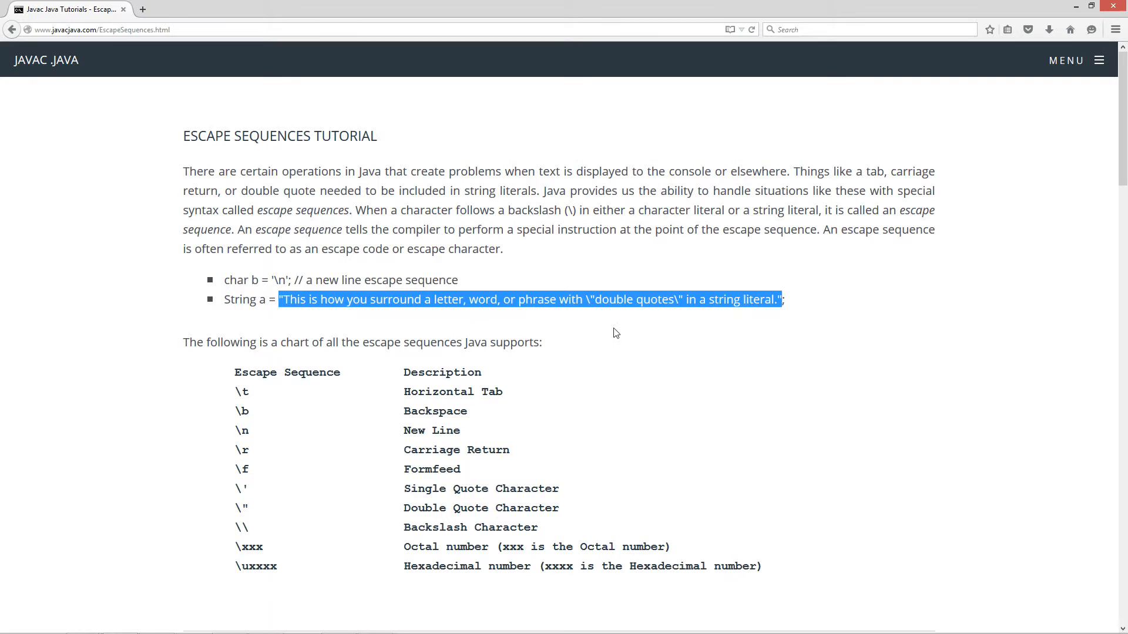
pyautogui.click(589, 299)
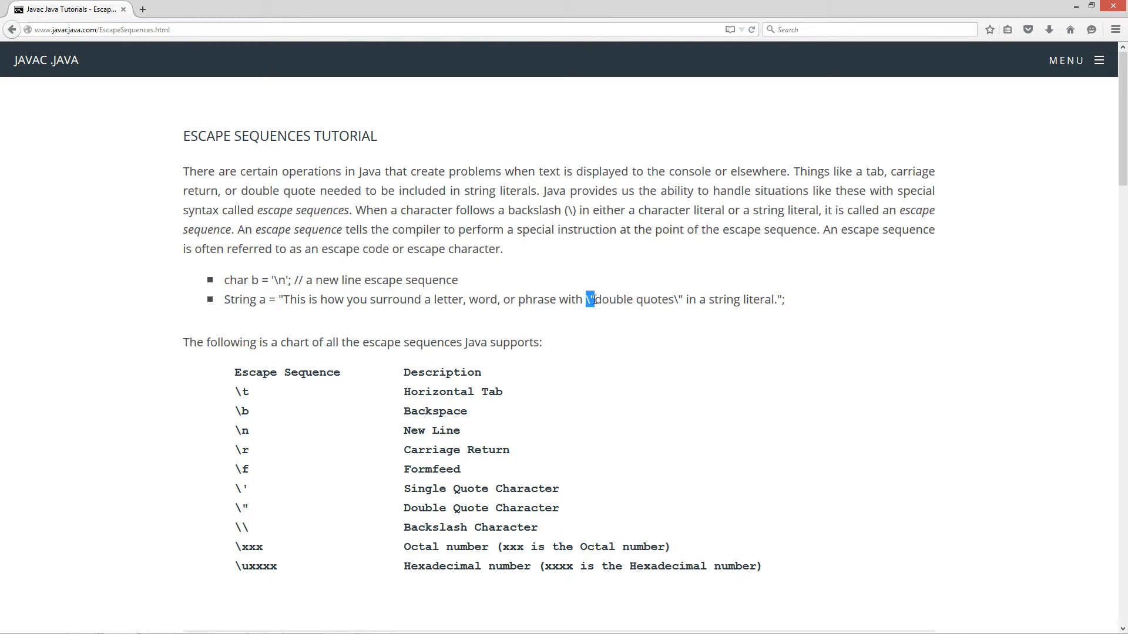
pyautogui.moveTo(600, 330)
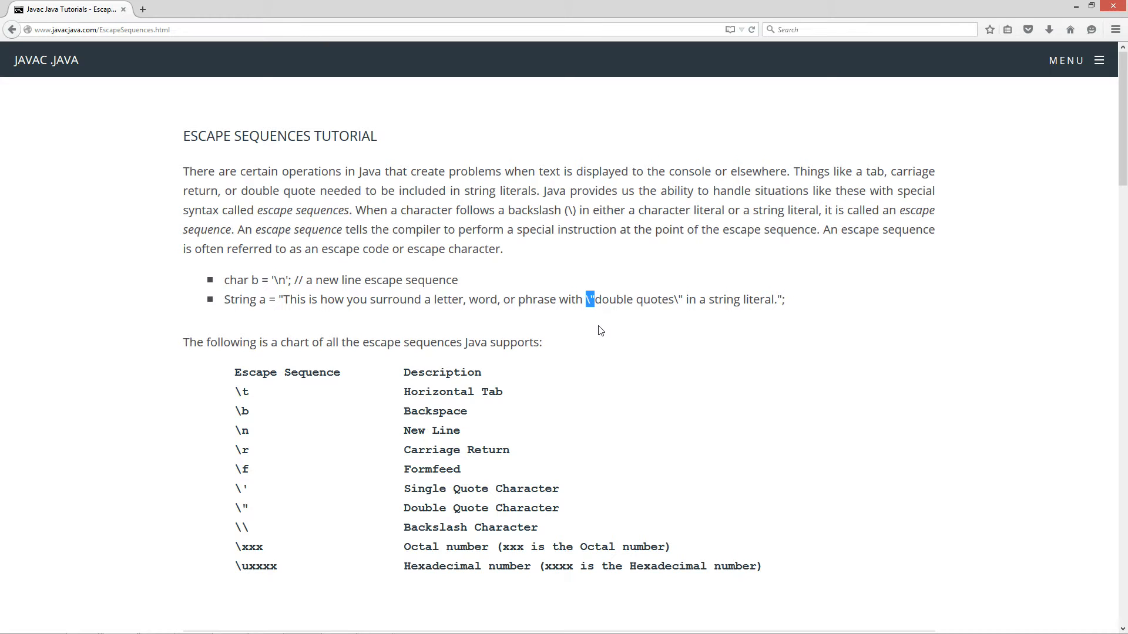
pyautogui.moveTo(674, 298)
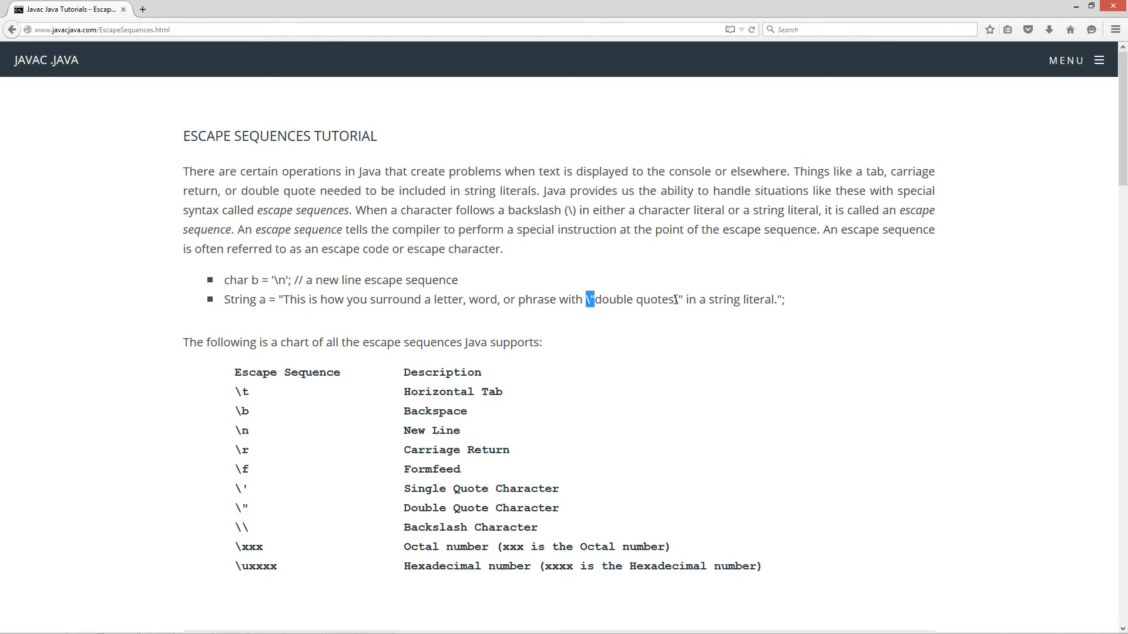
pyautogui.moveTo(598, 315)
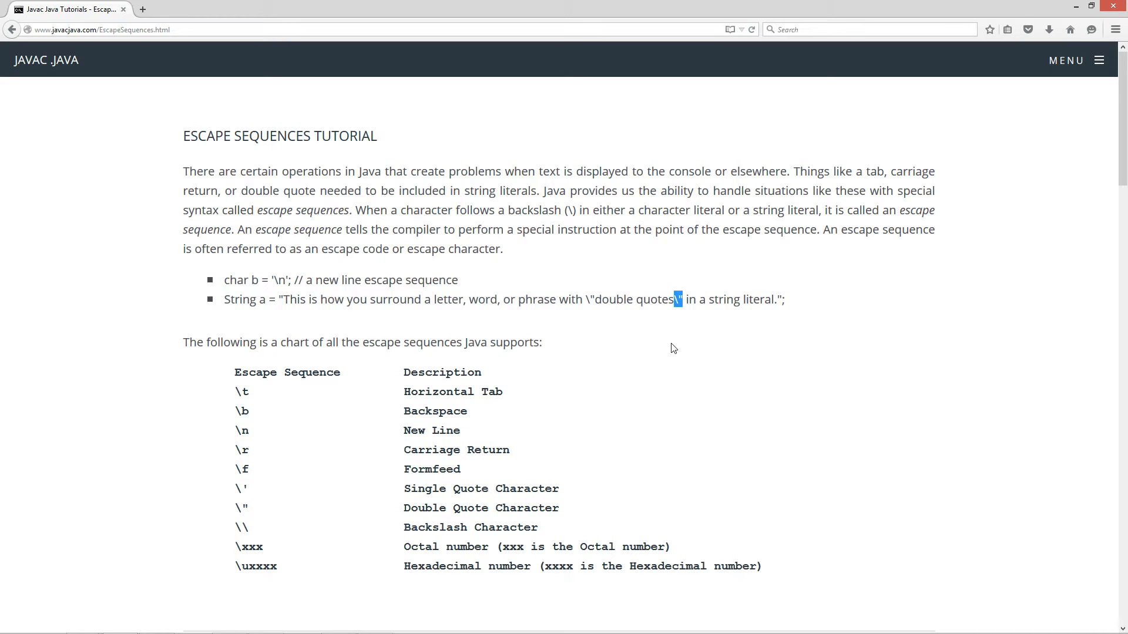
pyautogui.moveTo(684, 296)
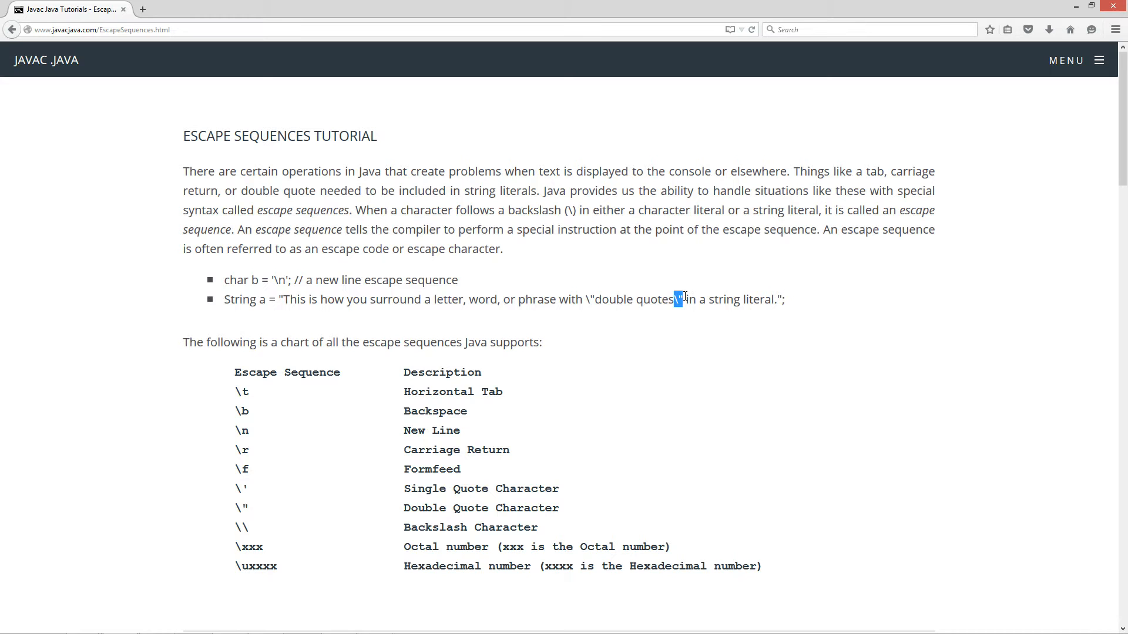
pyautogui.moveTo(321, 369)
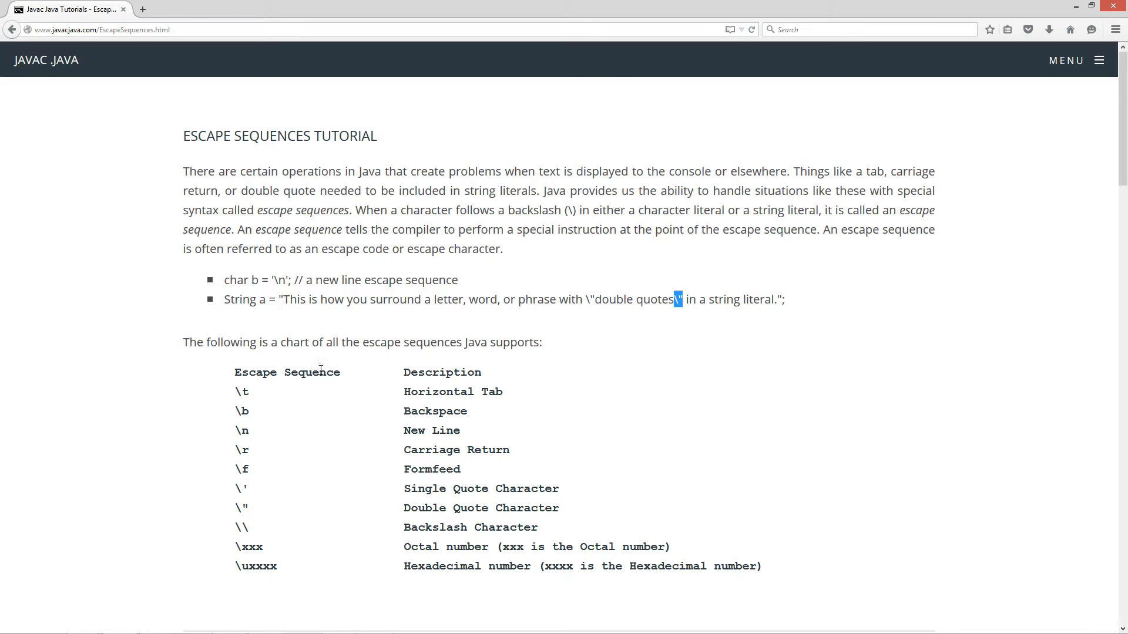
pyautogui.moveTo(458, 376)
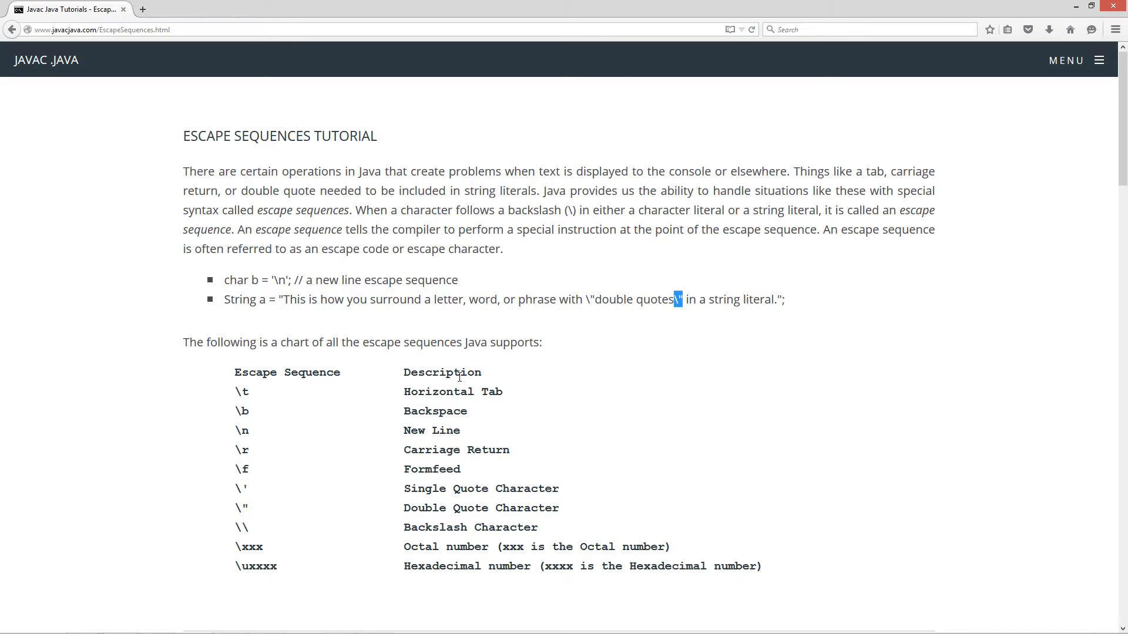
pyautogui.moveTo(463, 391)
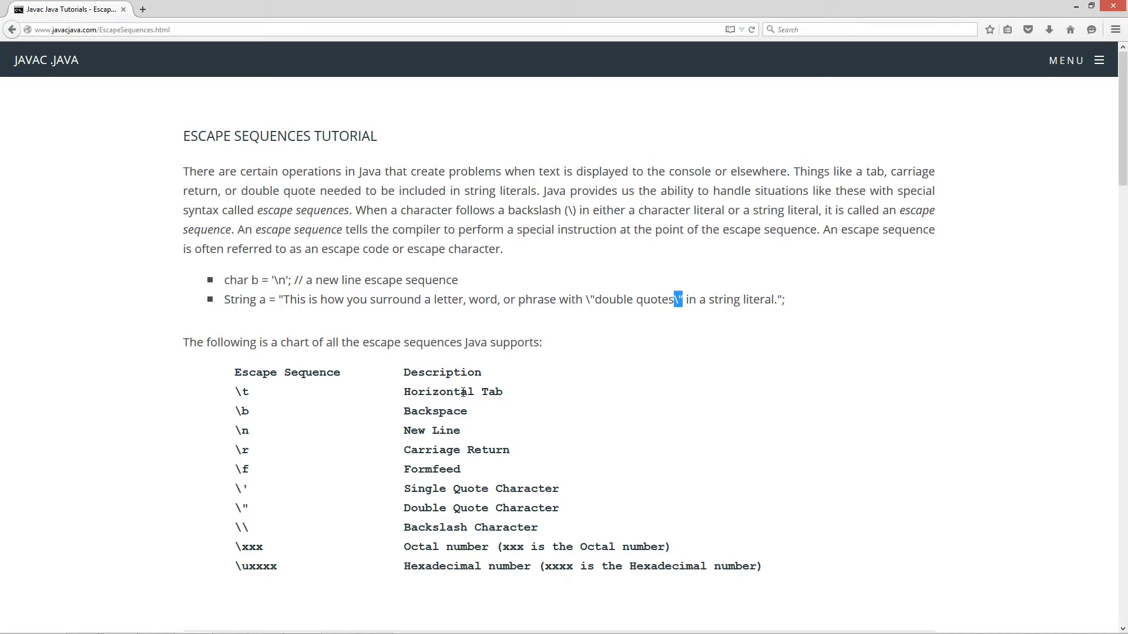
pyautogui.moveTo(509, 401)
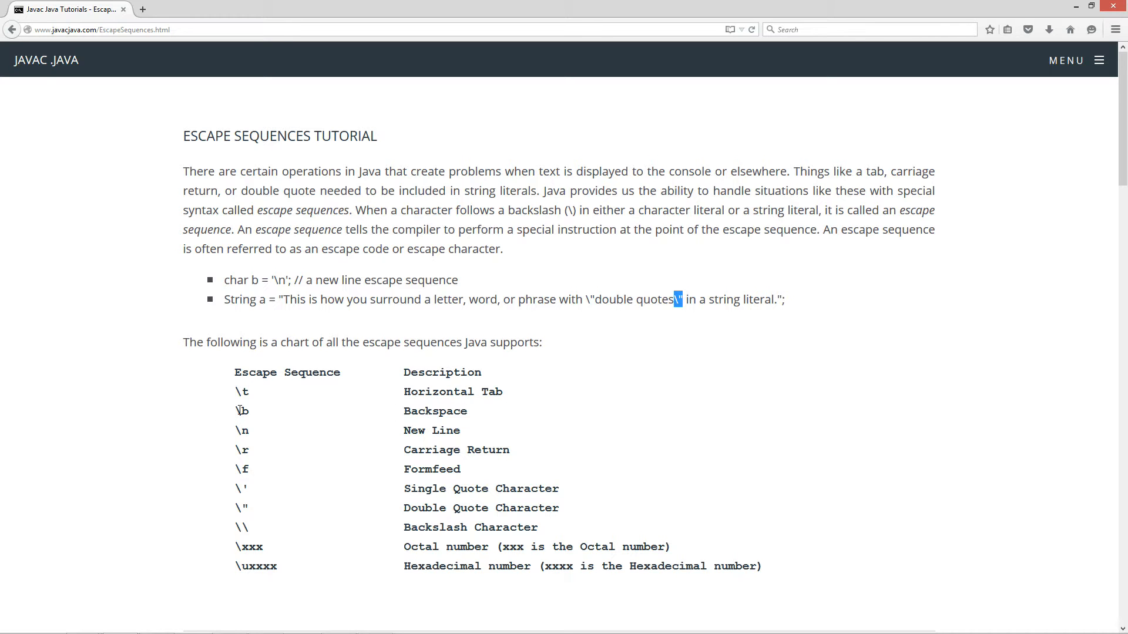
pyautogui.moveTo(244, 431)
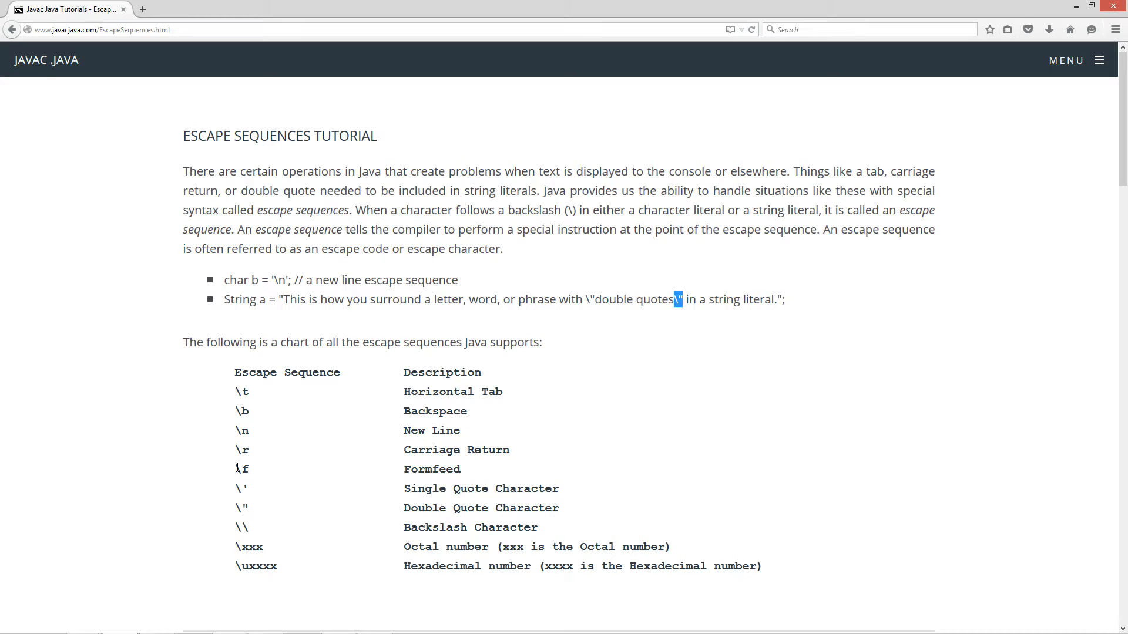
pyautogui.moveTo(422, 472)
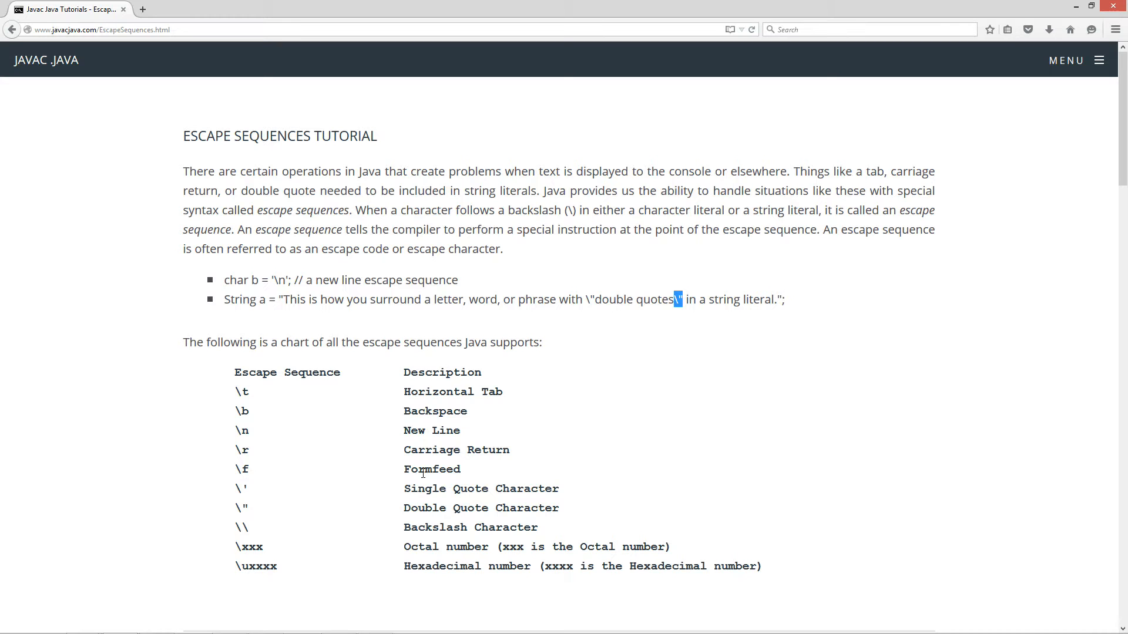
pyautogui.moveTo(247, 503)
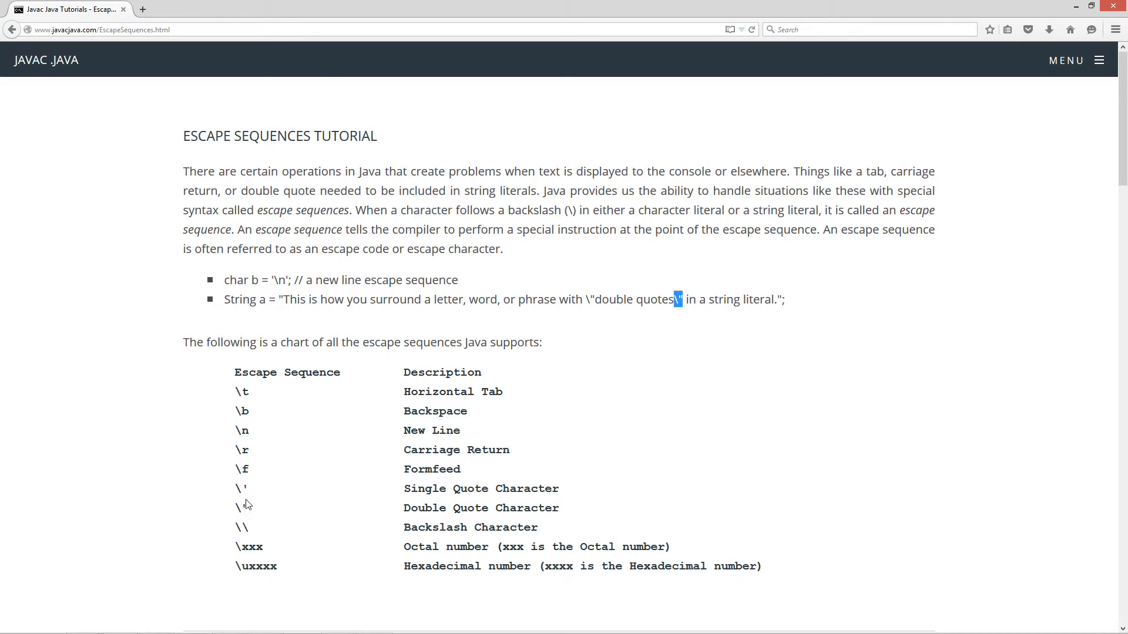
pyautogui.moveTo(426, 493)
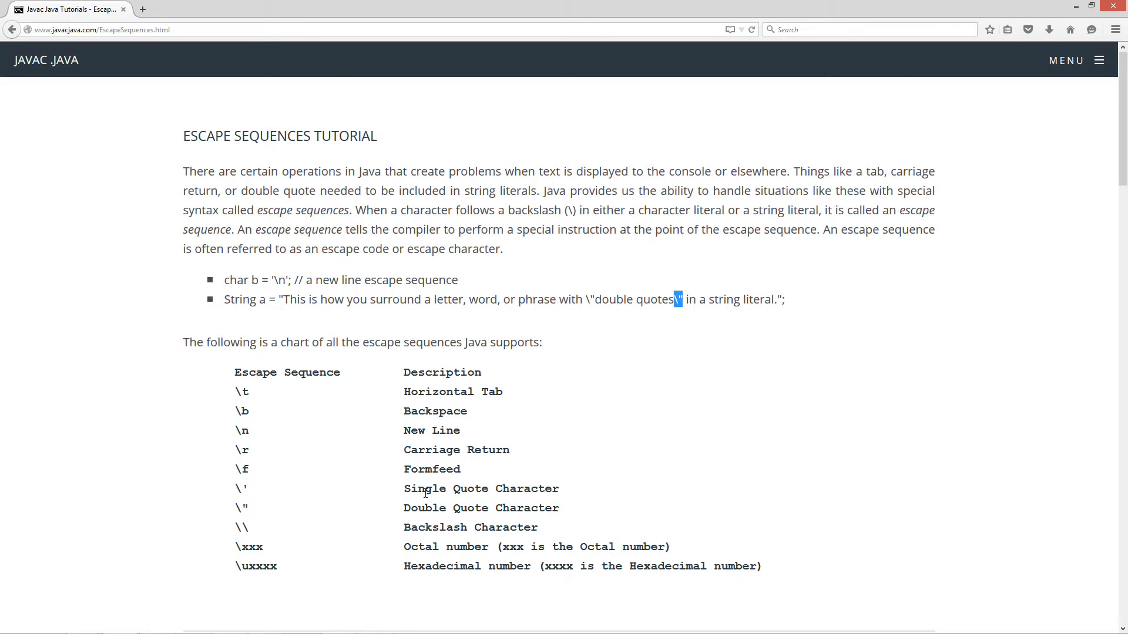
pyautogui.moveTo(261, 509)
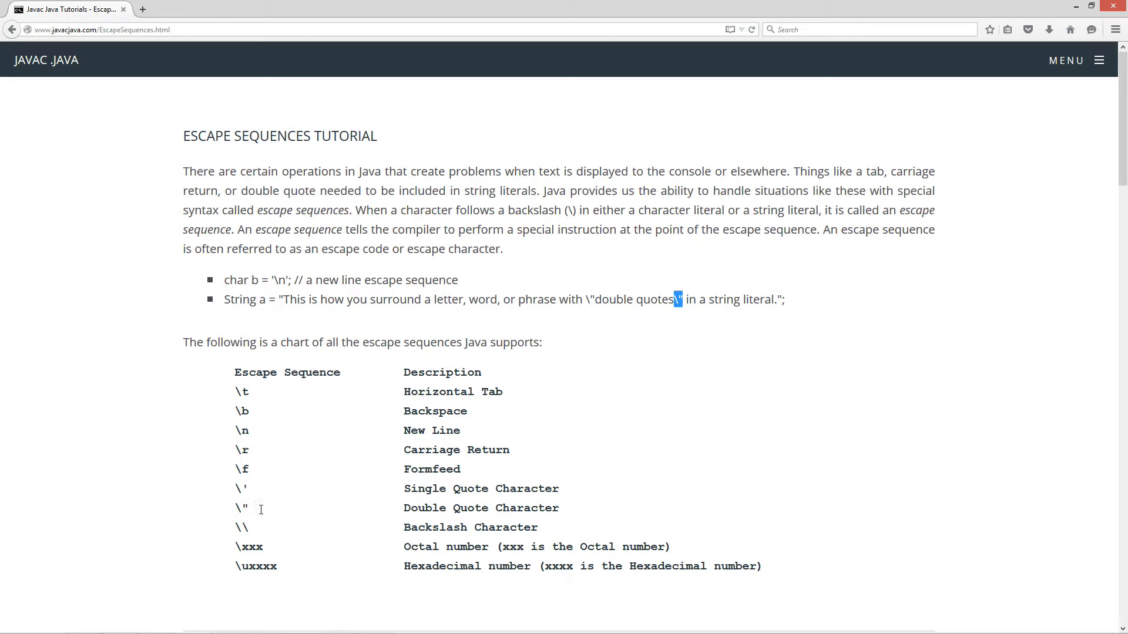
pyautogui.moveTo(257, 544)
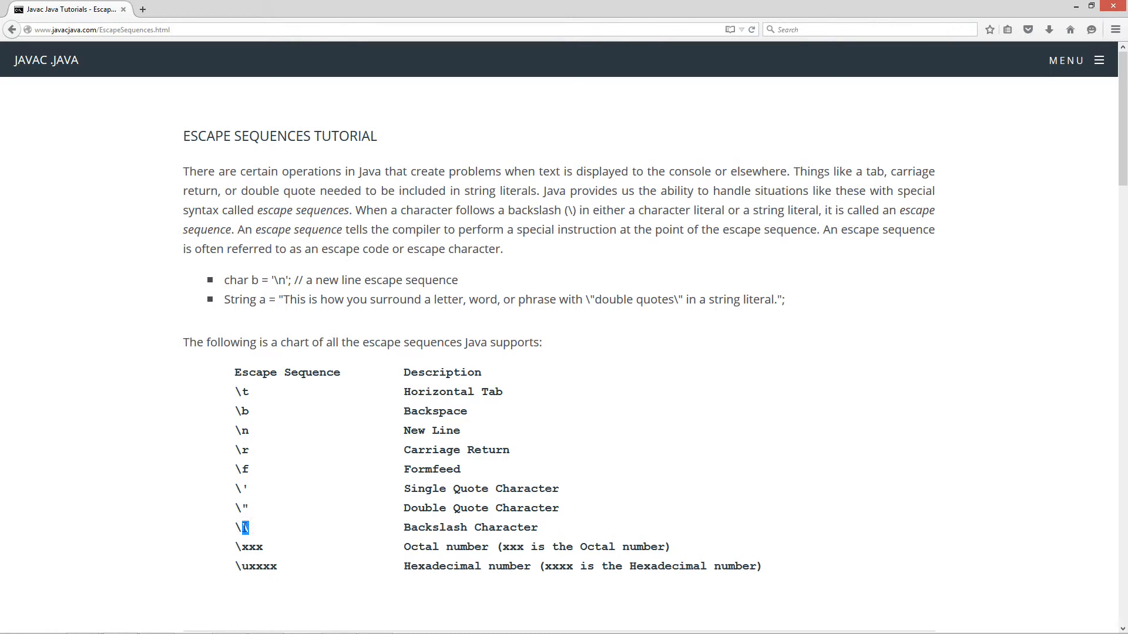
pyautogui.moveTo(331, 528)
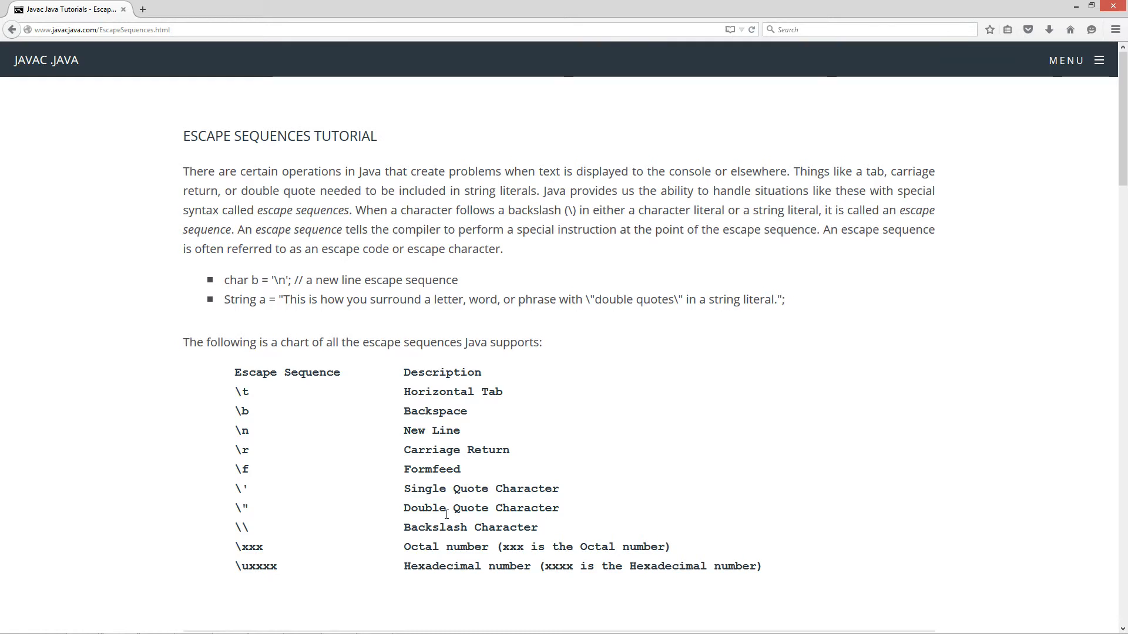
# Highlight \u in the escape chart, then scroll down to the command prompt instructions
pyautogui.scroll(-3)
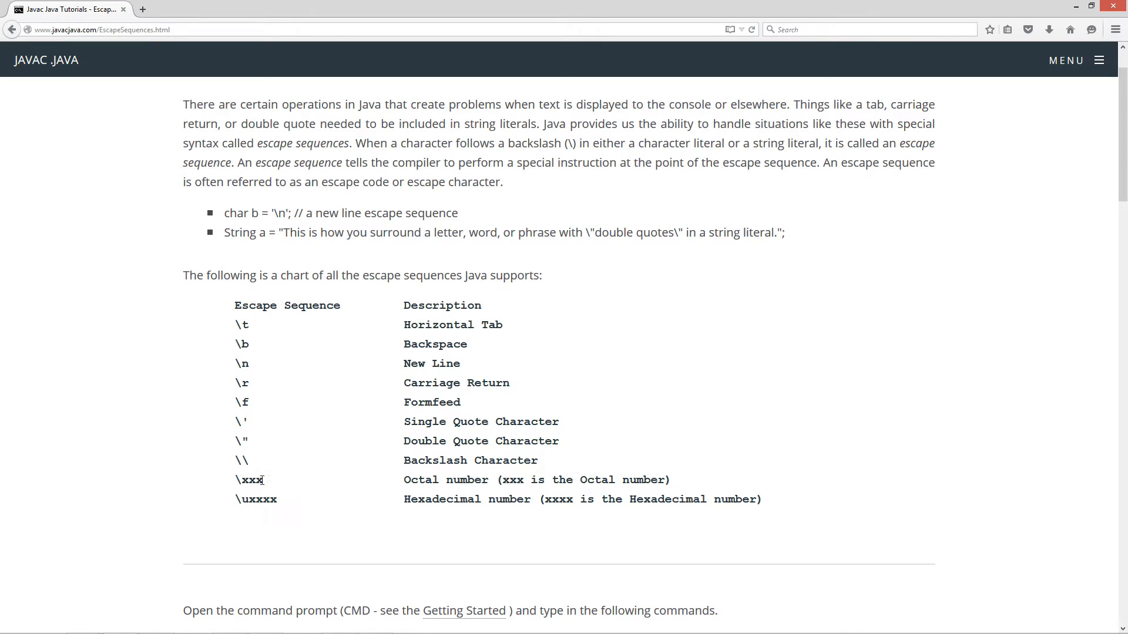
pyautogui.moveTo(543, 504)
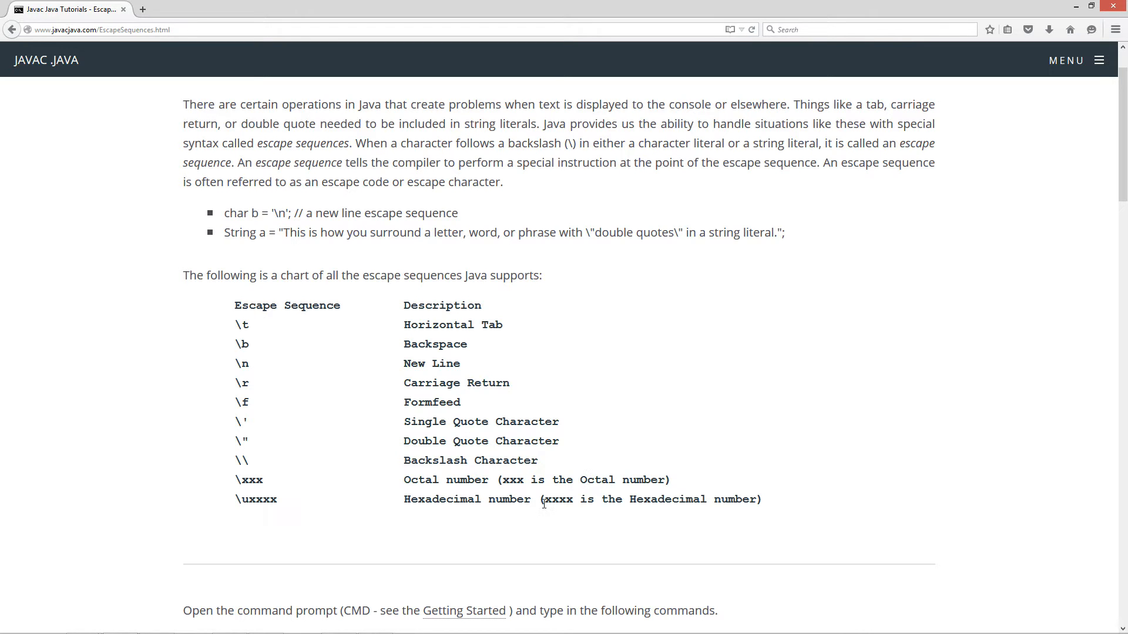
pyautogui.moveTo(241, 504)
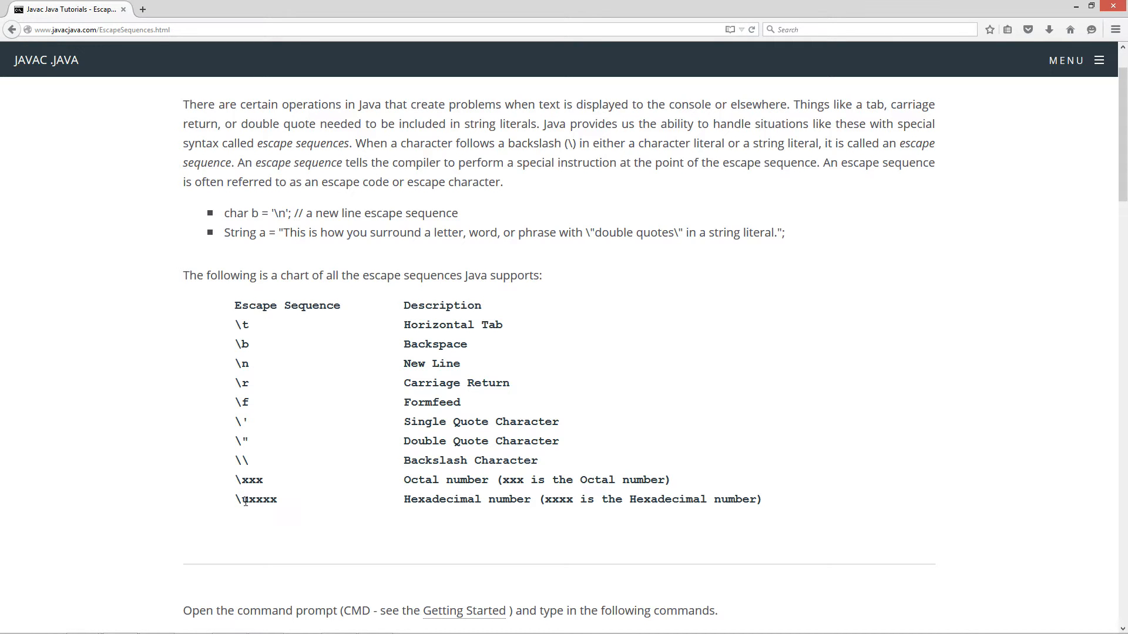
pyautogui.moveTo(417, 503)
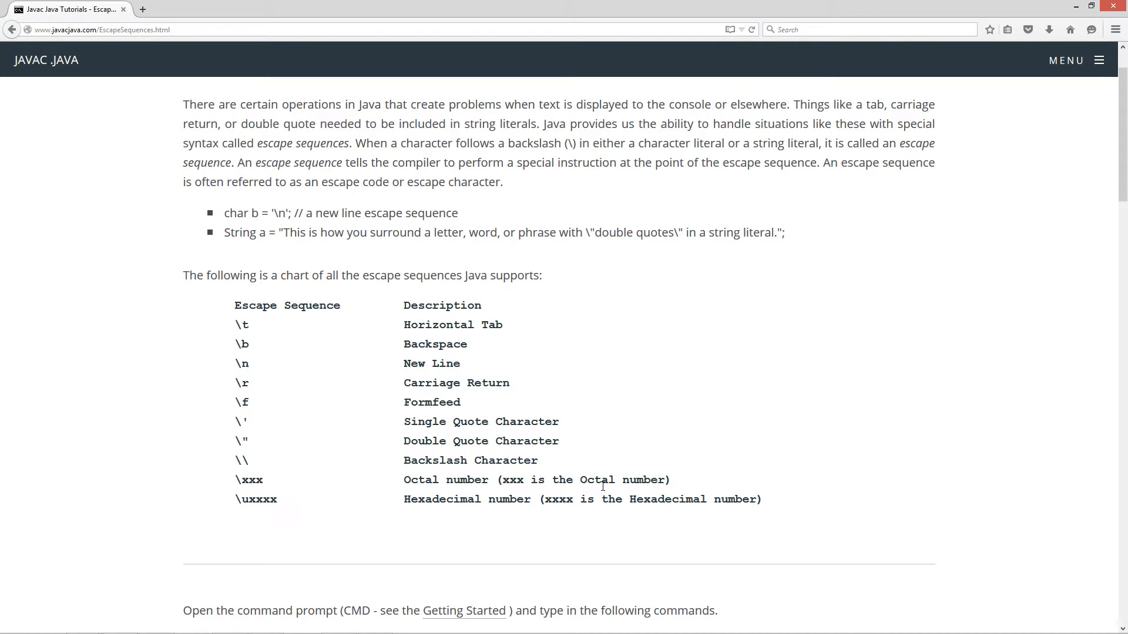
pyautogui.moveTo(409, 495)
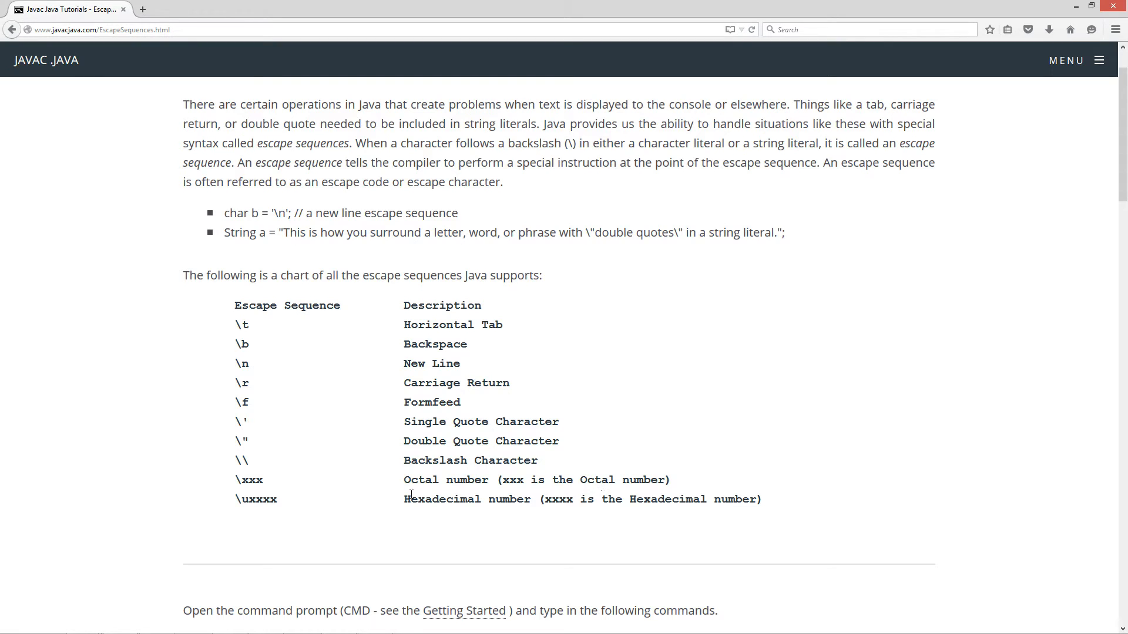
pyautogui.moveTo(236, 499)
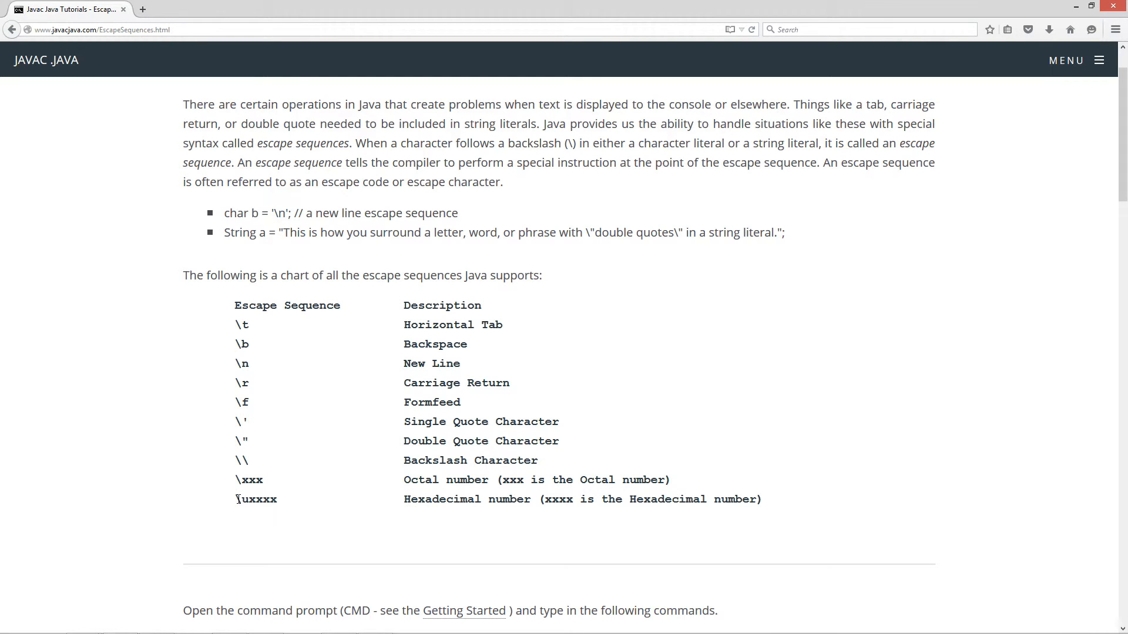
pyautogui.doubleClick(242, 499)
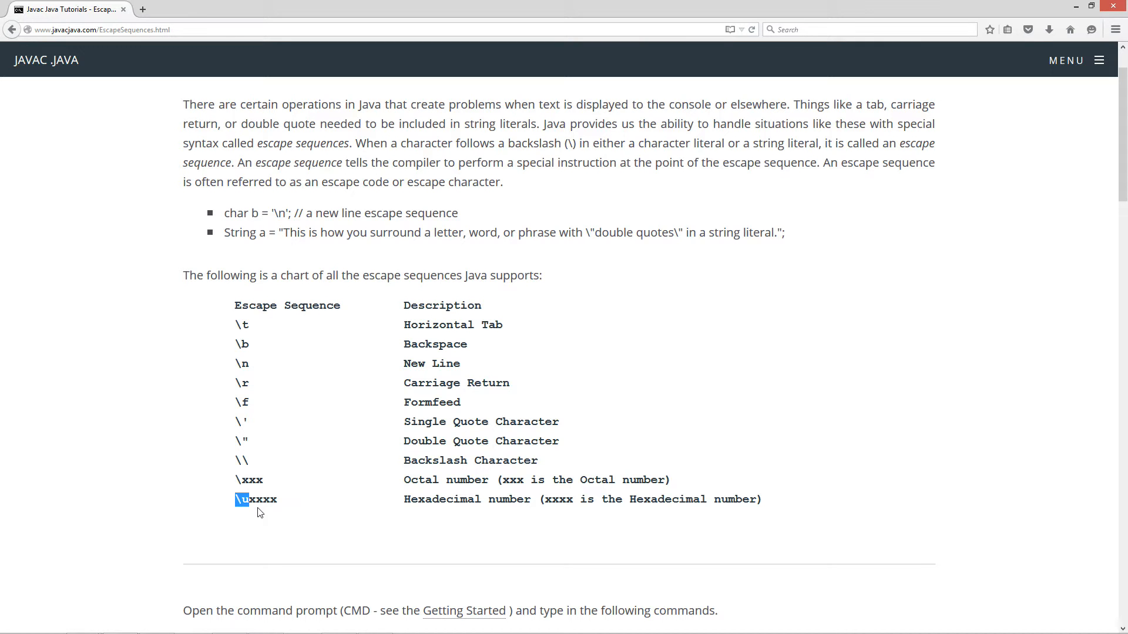
pyautogui.moveTo(553, 496)
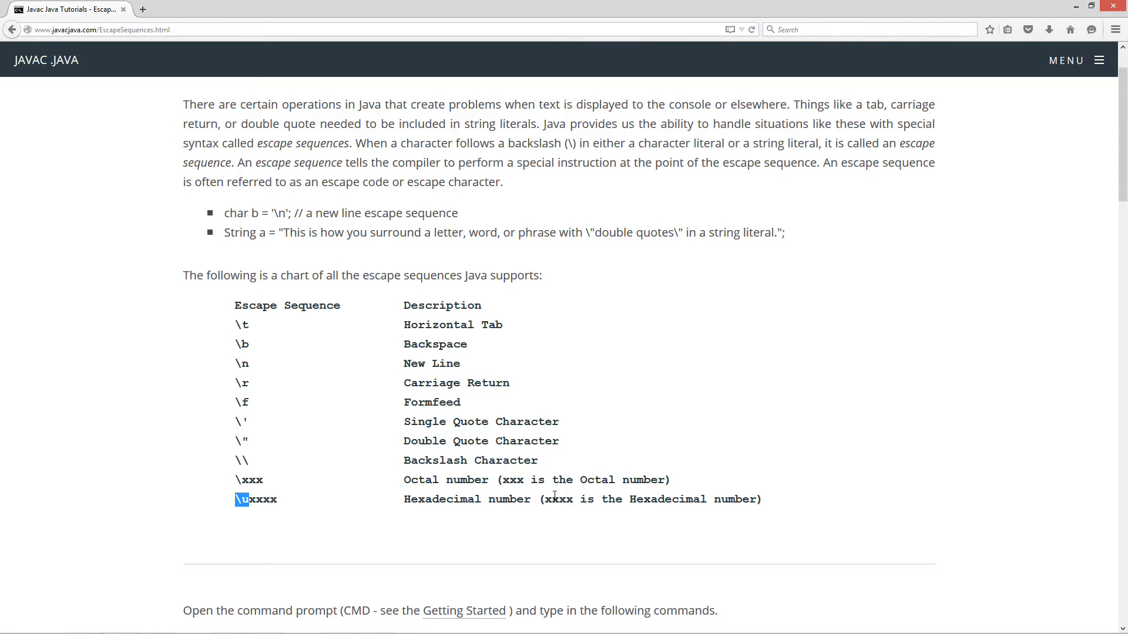
pyautogui.scroll(-3)
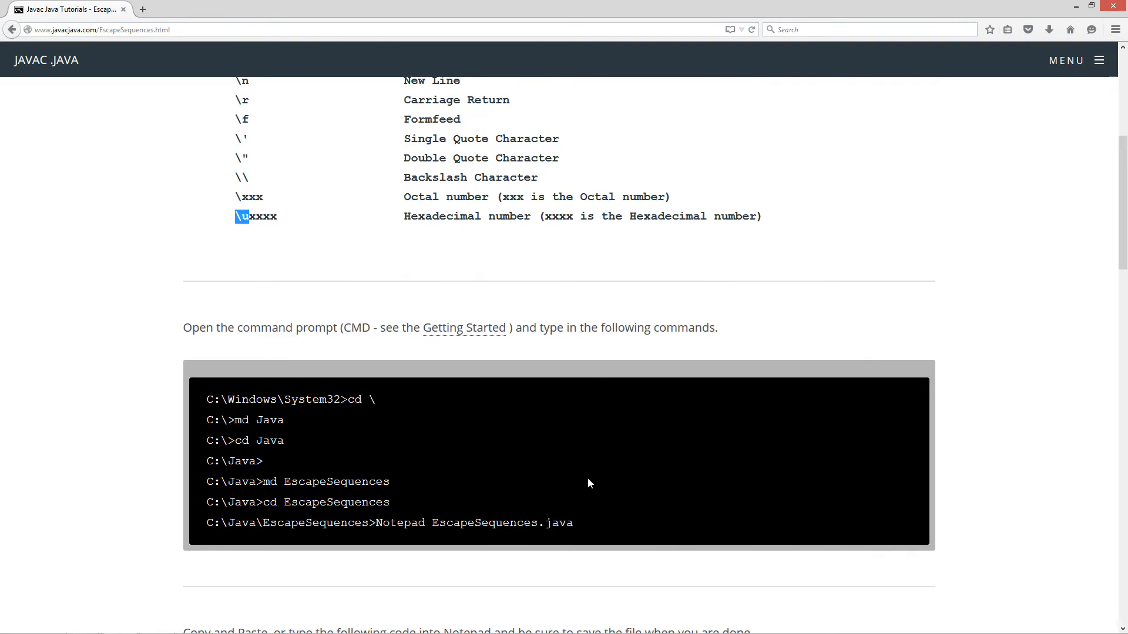
pyautogui.scroll(-3)
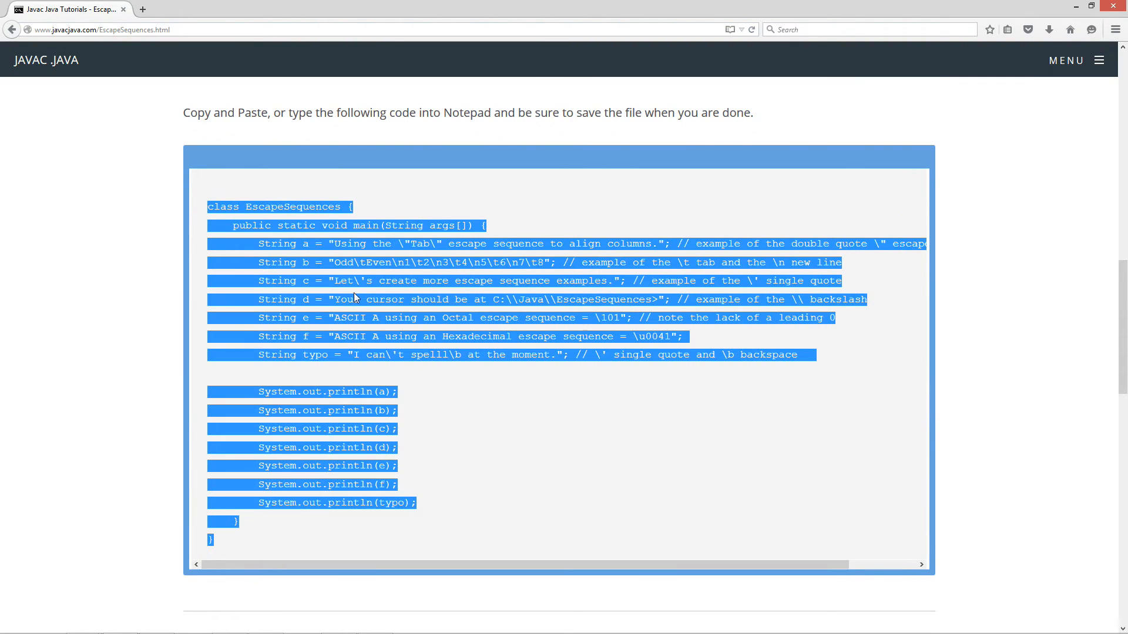
# Bring up the context menu on the selected EscapeSequences example code
pyautogui.rightClick(427, 301)
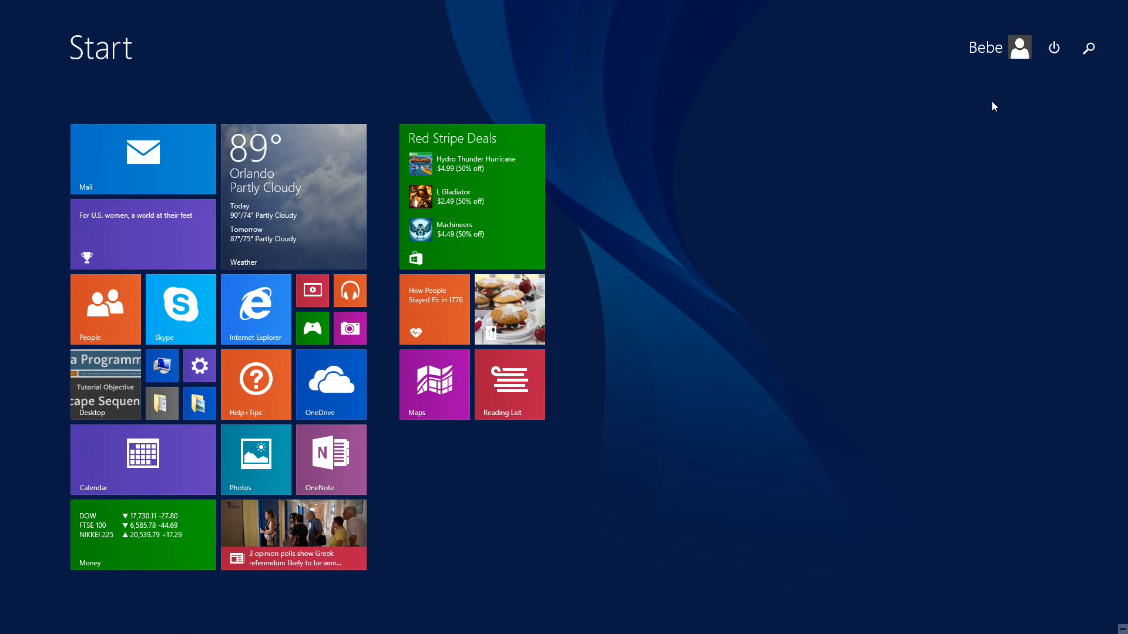
# Launch Command Prompt from a Start search for cmd, run javac, then clear with cls
pyautogui.write('cmd')
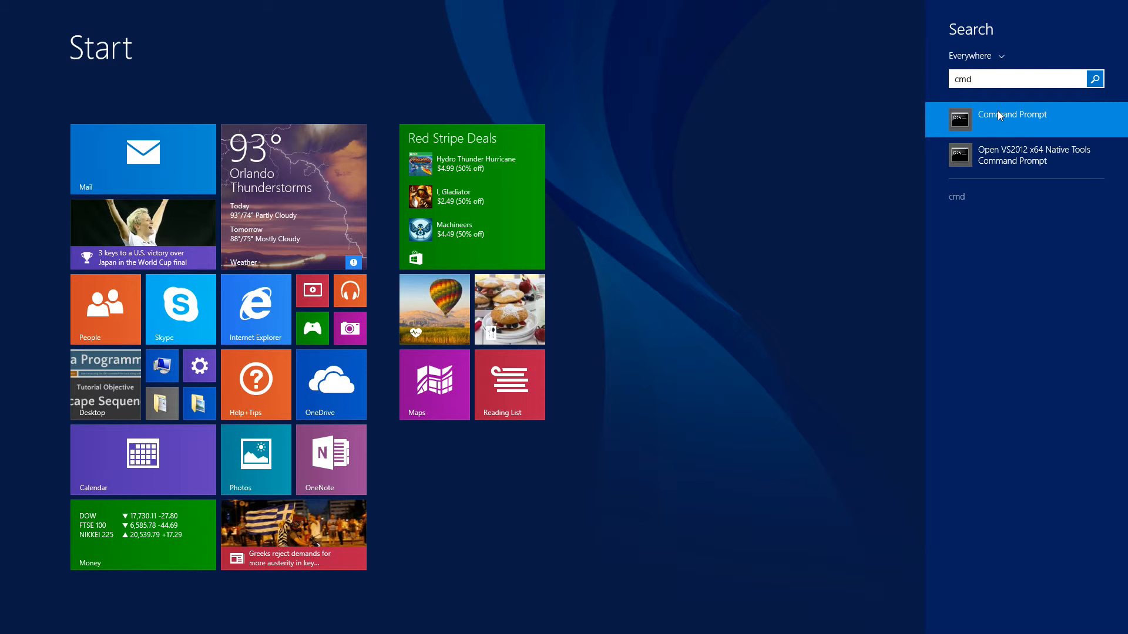
pyautogui.click(1014, 119)
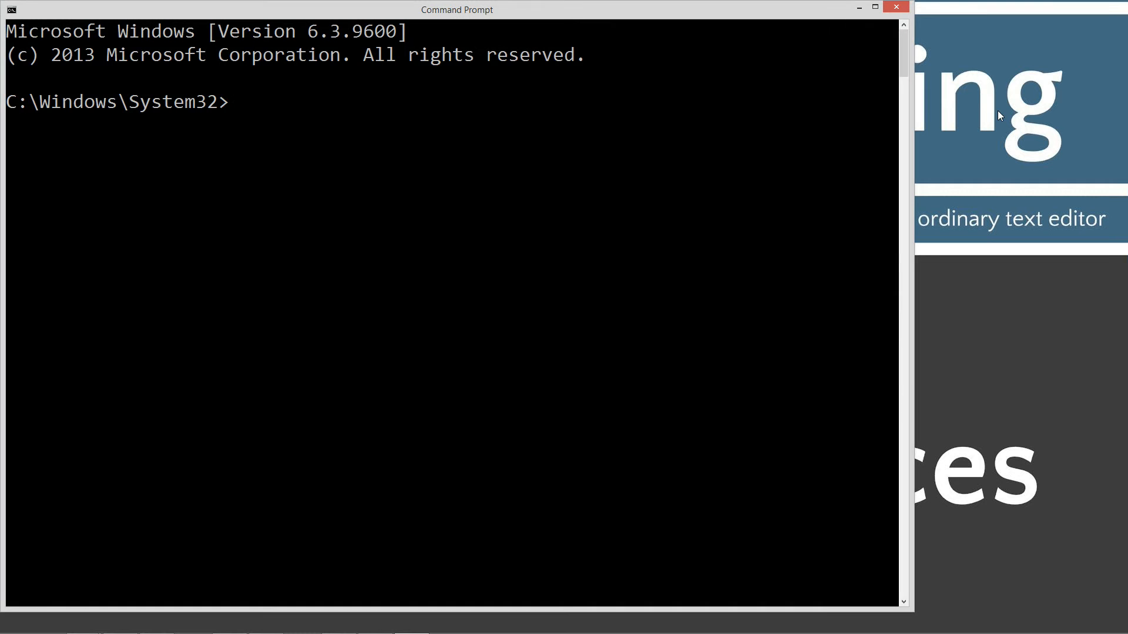
pyautogui.write('javac')
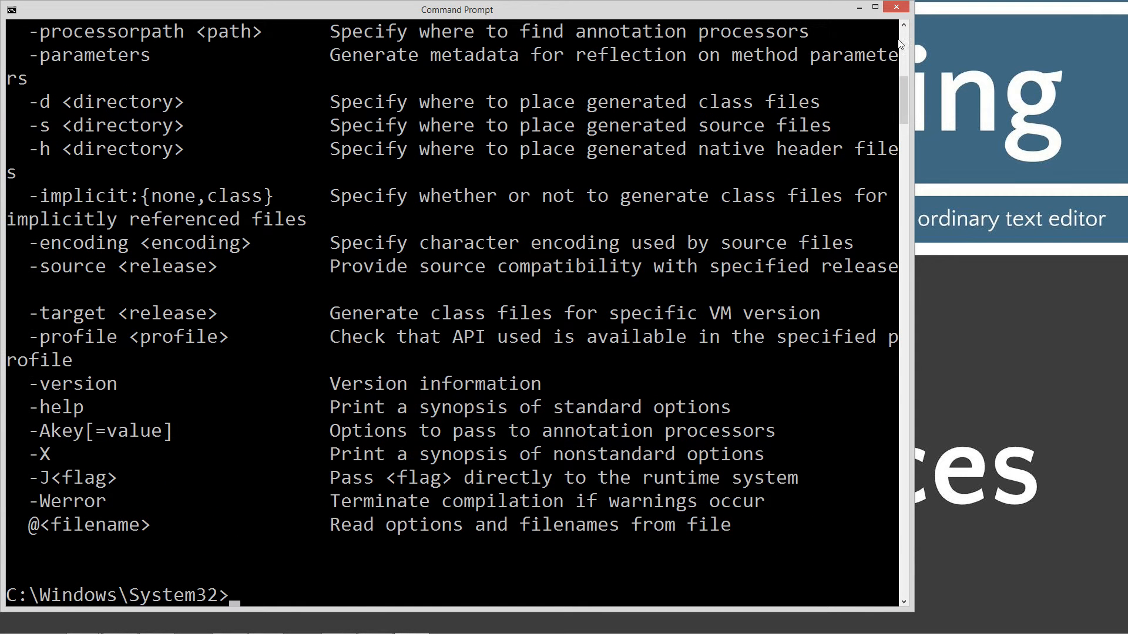
pyautogui.moveTo(606, 325)
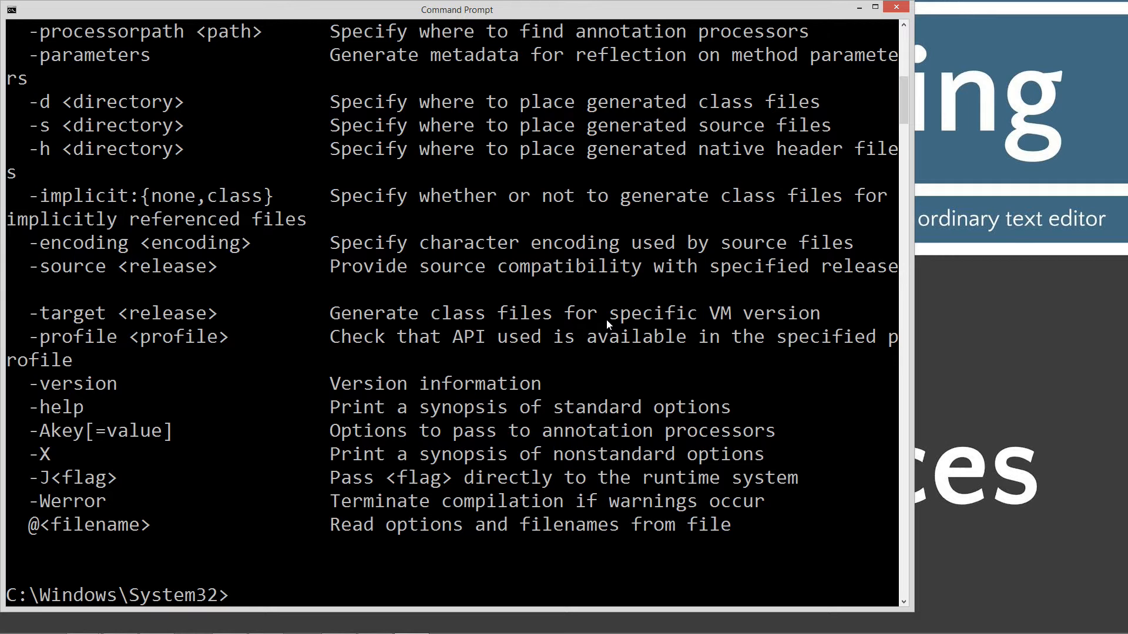
pyautogui.write('cls')
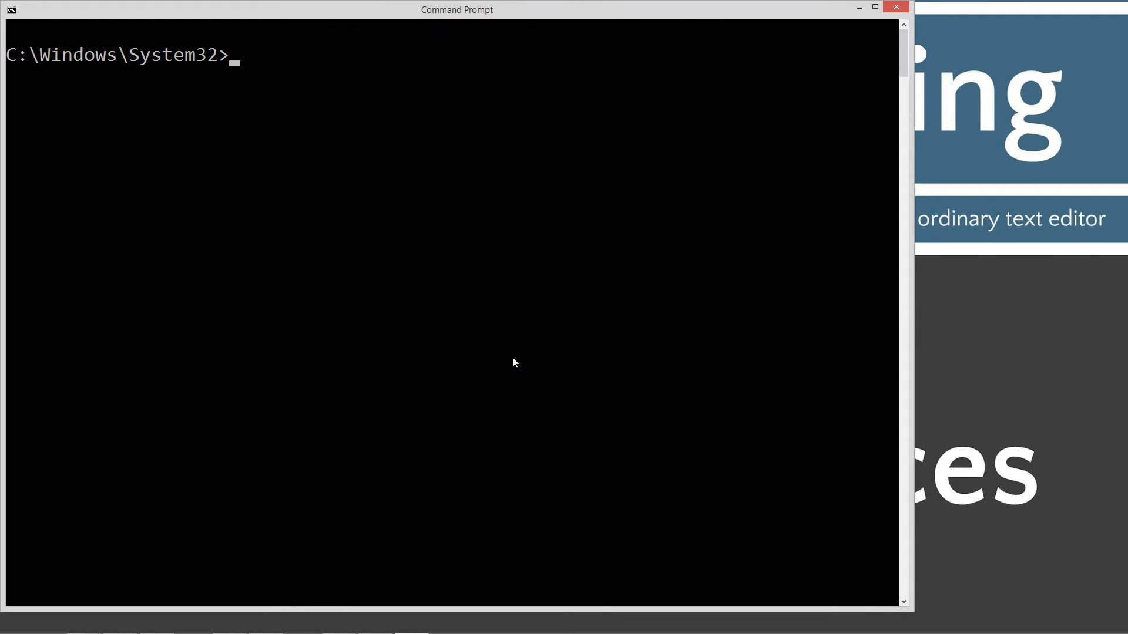
# Go to the C:\ root, create the Java folder and enter it
pyautogui.write('cd')
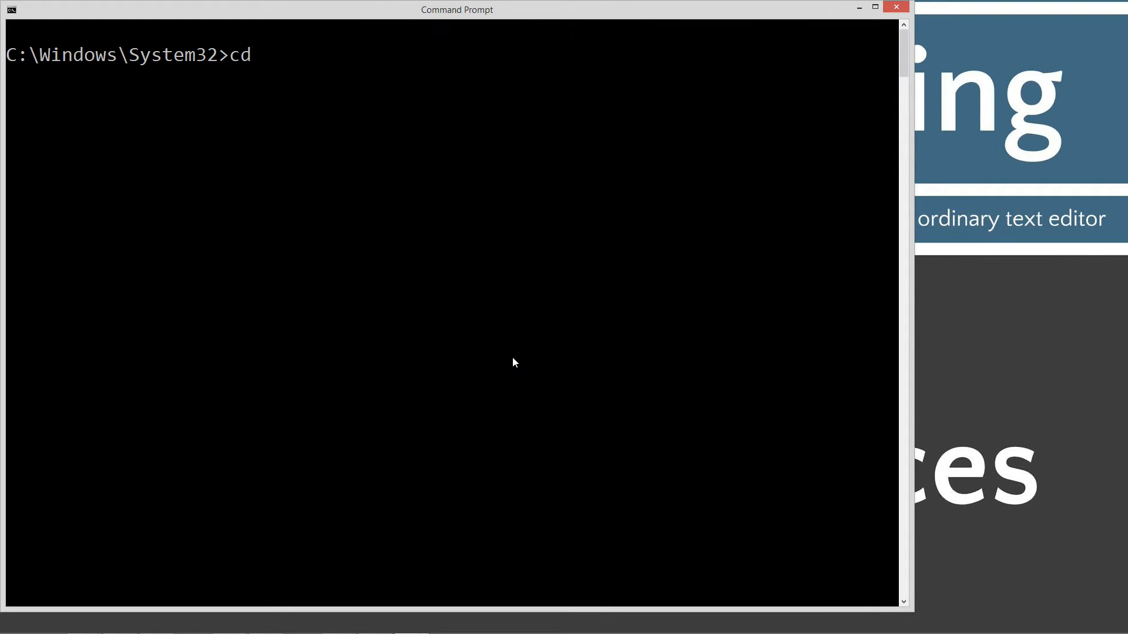
pyautogui.write('\\')
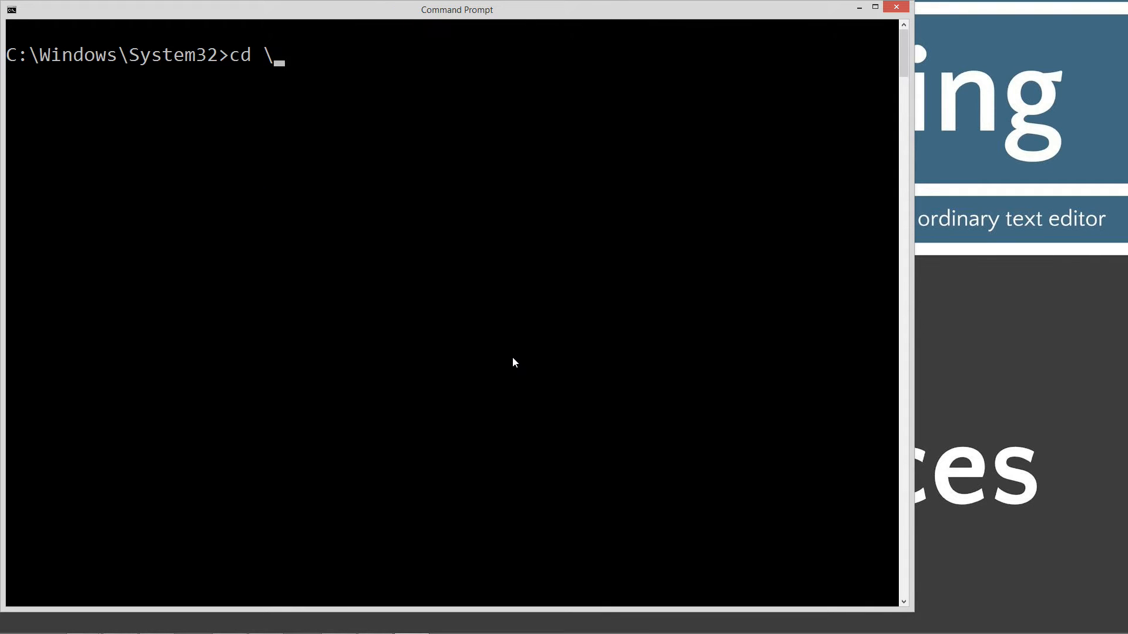
pyautogui.press('Return')
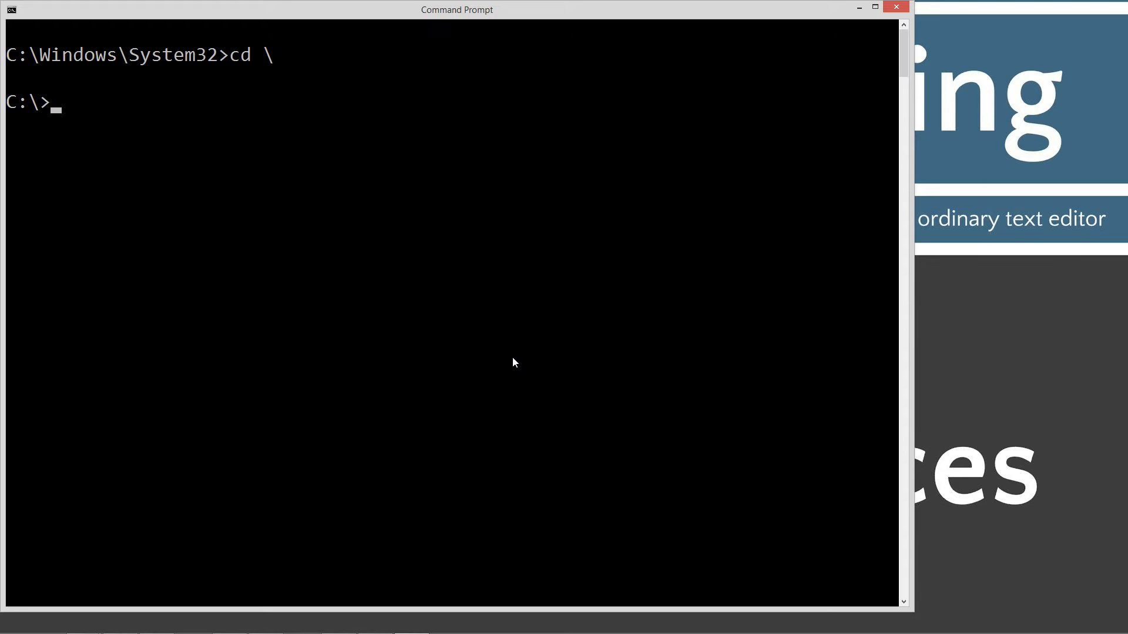
pyautogui.write('md Jva')
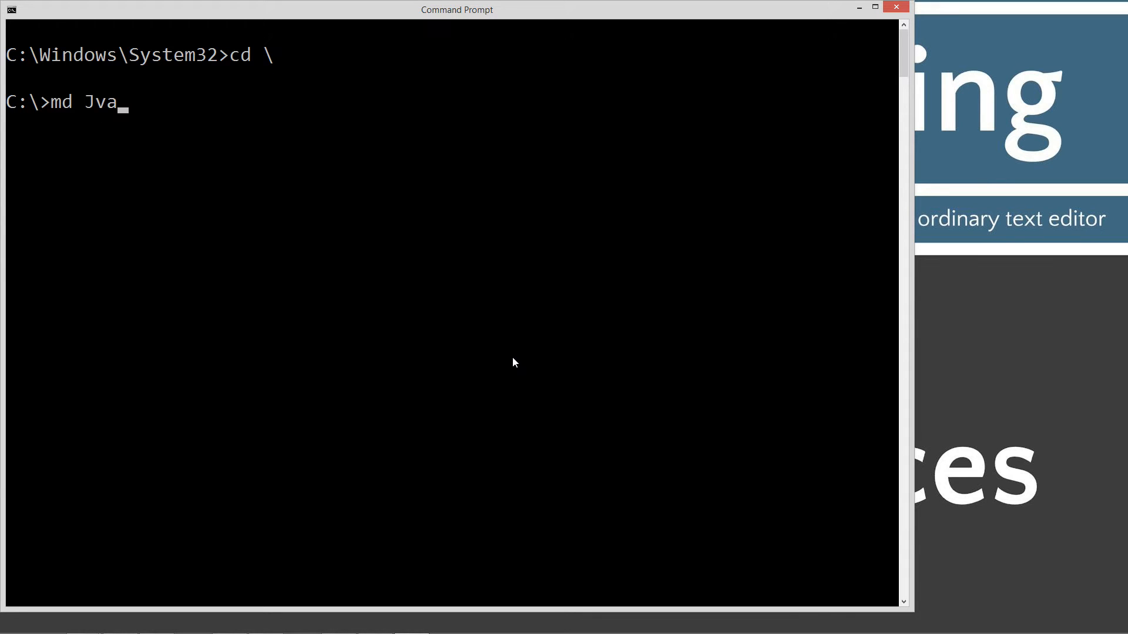
pyautogui.write('a')
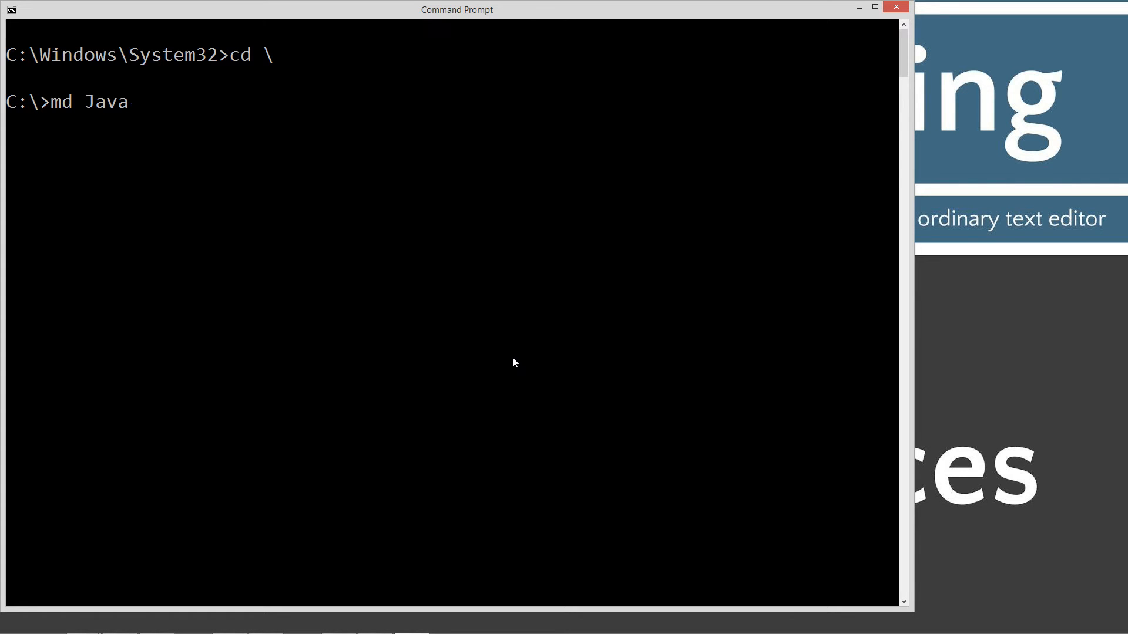
pyautogui.press('Return')
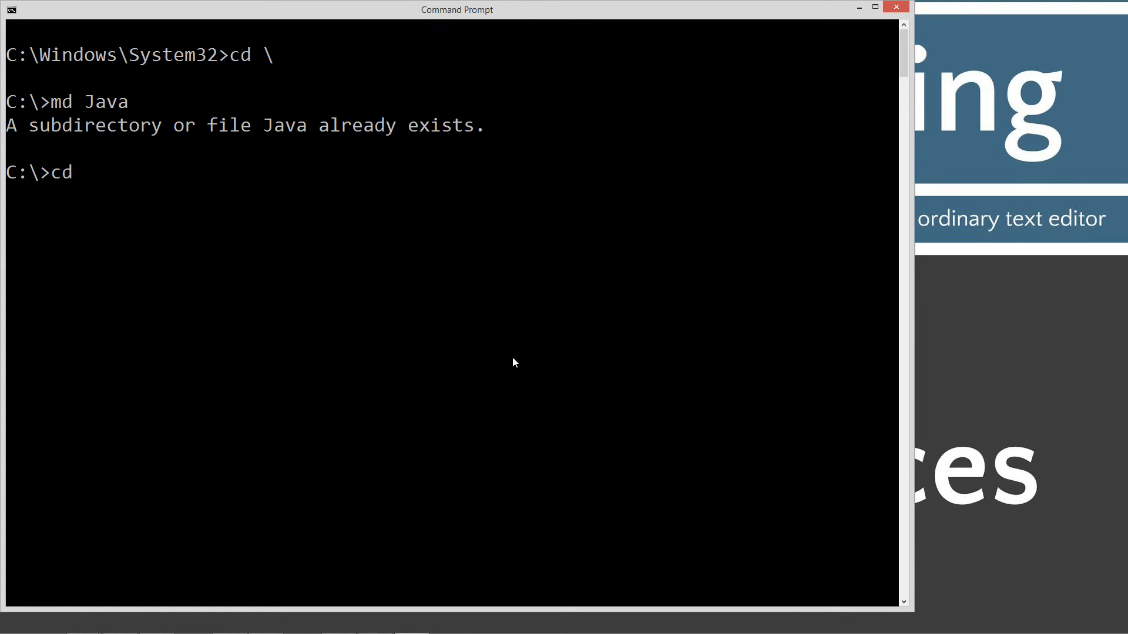
pyautogui.write('Java')
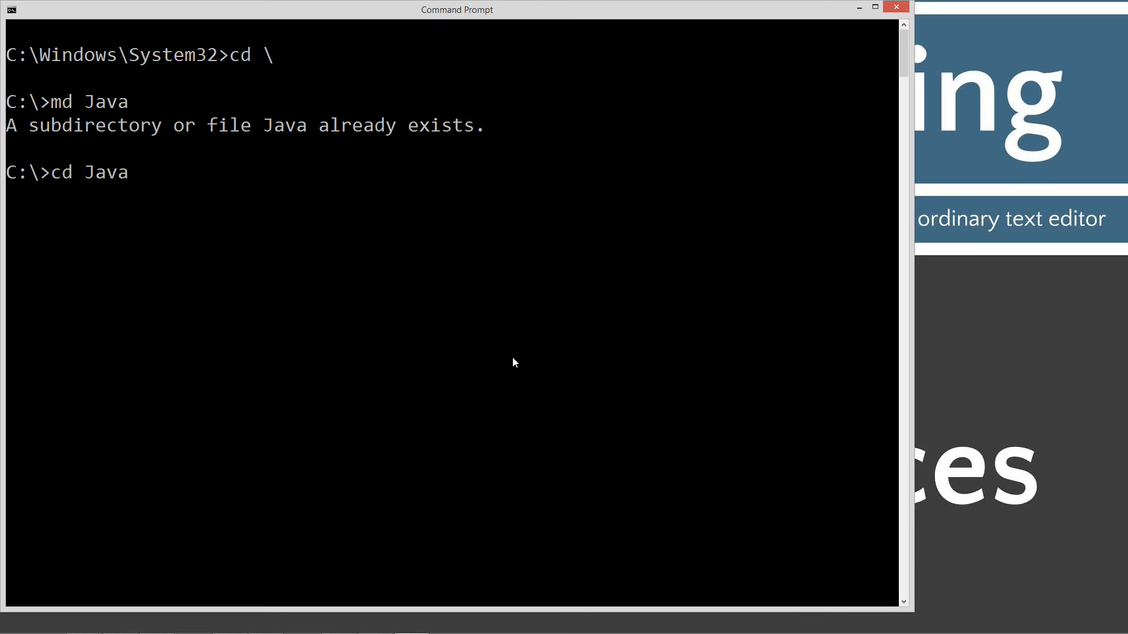
pyautogui.press('Return')
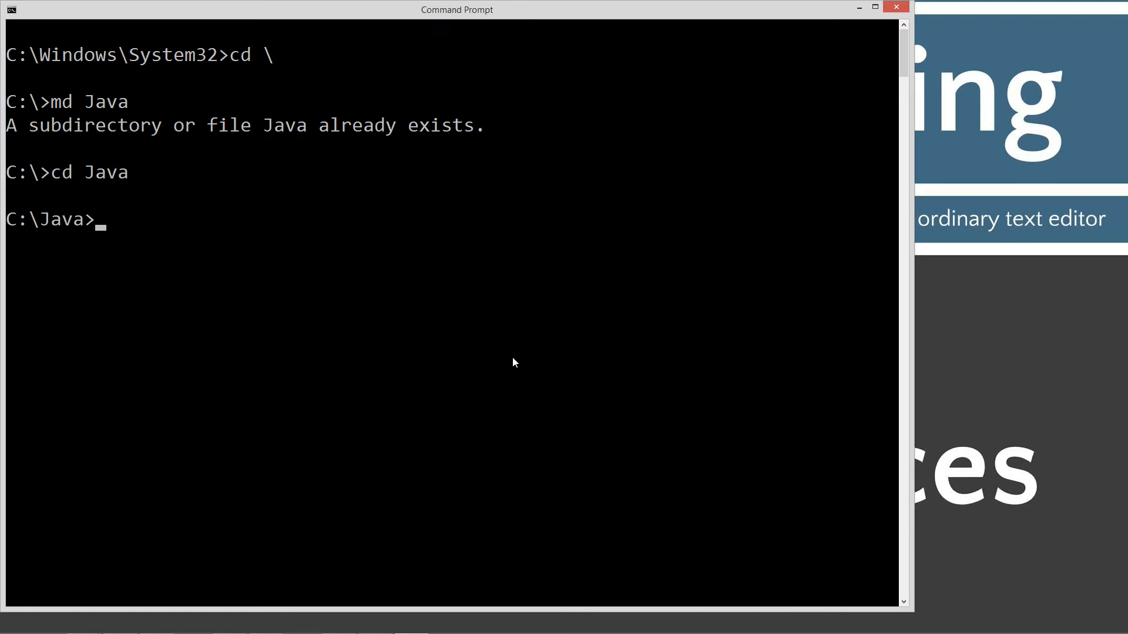
# Create the EscapeSequences folder inside Java and move into it
pyautogui.write('md')
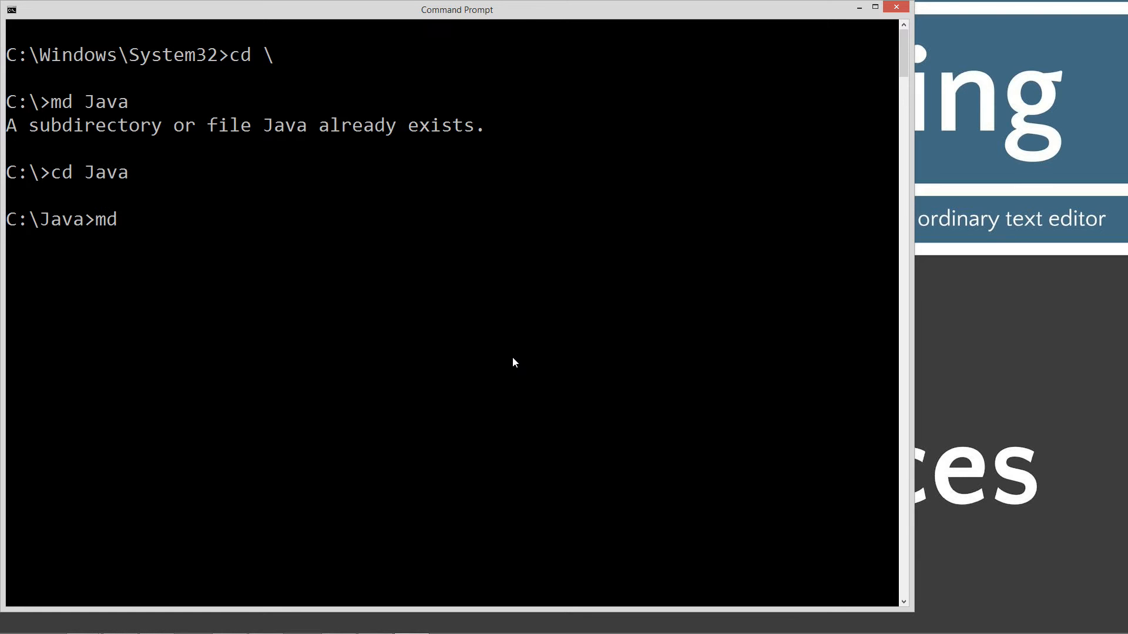
pyautogui.write('Escape')
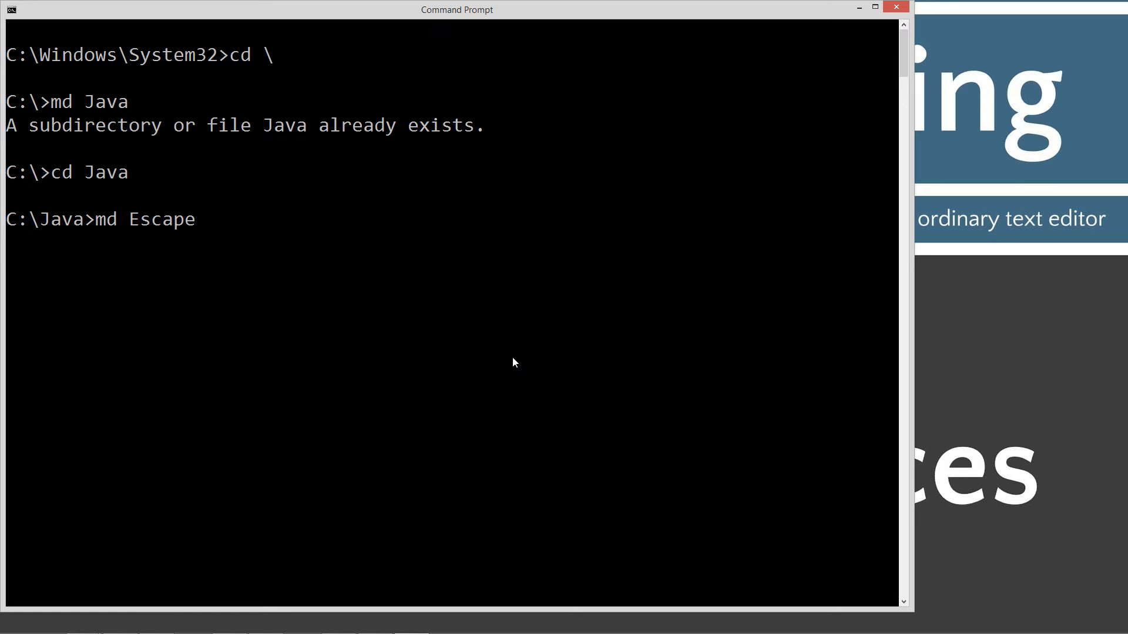
pyautogui.write('Seq')
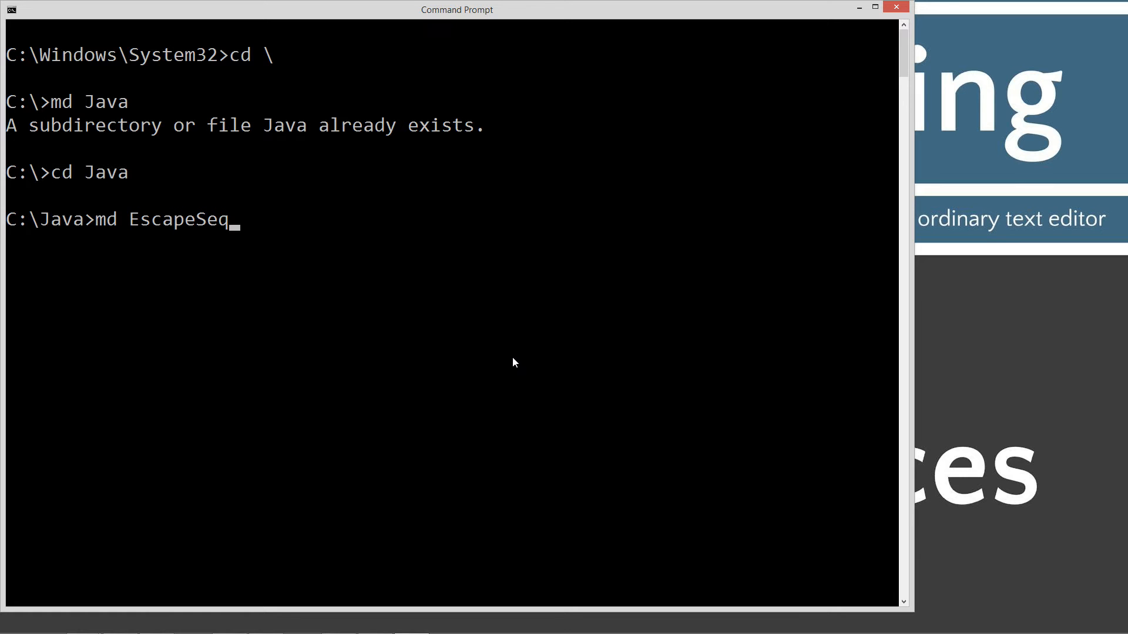
pyautogui.write('uences')
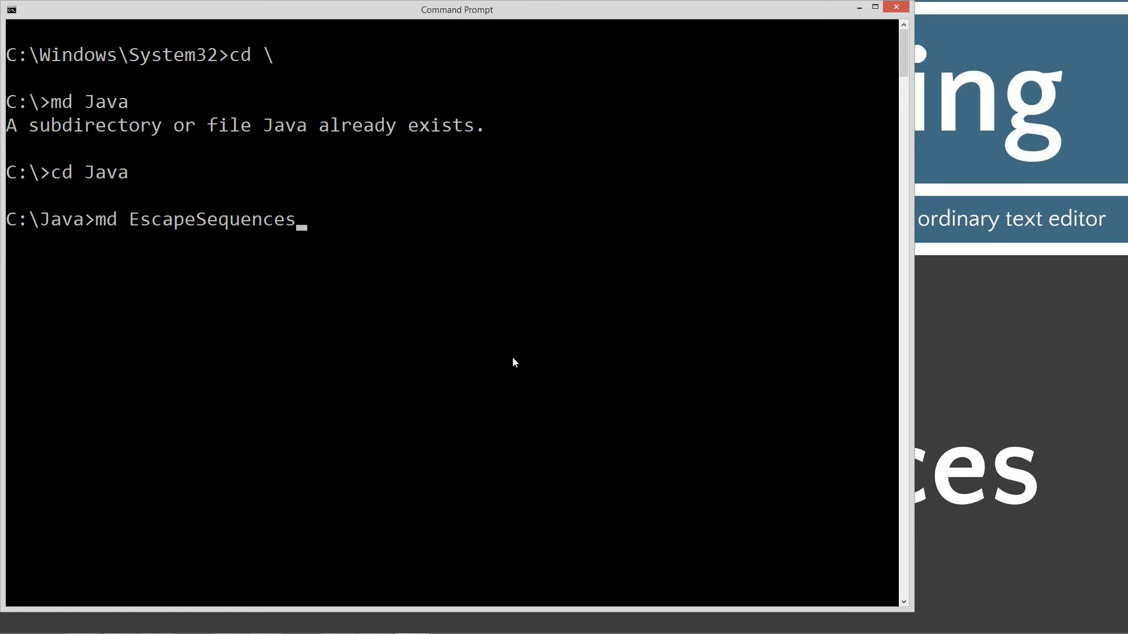
pyautogui.press('Return')
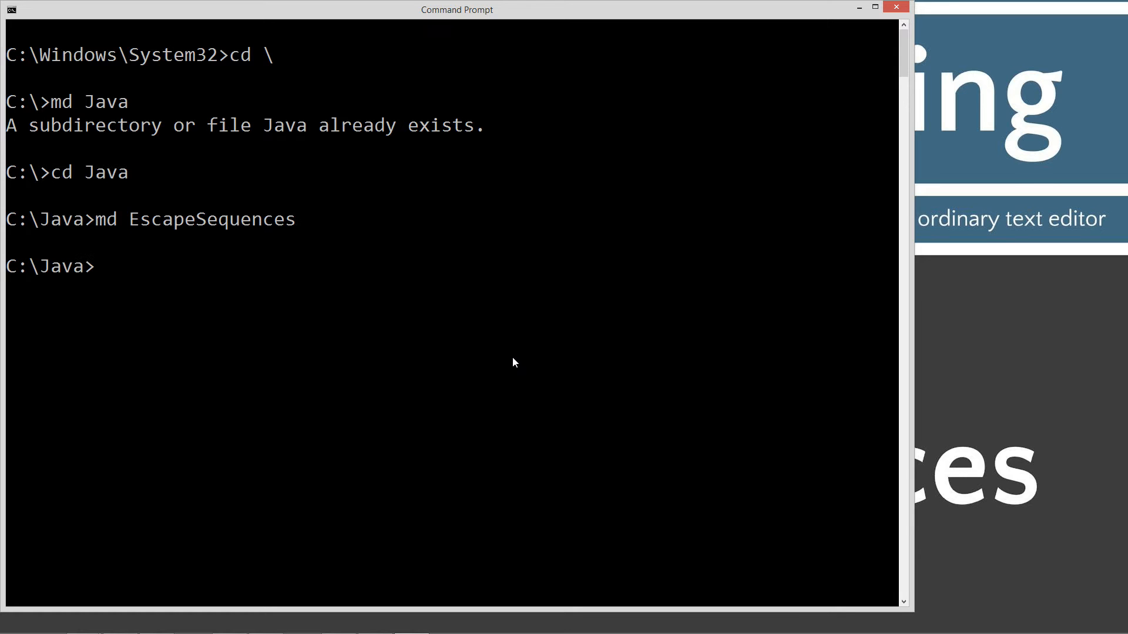
pyautogui.write('CD')
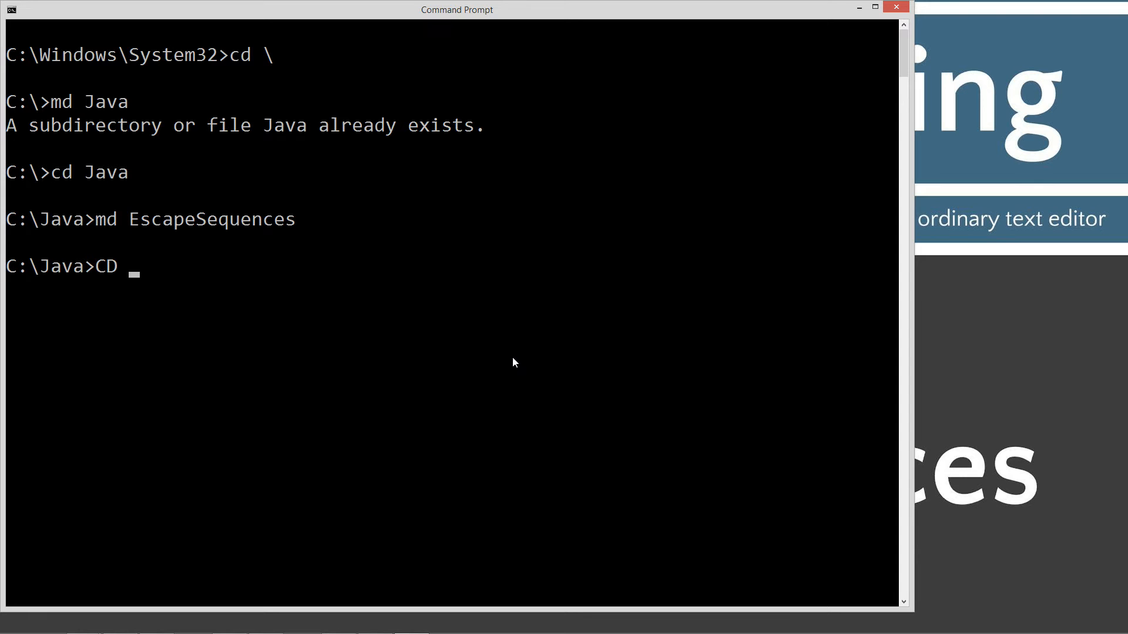
pyautogui.write('Cd')
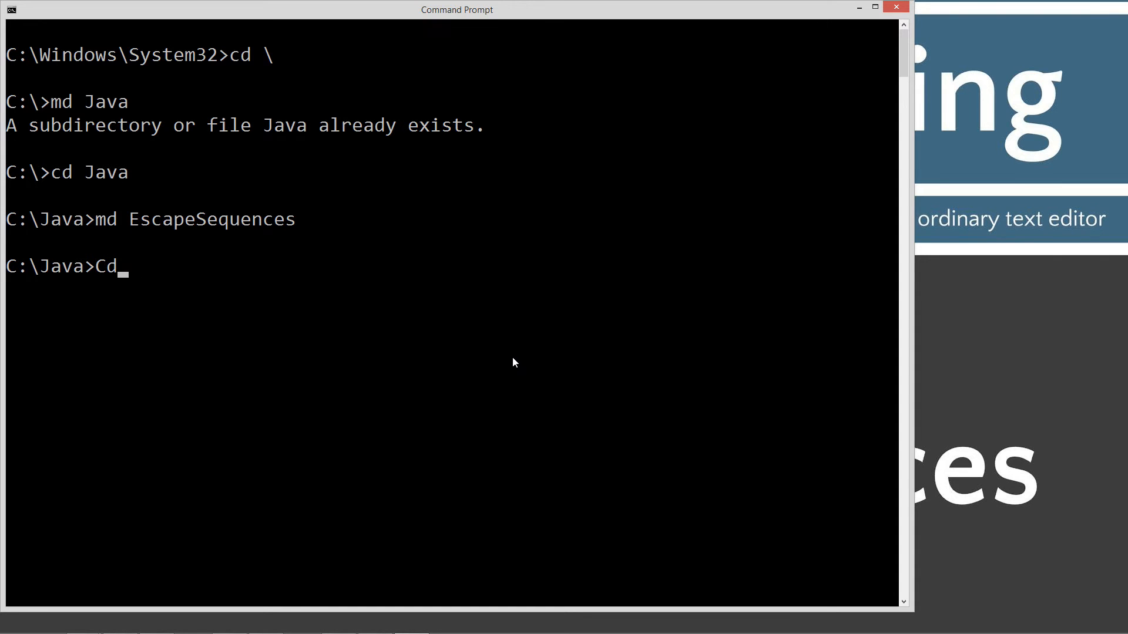
pyautogui.write('EscapeSequences')
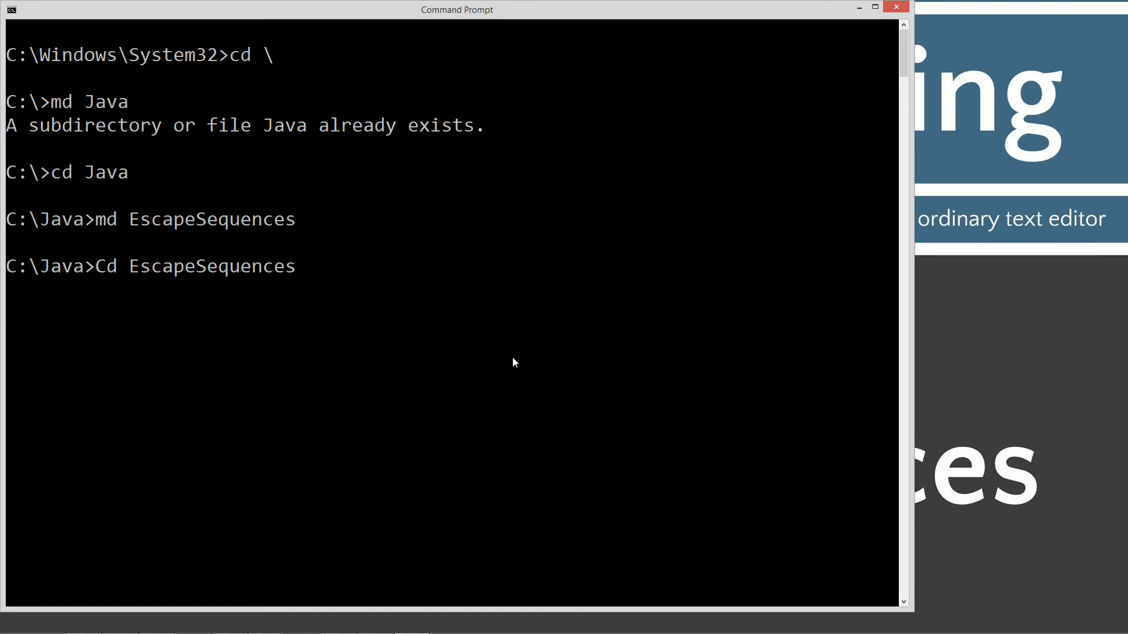
pyautogui.press('Return')
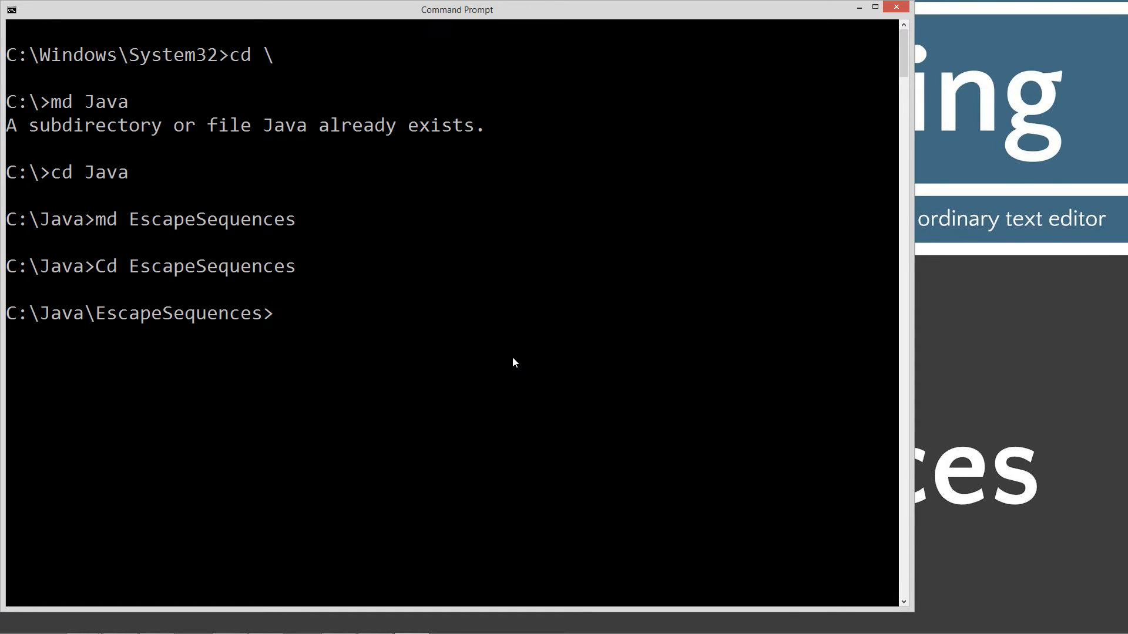
# Type the command notepad EscapeSequences.java at the prompt
pyautogui.write('notepad')
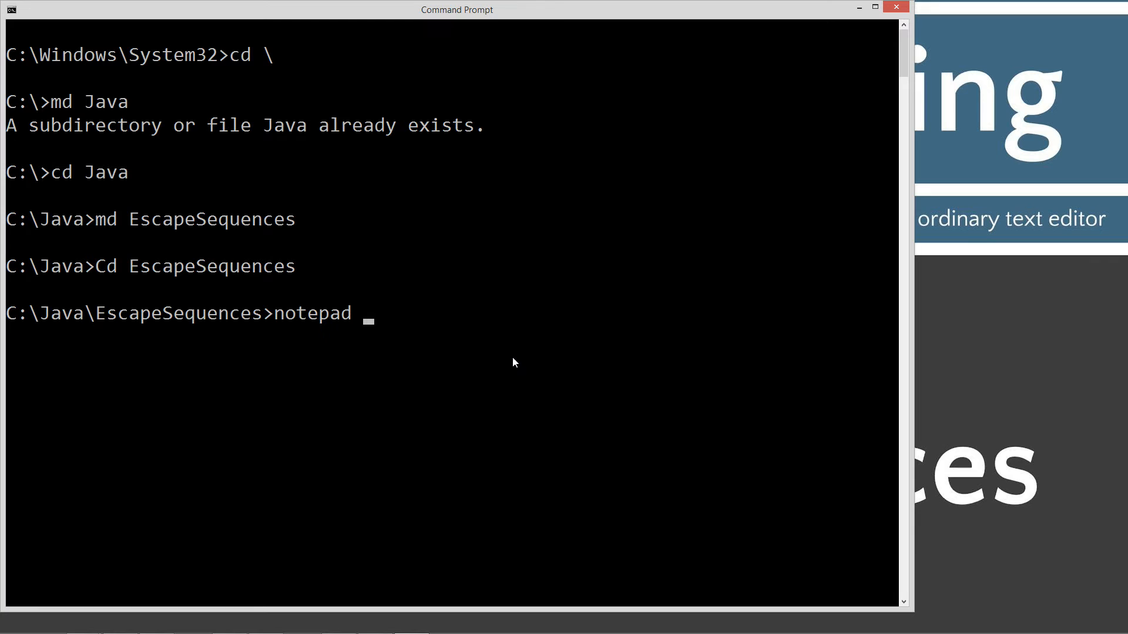
pyautogui.write('EscapeS')
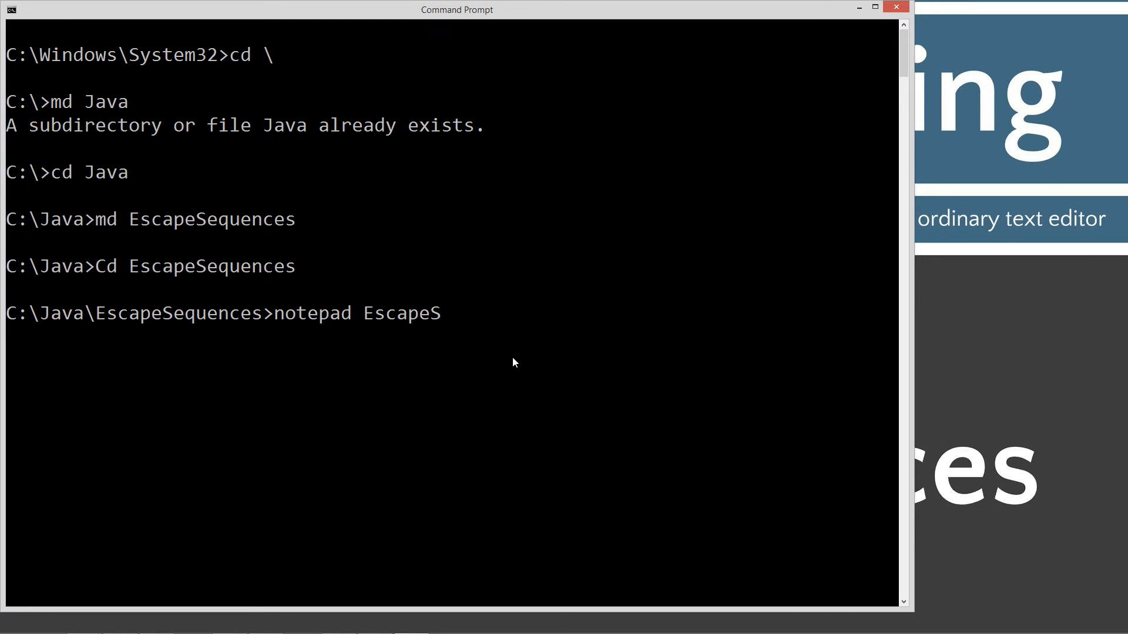
pyautogui.write('equen')
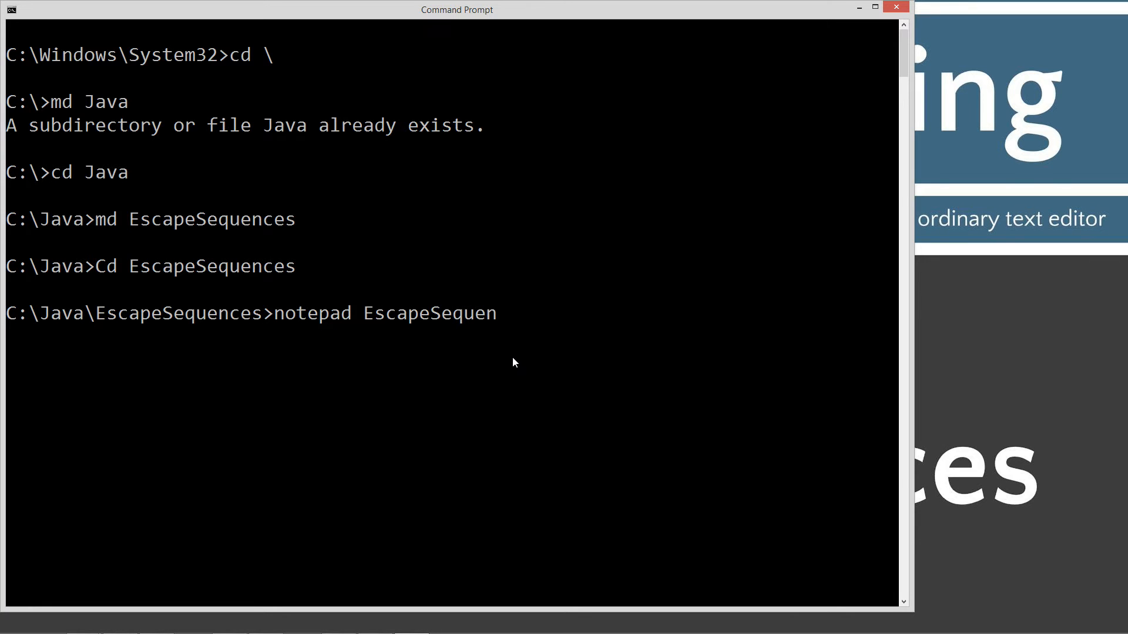
pyautogui.write('ces.java')
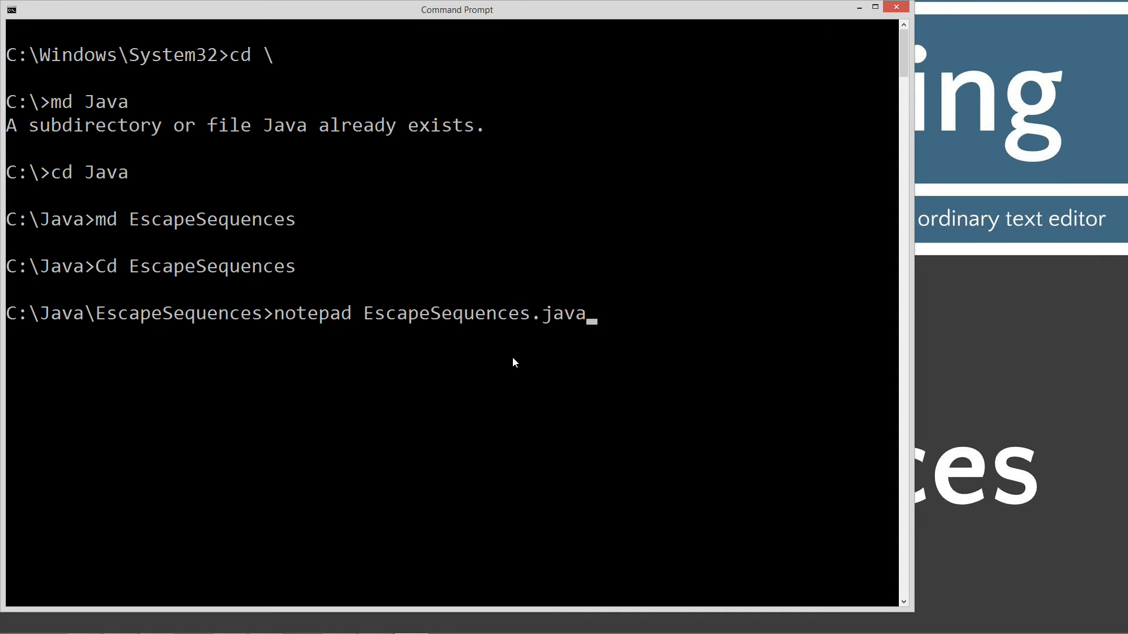
pyautogui.moveTo(599, 324)
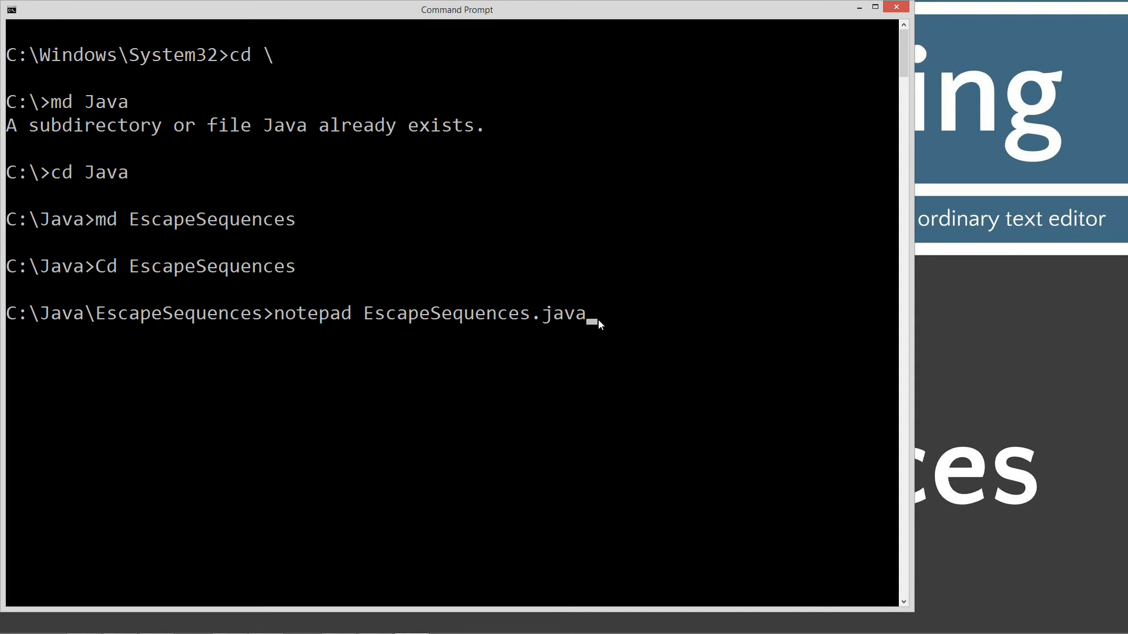
pyautogui.moveTo(453, 333)
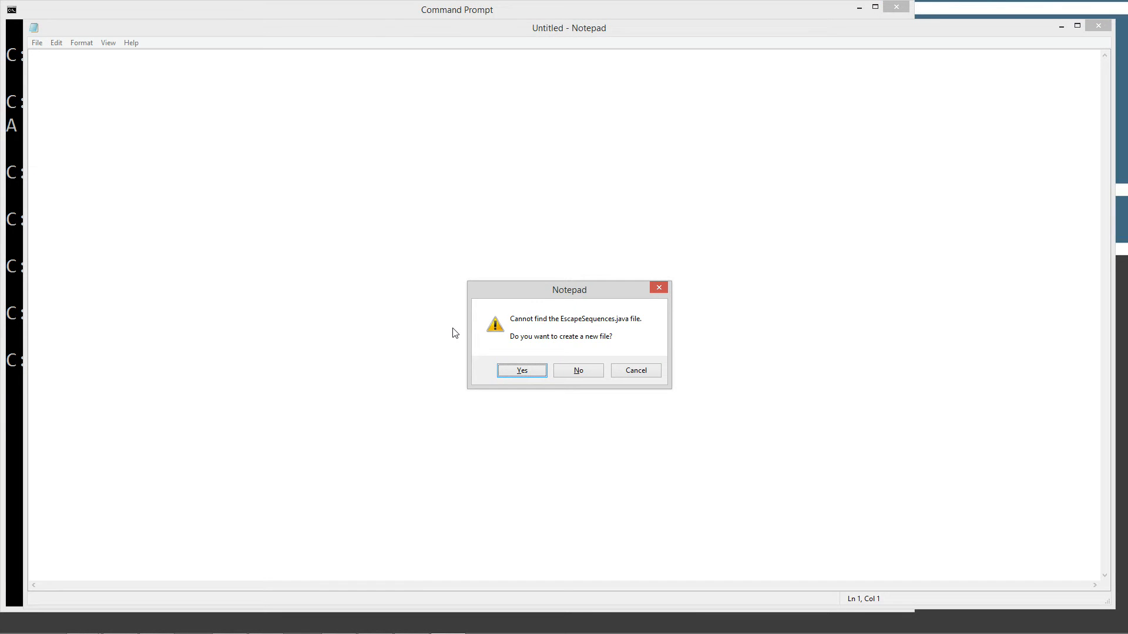
# Create EscapeSequences.java, paste the EscapeSequences class code, and save the file
pyautogui.click(519, 370)
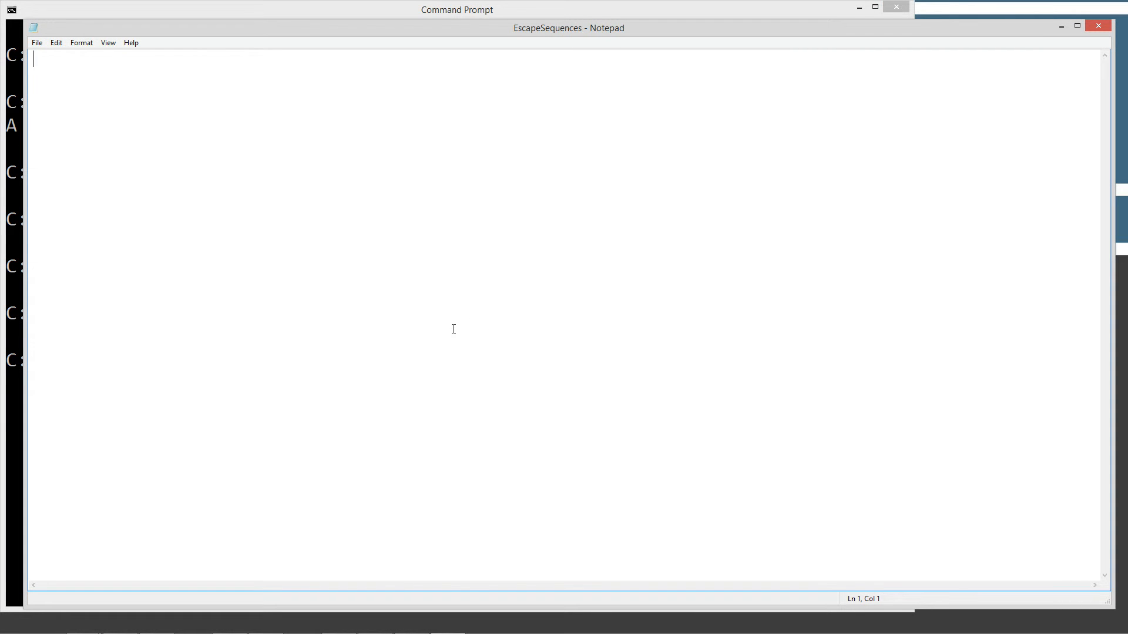
pyautogui.write('class EscapeSequences {')
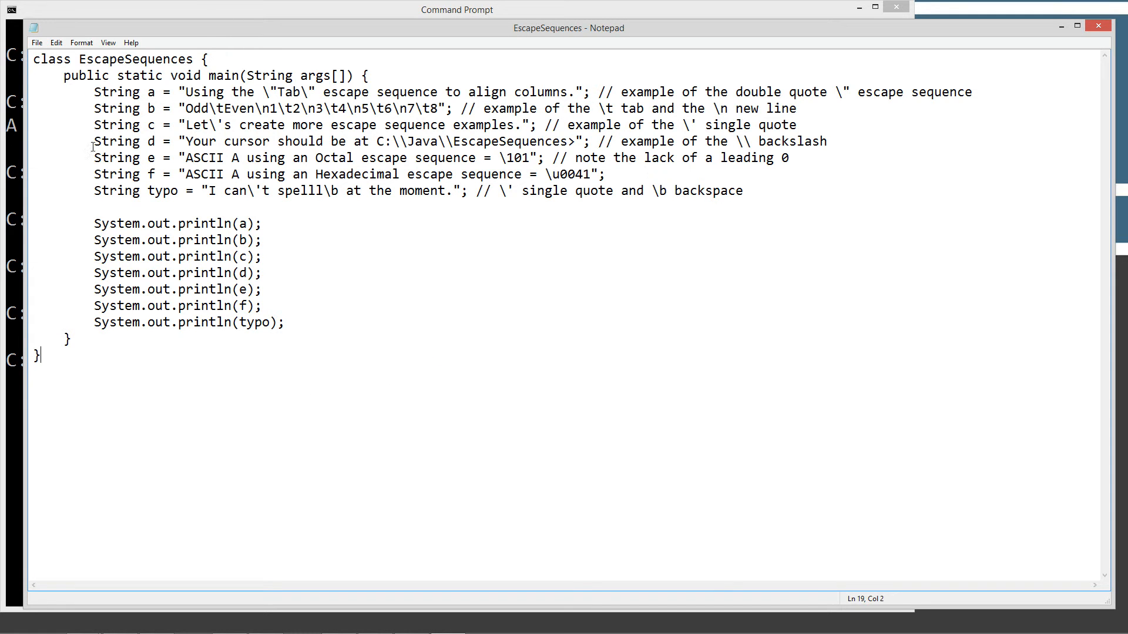
pyautogui.click(36, 42)
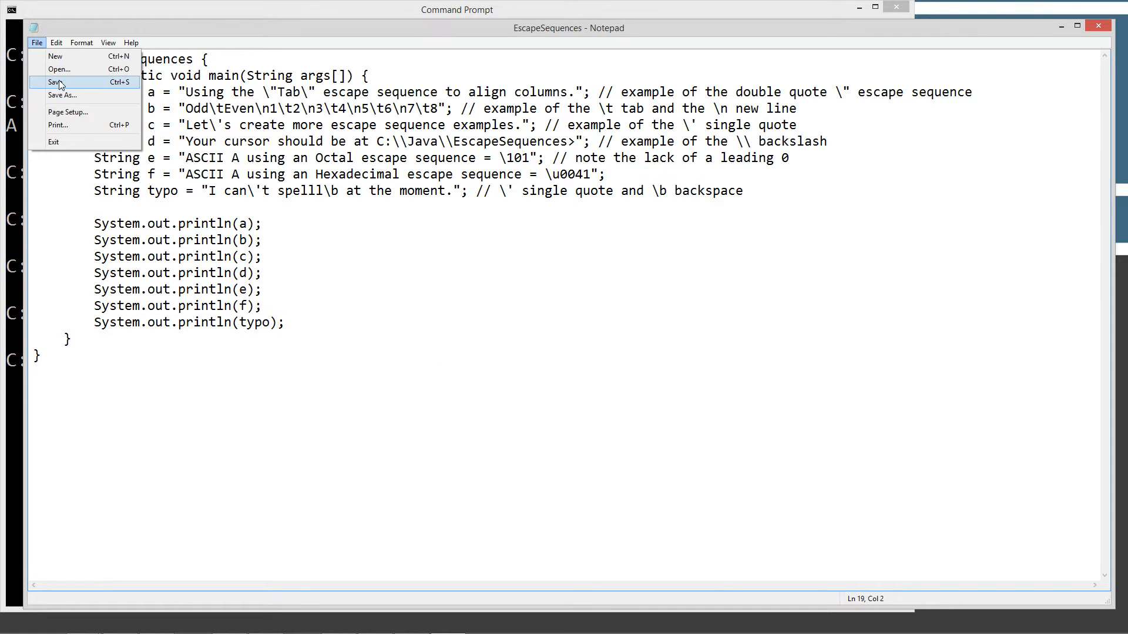
pyautogui.click(54, 82)
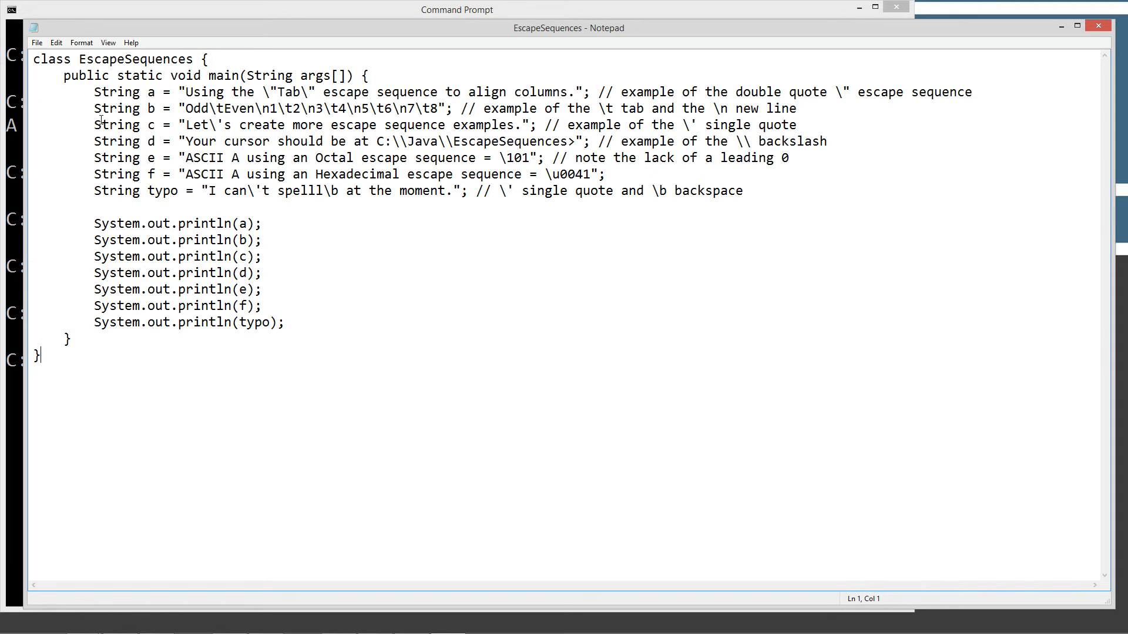
pyautogui.doubleClick(116, 92)
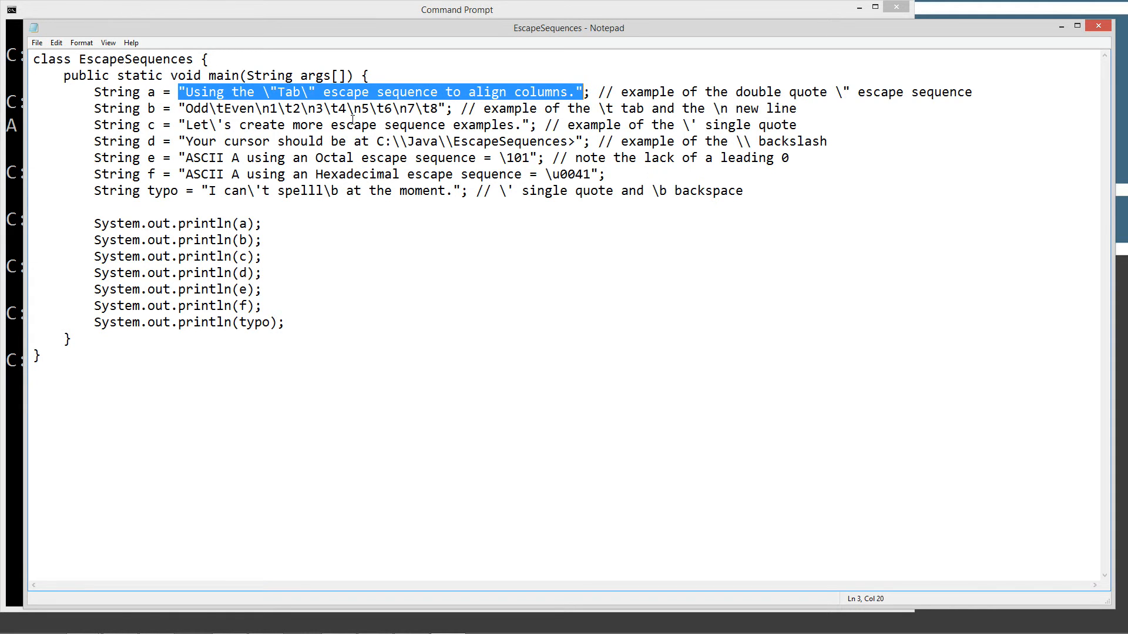
pyautogui.click(264, 92)
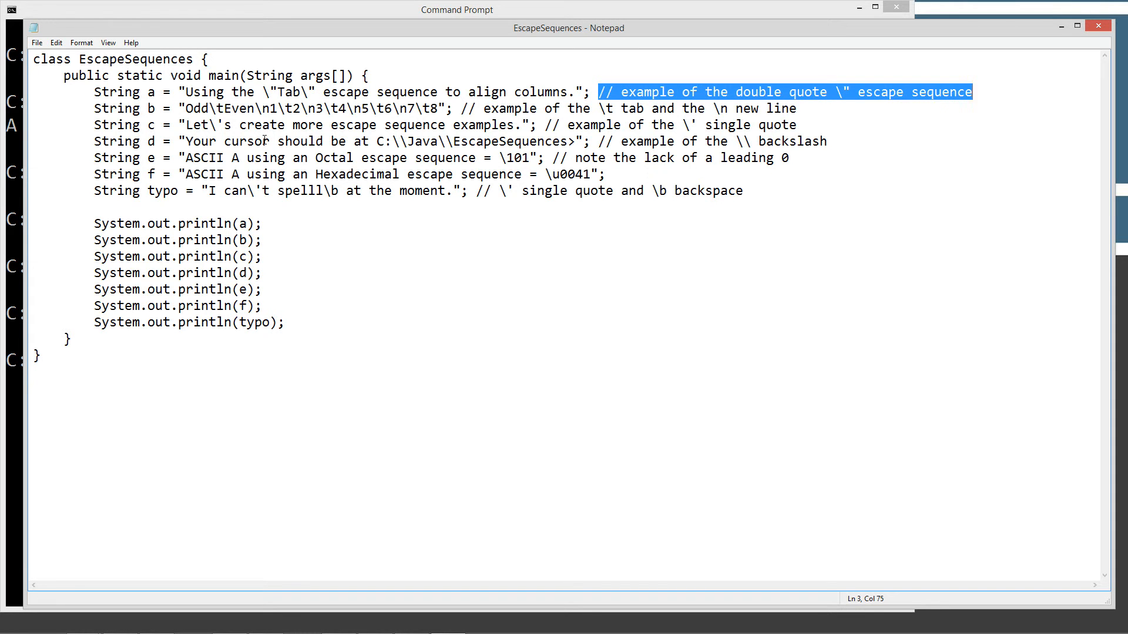
pyautogui.moveTo(159, 107)
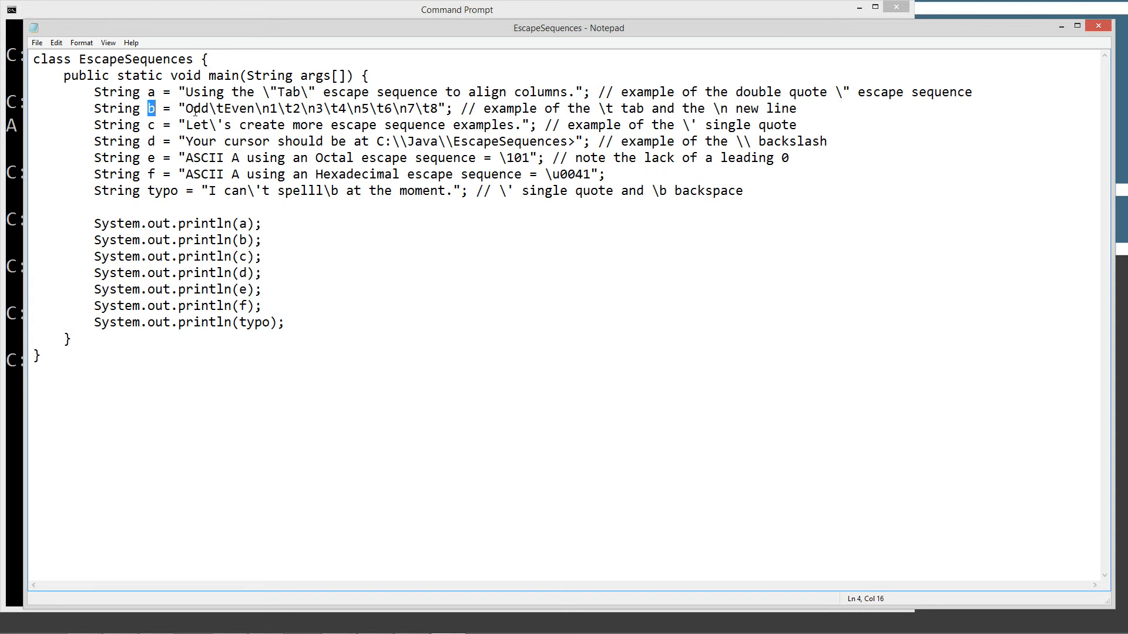
pyautogui.doubleClick(194, 109)
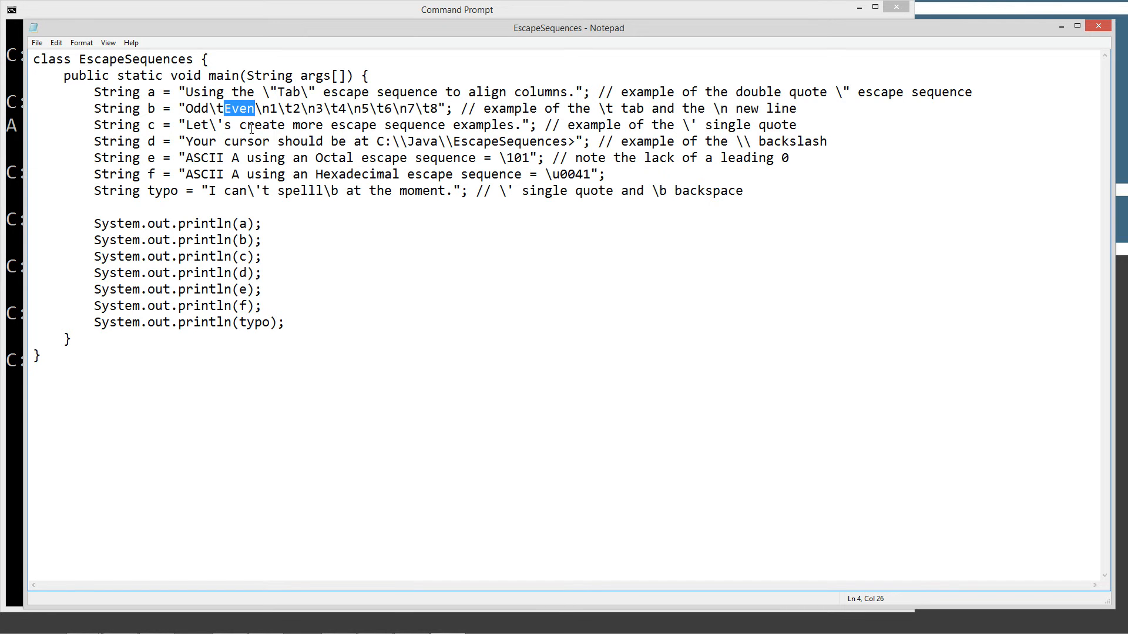
pyautogui.moveTo(250, 129)
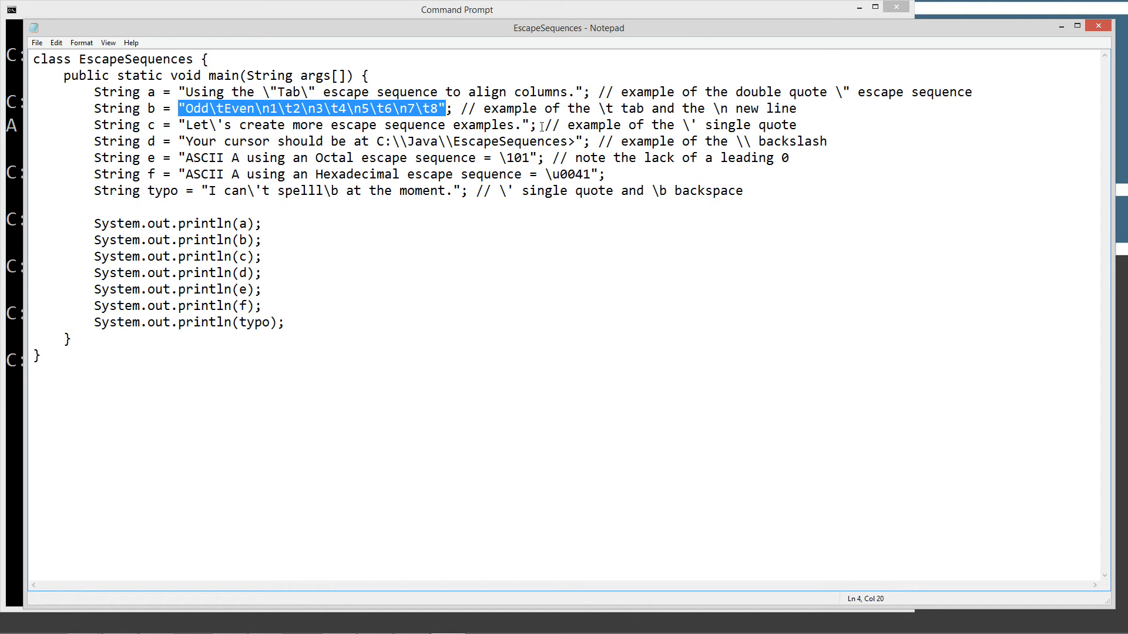
pyautogui.moveTo(207, 121)
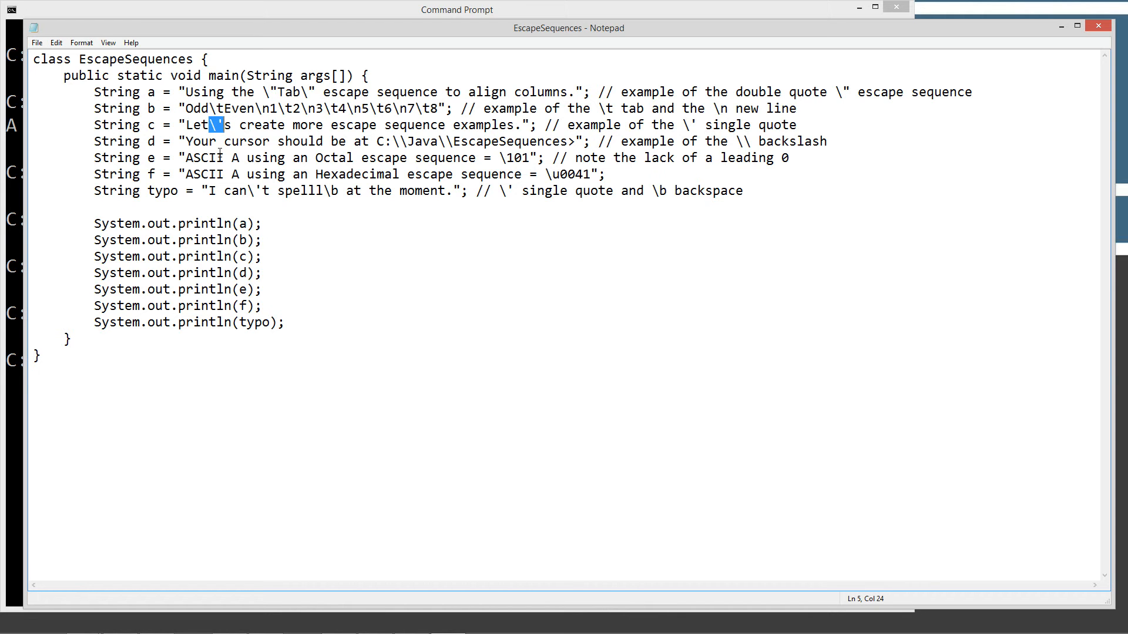
pyautogui.moveTo(273, 141)
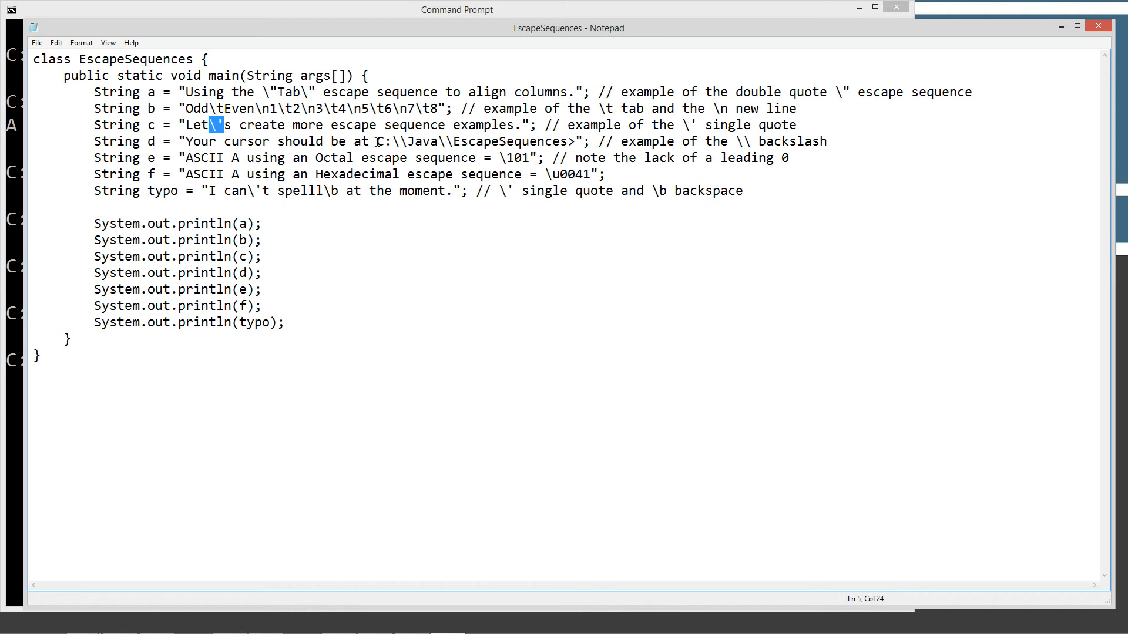
pyautogui.click(401, 141)
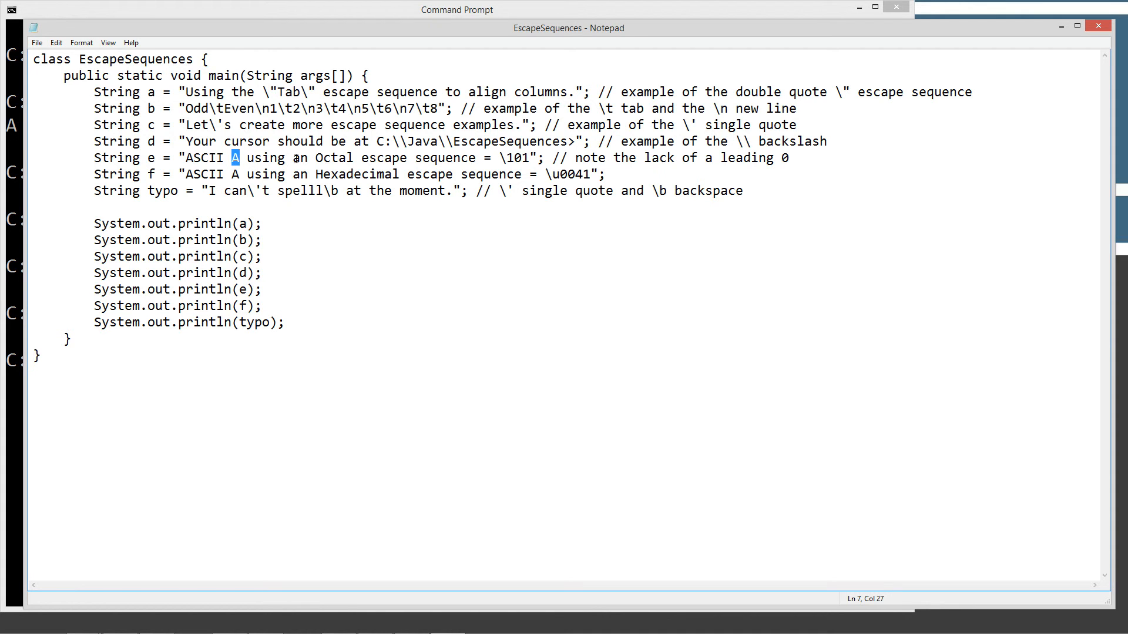
pyautogui.moveTo(515, 162)
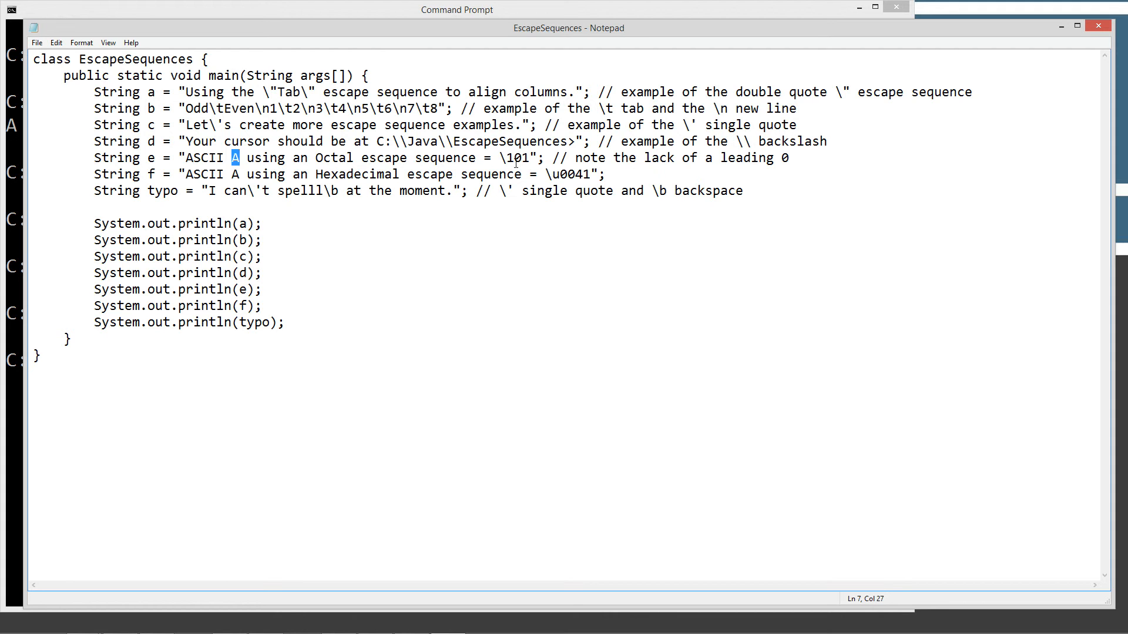
pyautogui.click(500, 158)
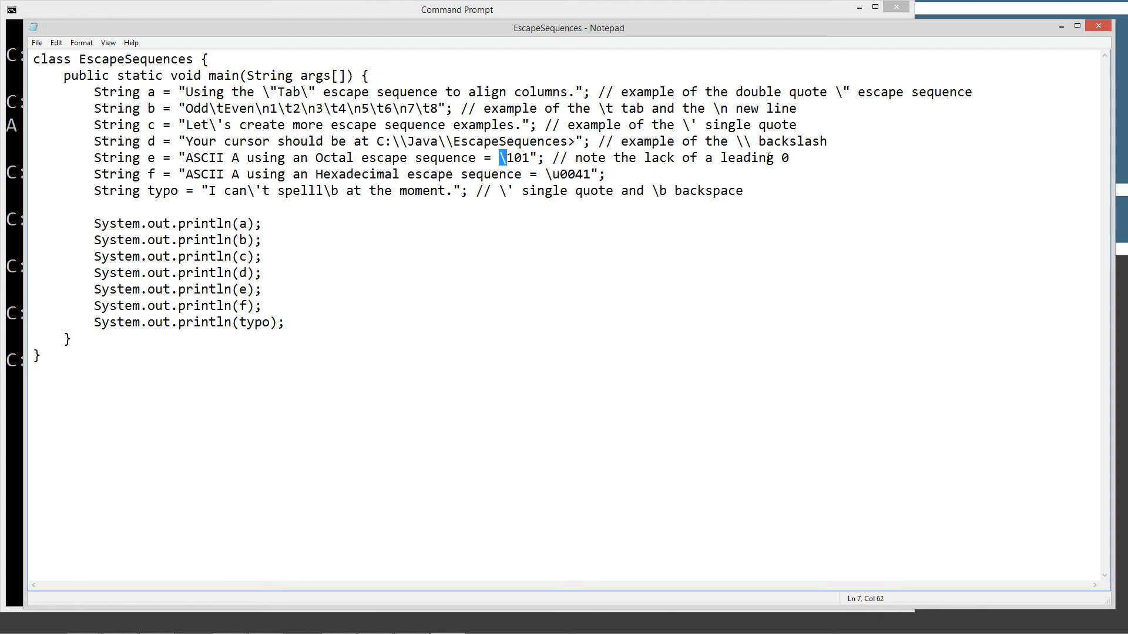
pyautogui.click(782, 157)
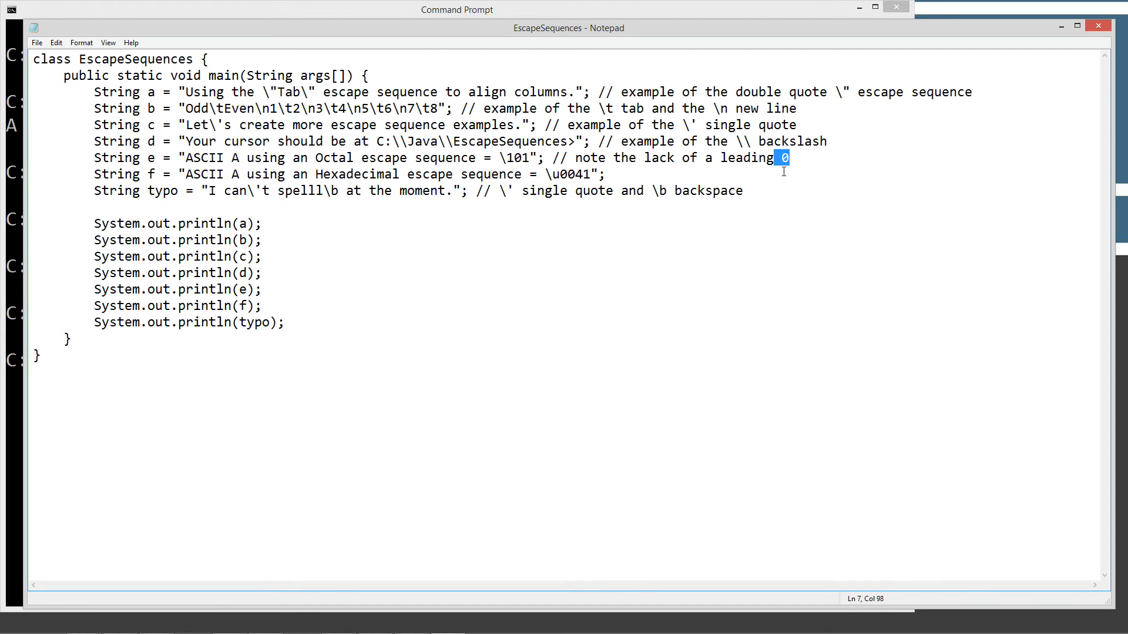
pyautogui.moveTo(515, 174)
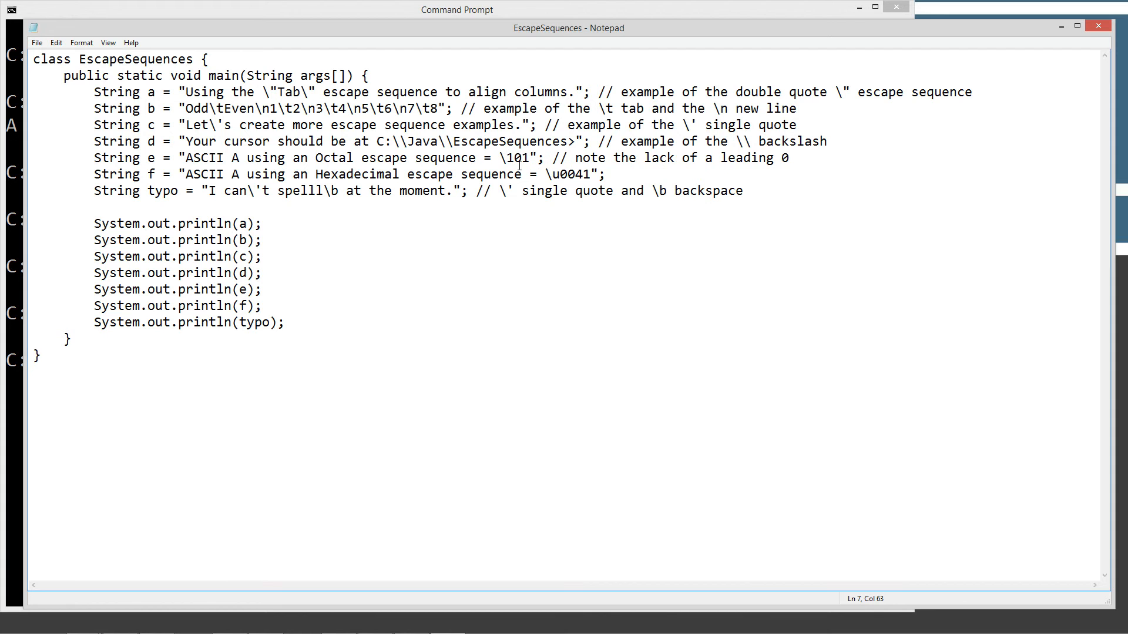
pyautogui.moveTo(501, 159)
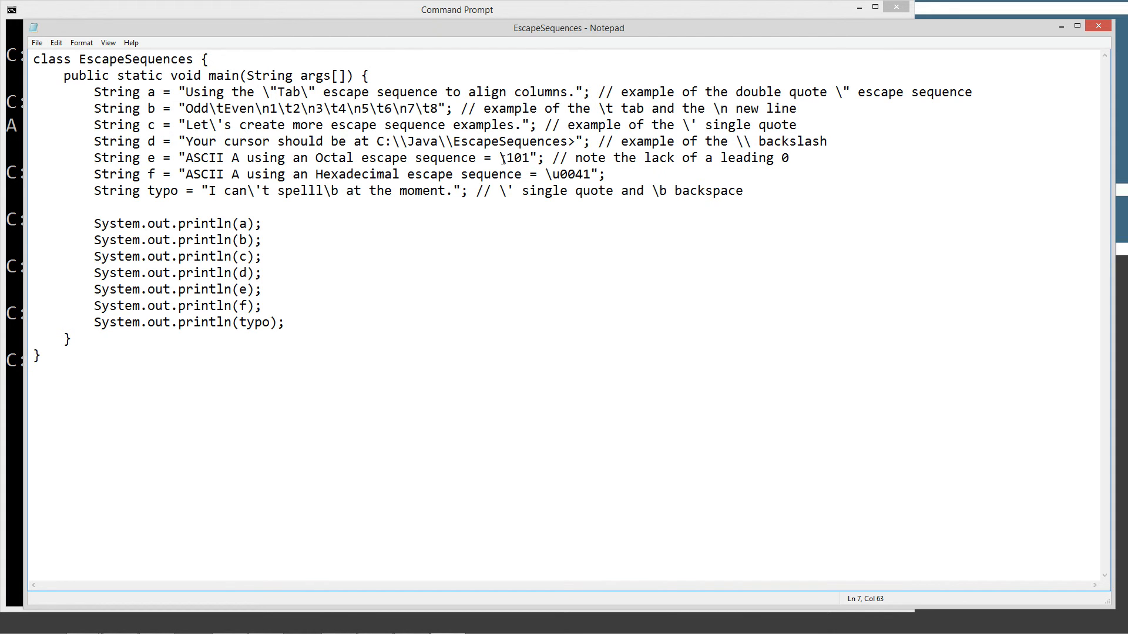
pyautogui.doubleClick(517, 157)
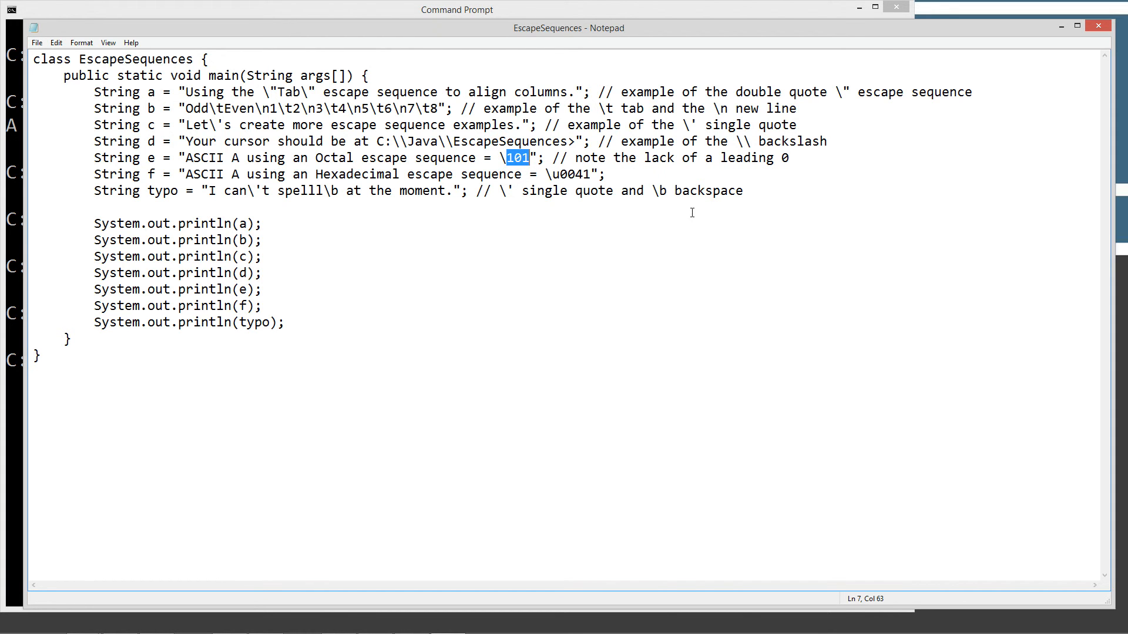
pyautogui.moveTo(228, 173)
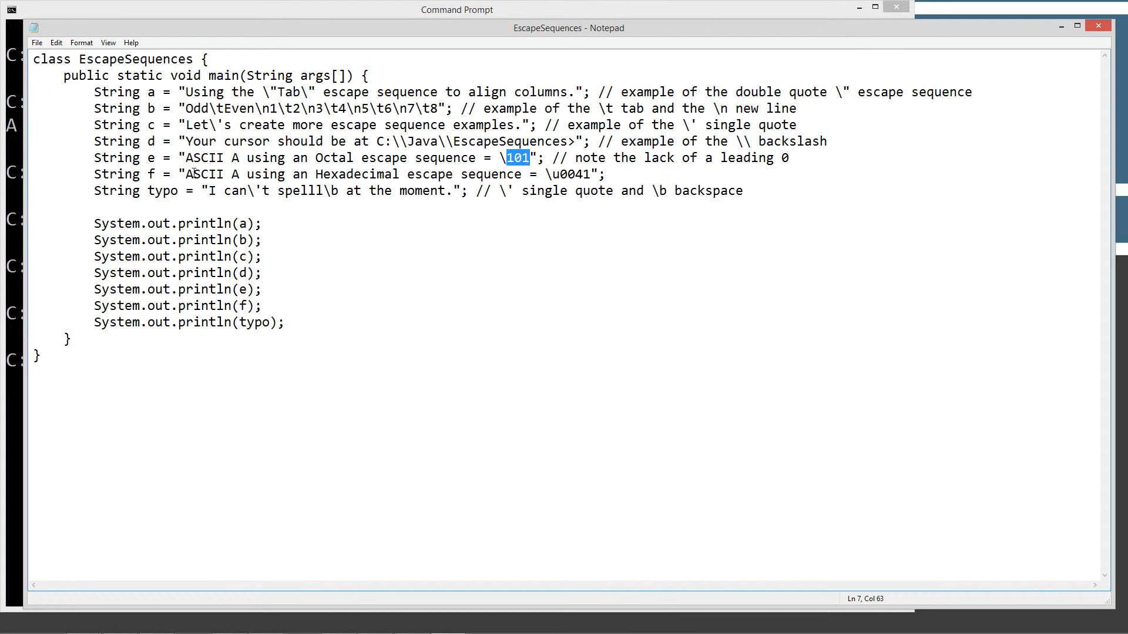
pyautogui.moveTo(552, 185)
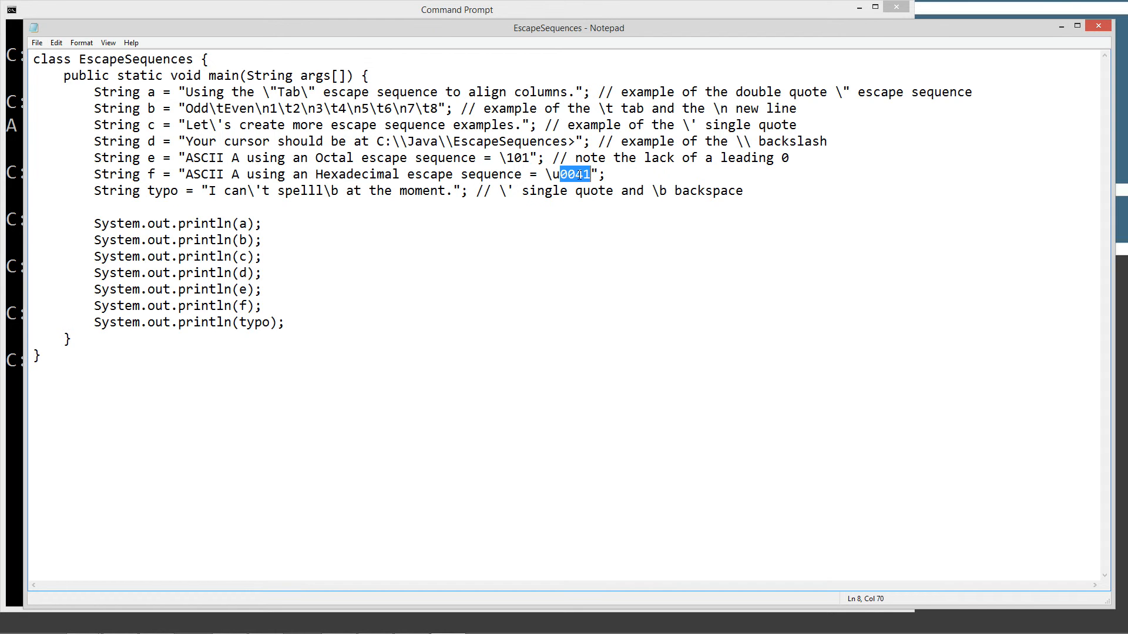
pyautogui.moveTo(612, 174)
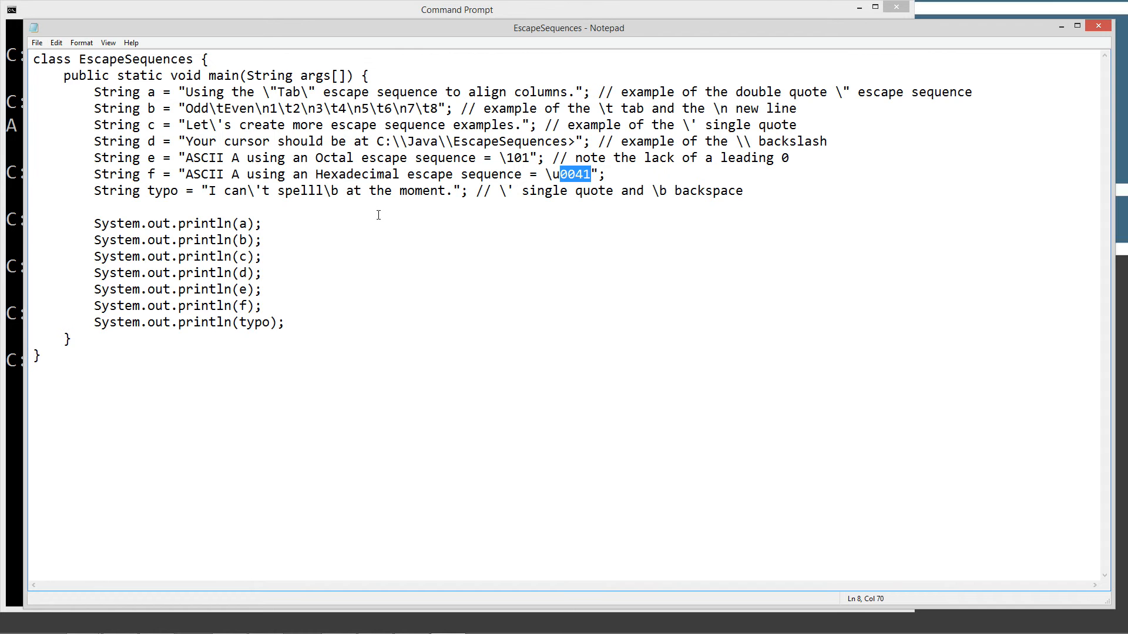
pyautogui.moveTo(257, 213)
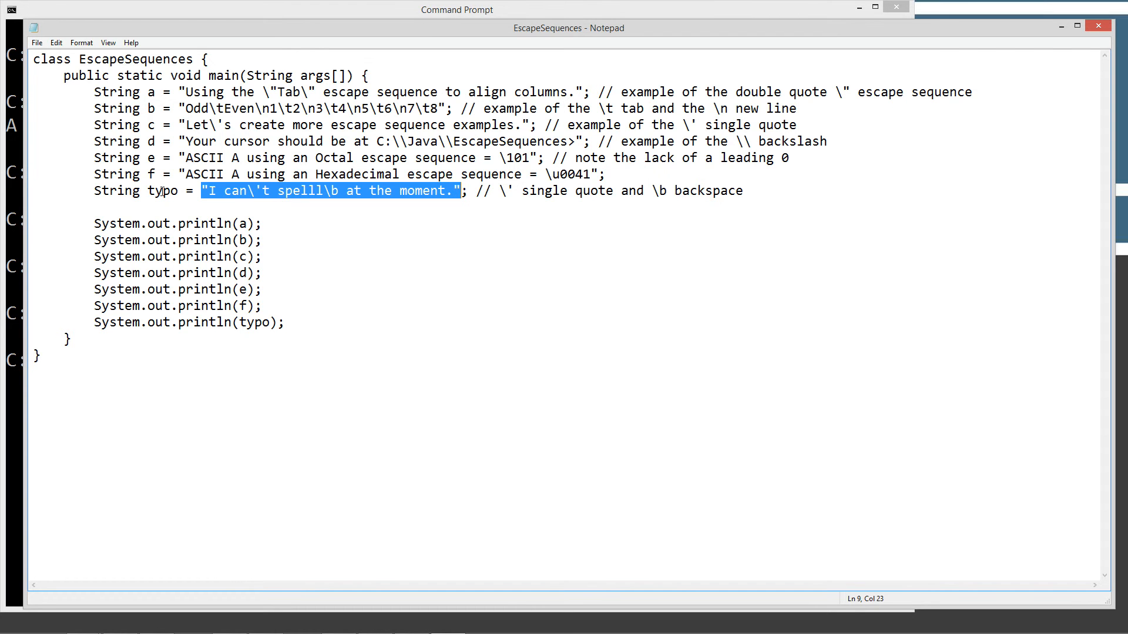
pyautogui.moveTo(441, 206)
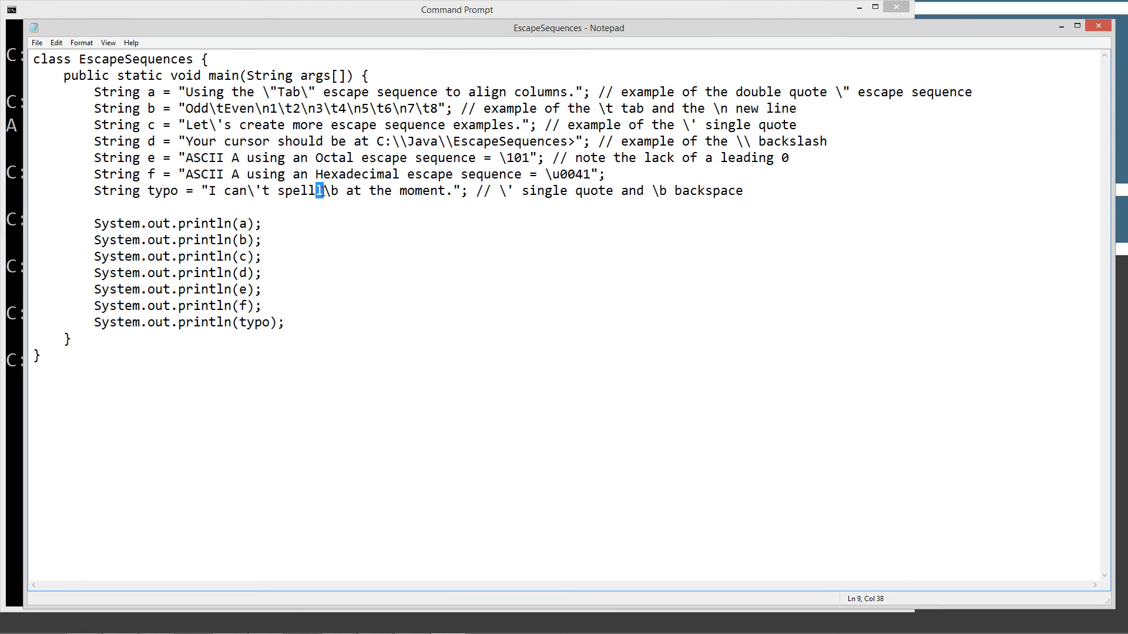
pyautogui.moveTo(462, 198)
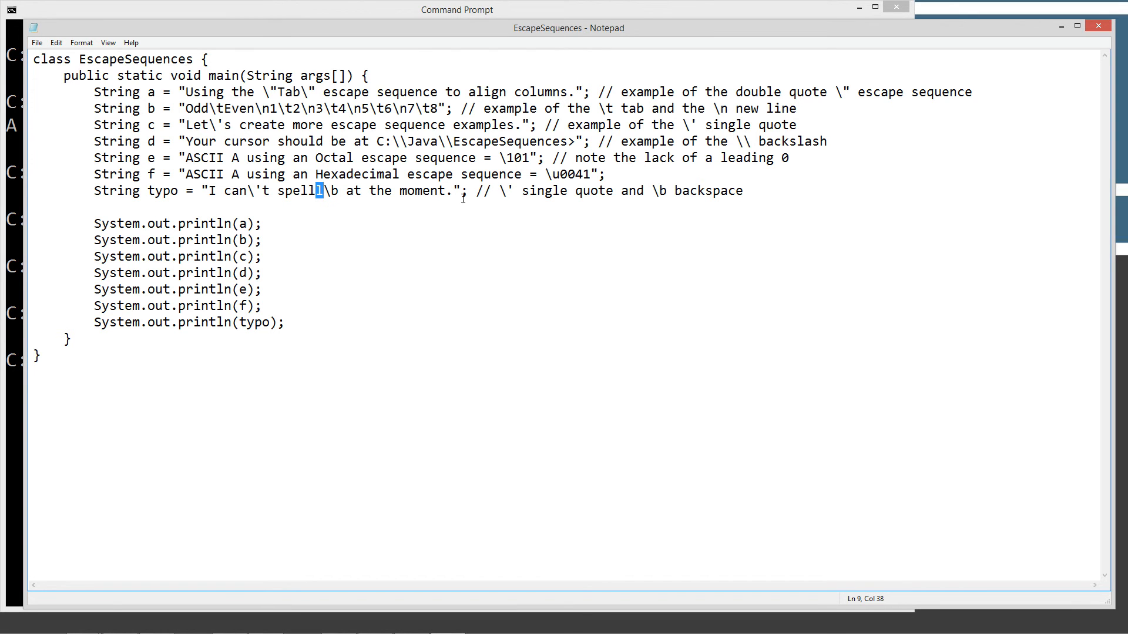
pyautogui.click(35, 43)
pyautogui.write('j')
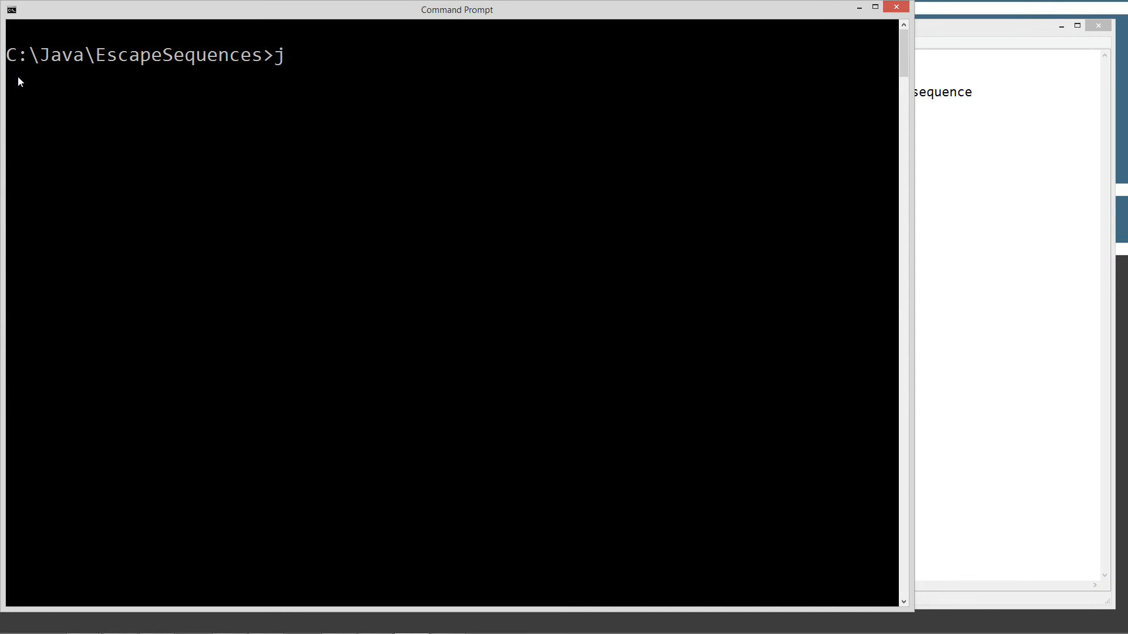
# Compile the source with javac EscapeSequences.java
pyautogui.write('avac')
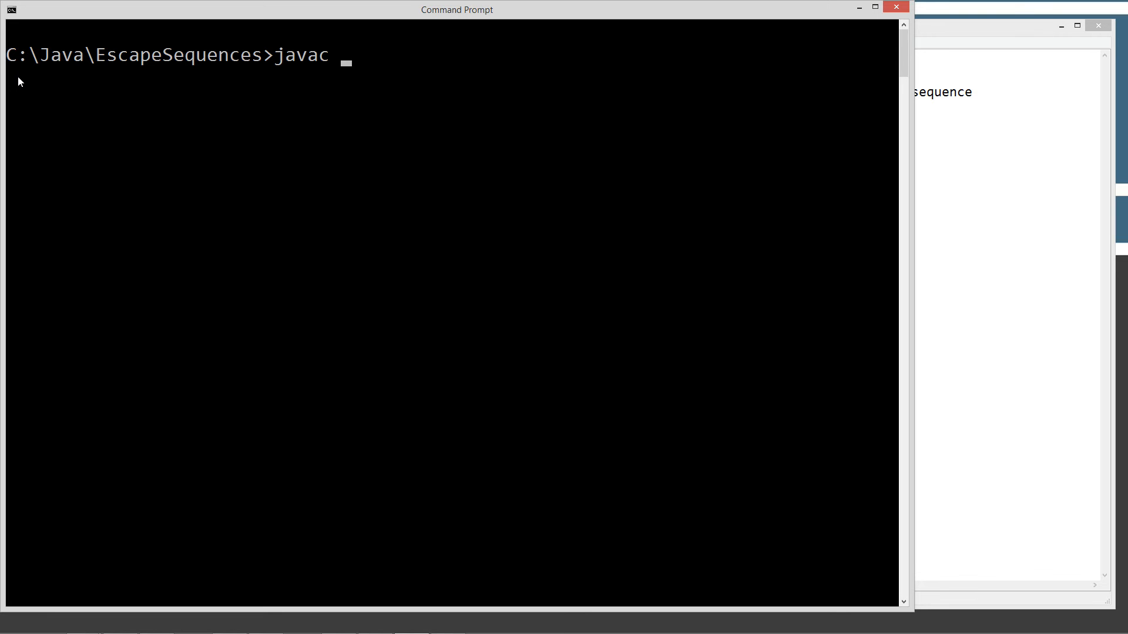
pyautogui.write('EscapeSequences.java')
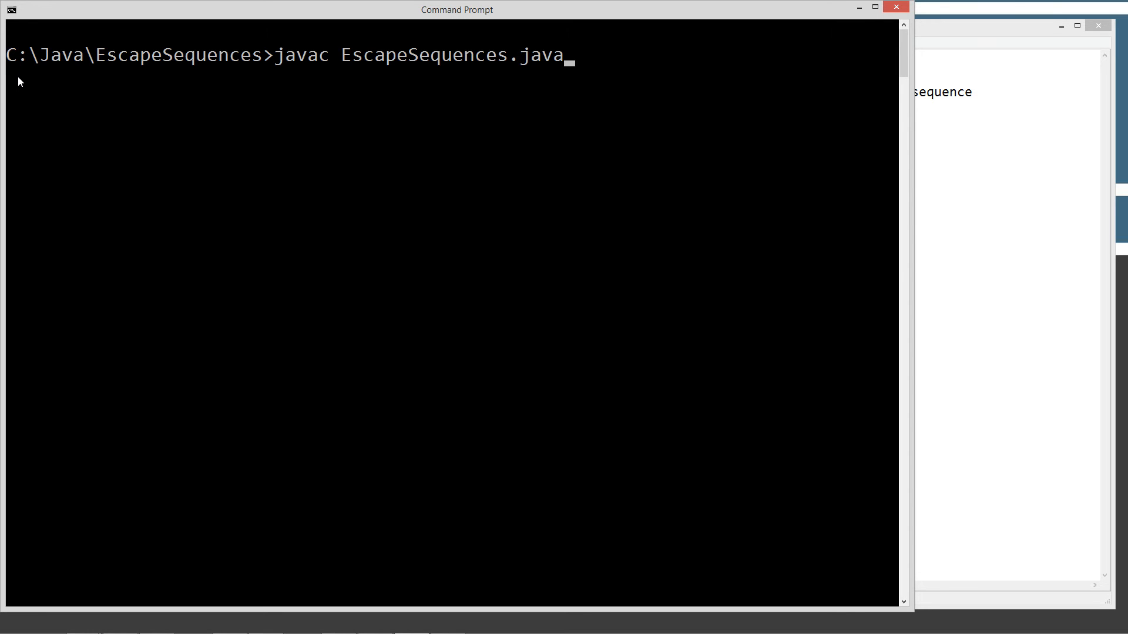
pyautogui.press('Return')
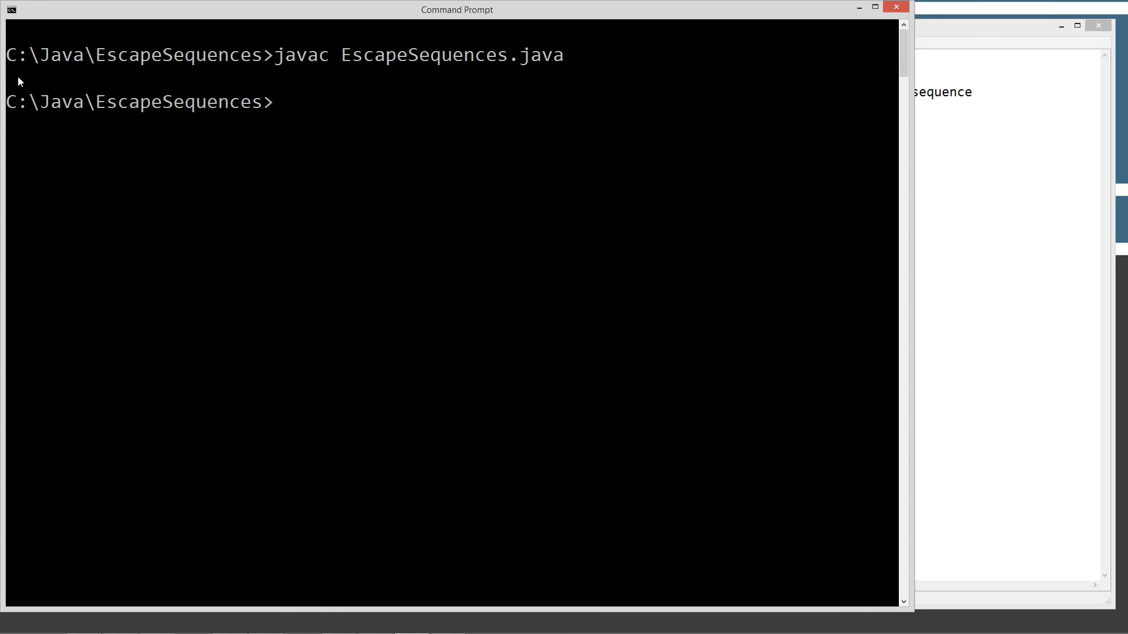
# Run the program with java EscapeSequences, without the .class extension
pyautogui.write('java')
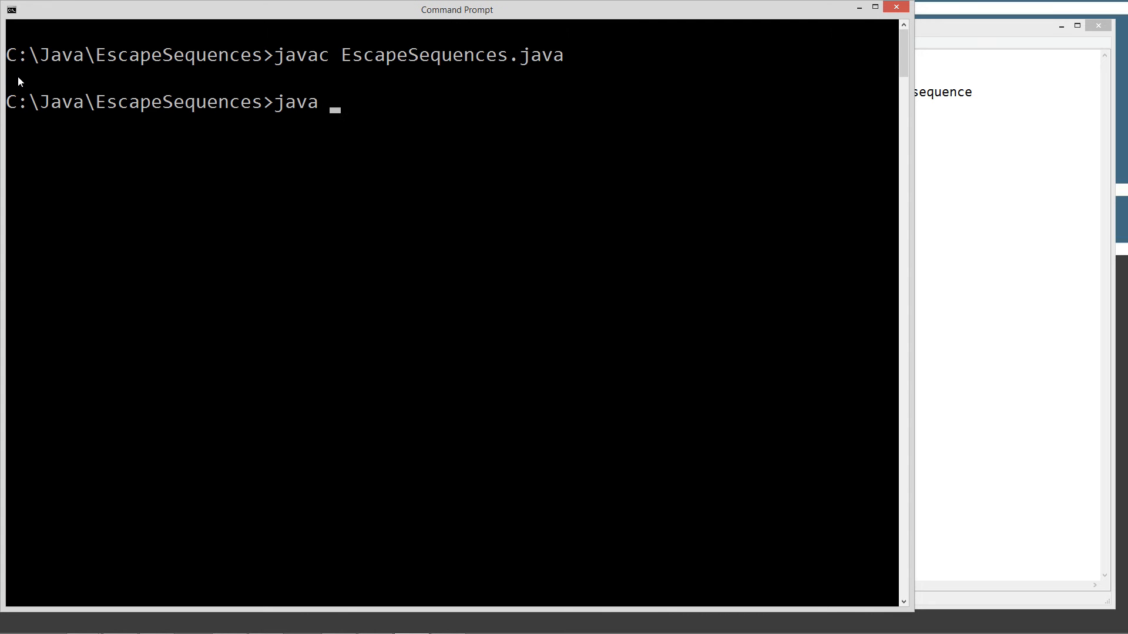
pyautogui.write('EscapeSequences.class')
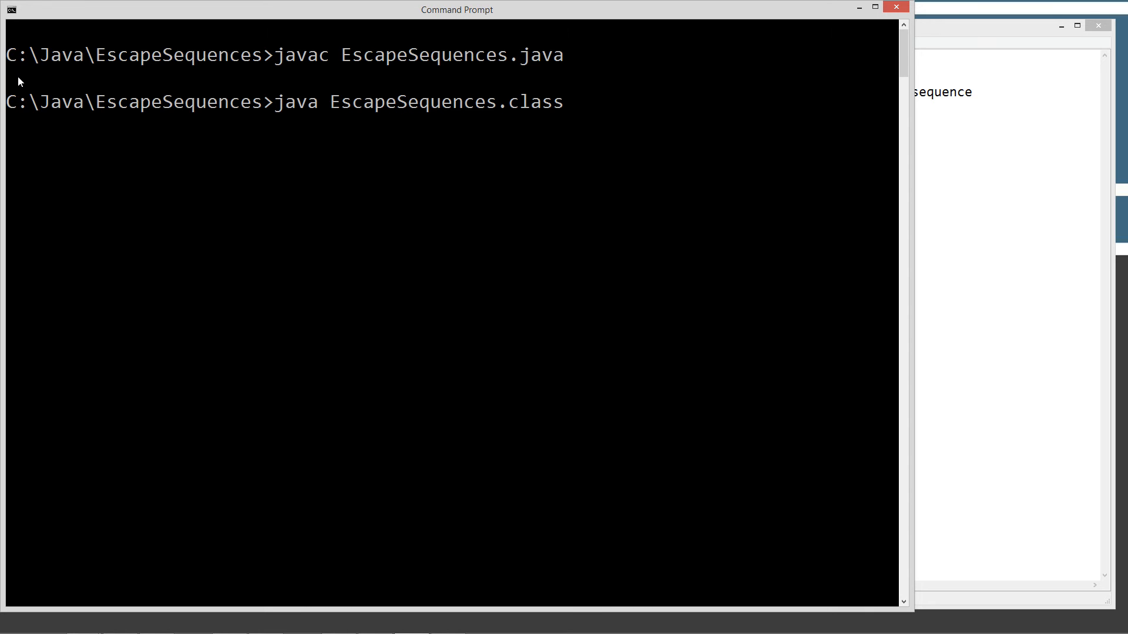
pyautogui.press('BackSpace')
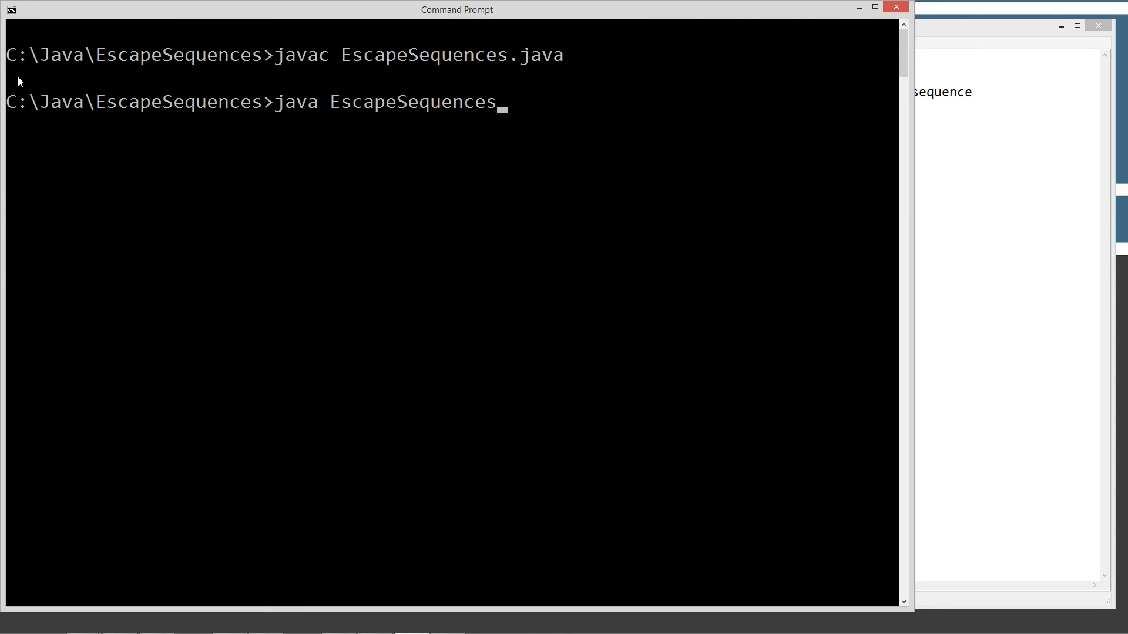
pyautogui.moveTo(335, 105)
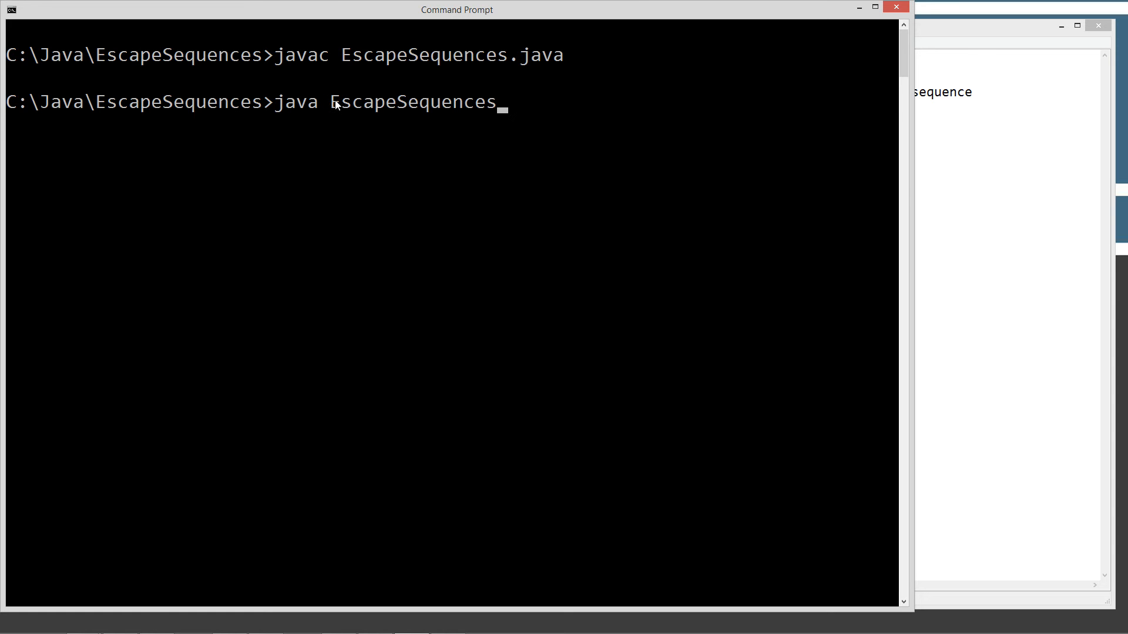
pyautogui.moveTo(573, 158)
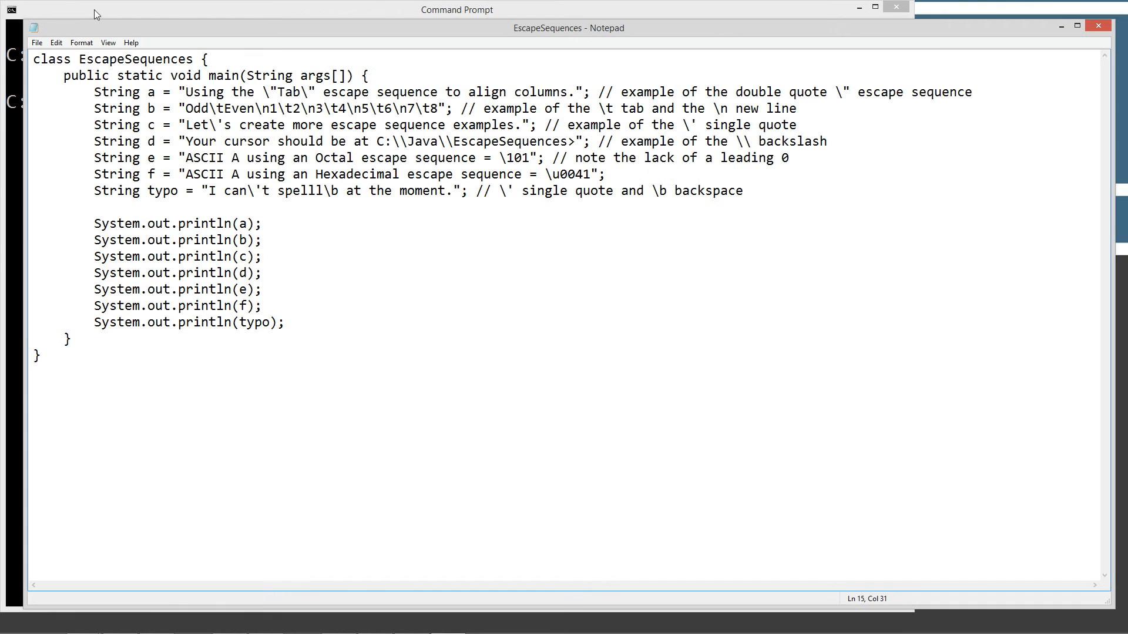
pyautogui.doubleClick(135, 58)
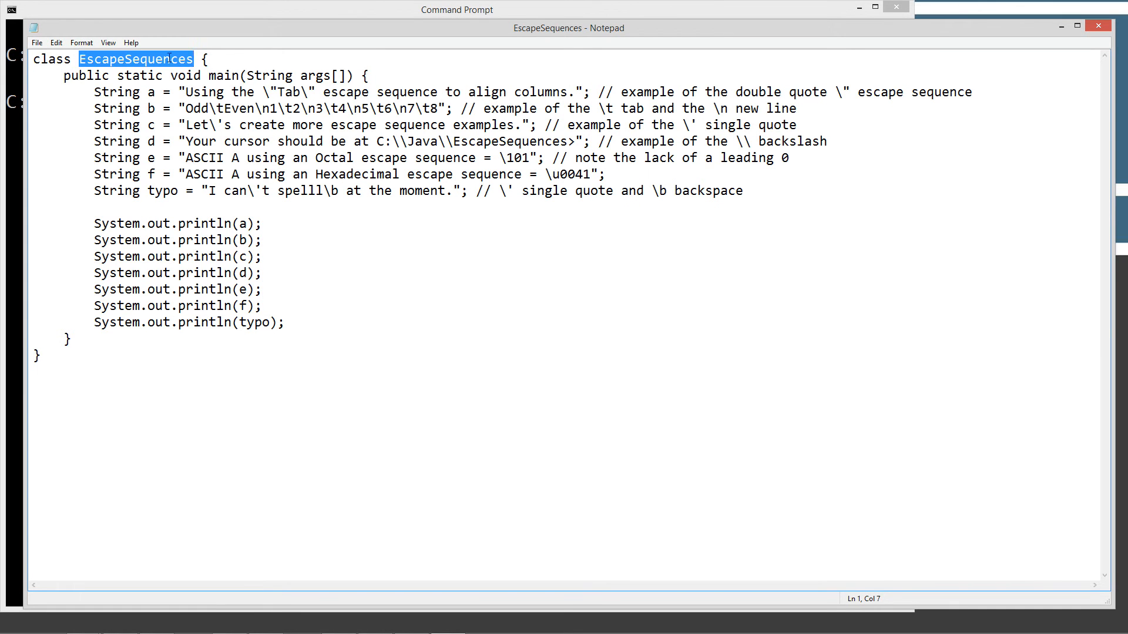
pyautogui.click(455, 10)
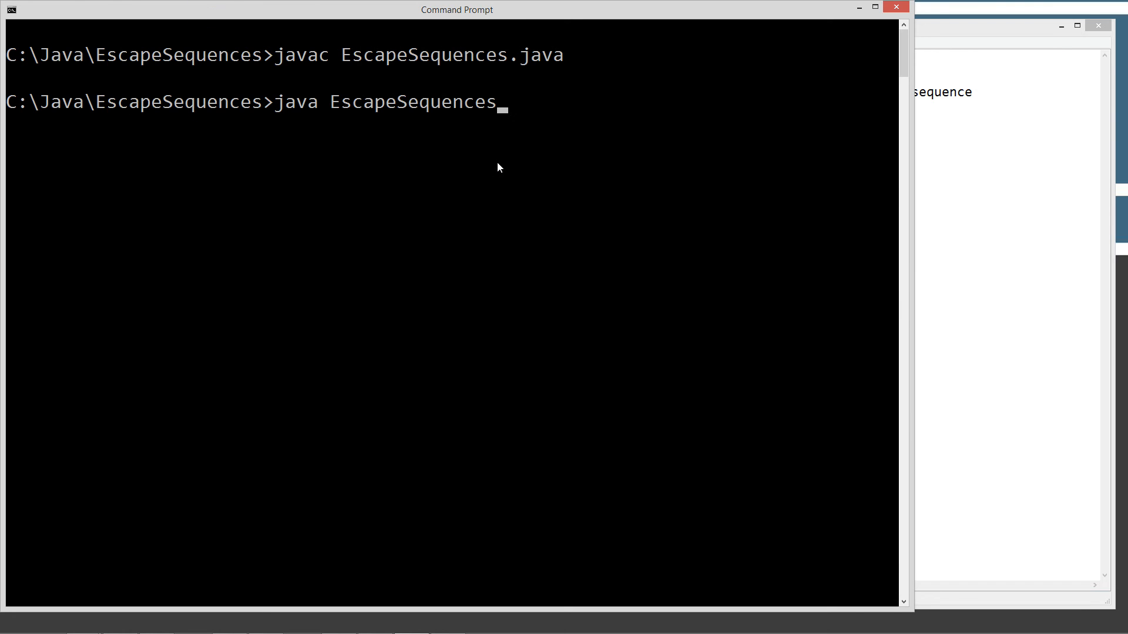
pyautogui.press('Return')
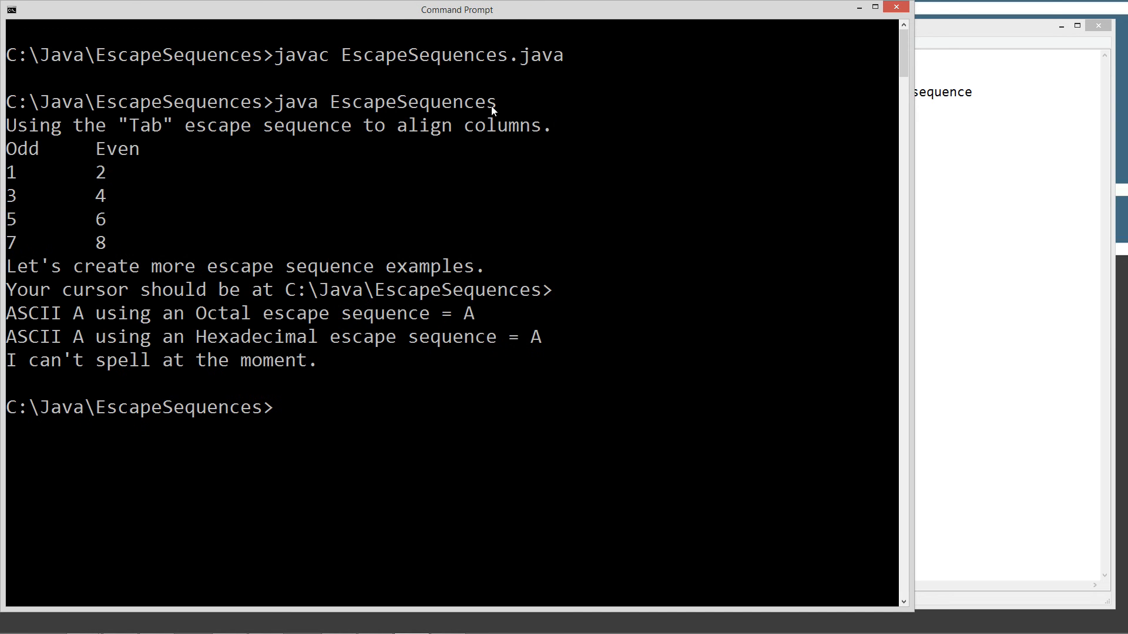
pyautogui.moveTo(404, 170)
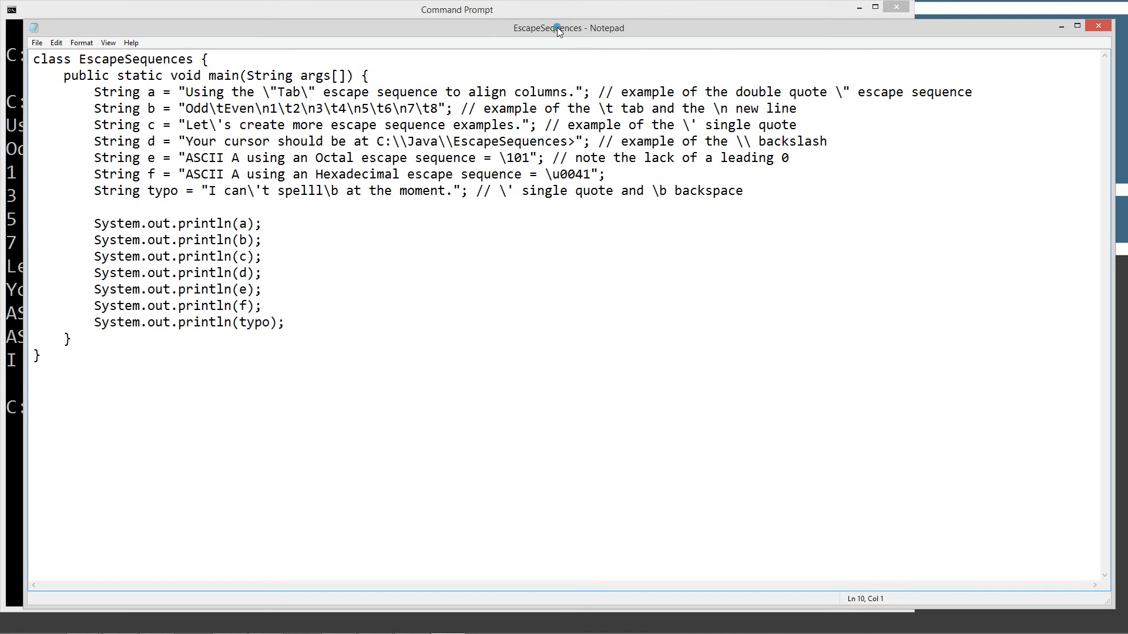
pyautogui.click(455, 10)
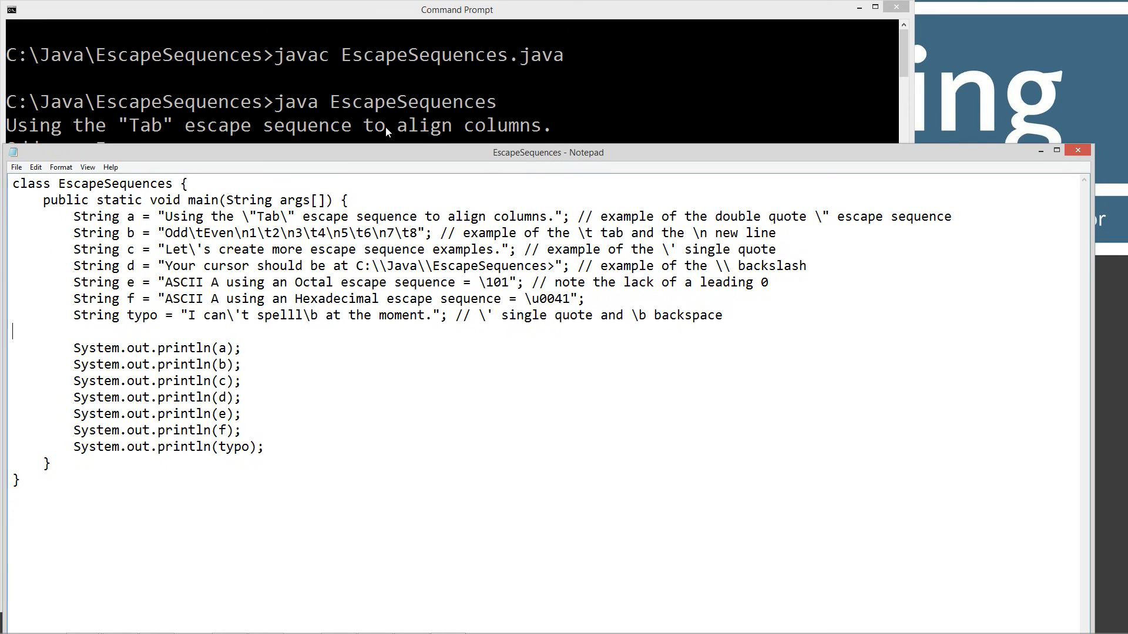
pyautogui.moveTo(134, 125)
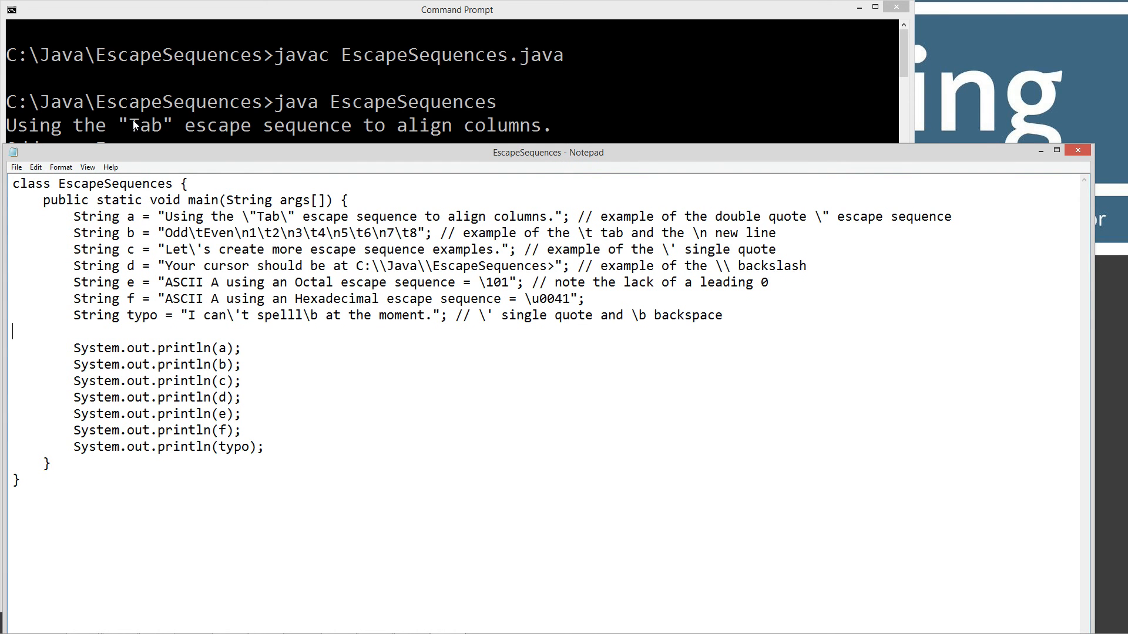
pyautogui.moveTo(400, 157)
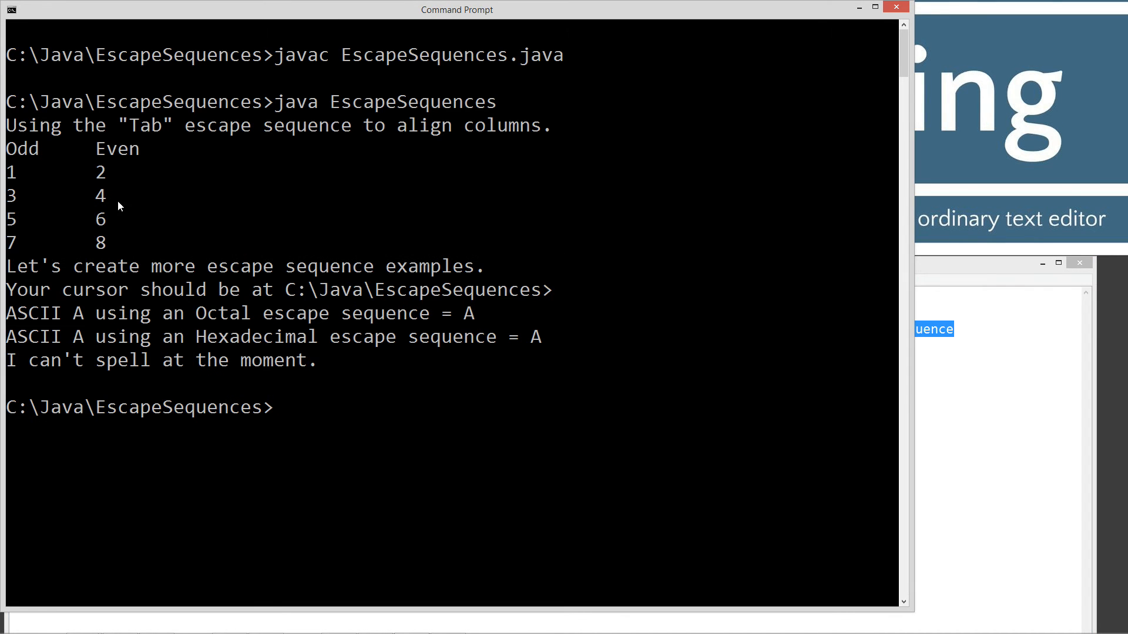
pyautogui.moveTo(94, 158)
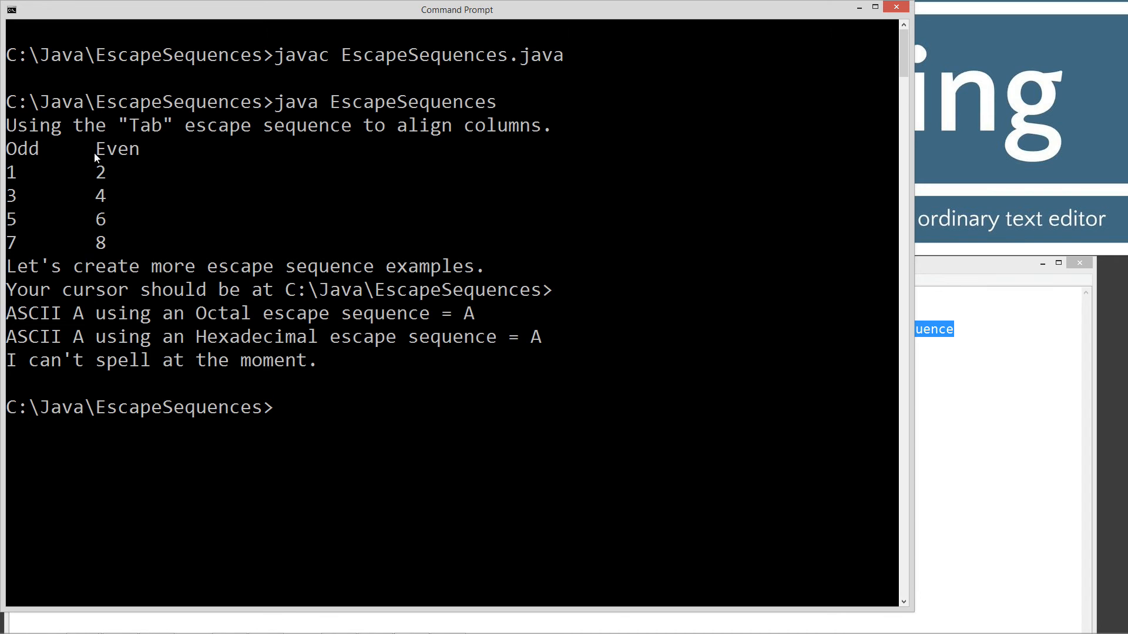
pyautogui.moveTo(37, 206)
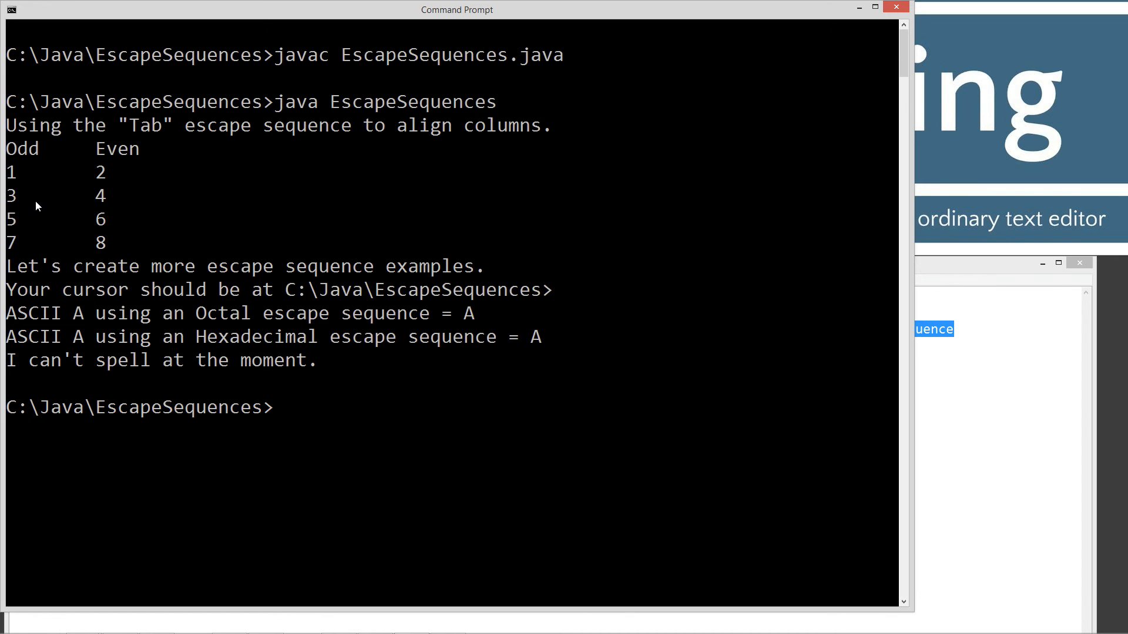
pyautogui.moveTo(112, 173)
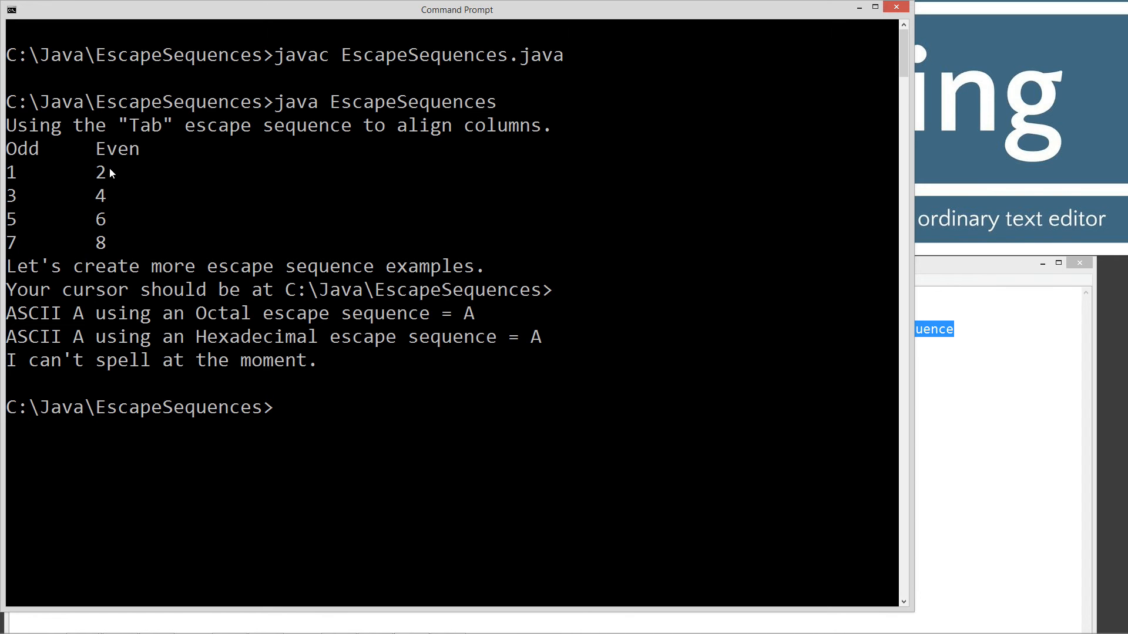
pyautogui.moveTo(111, 244)
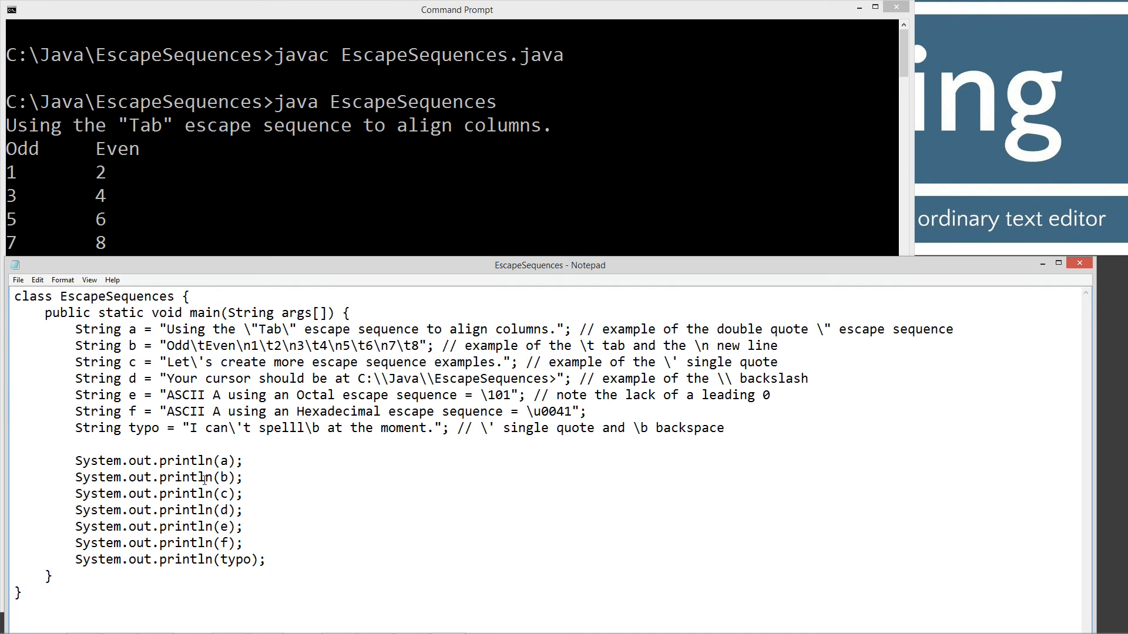
pyautogui.doubleClick(192, 477)
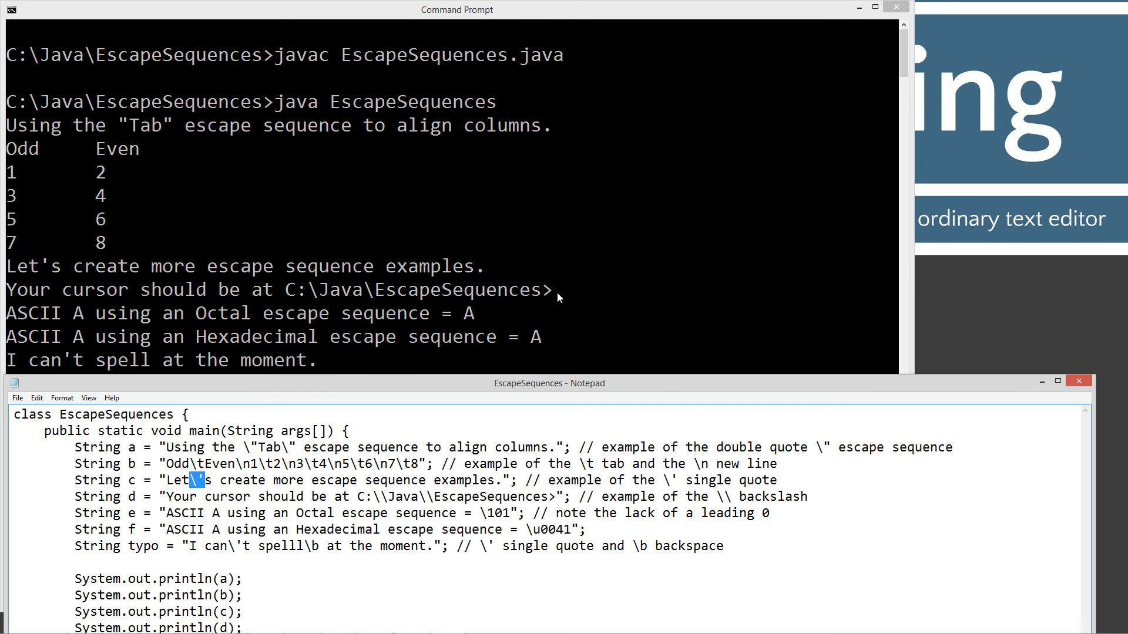
pyautogui.moveTo(380, 513)
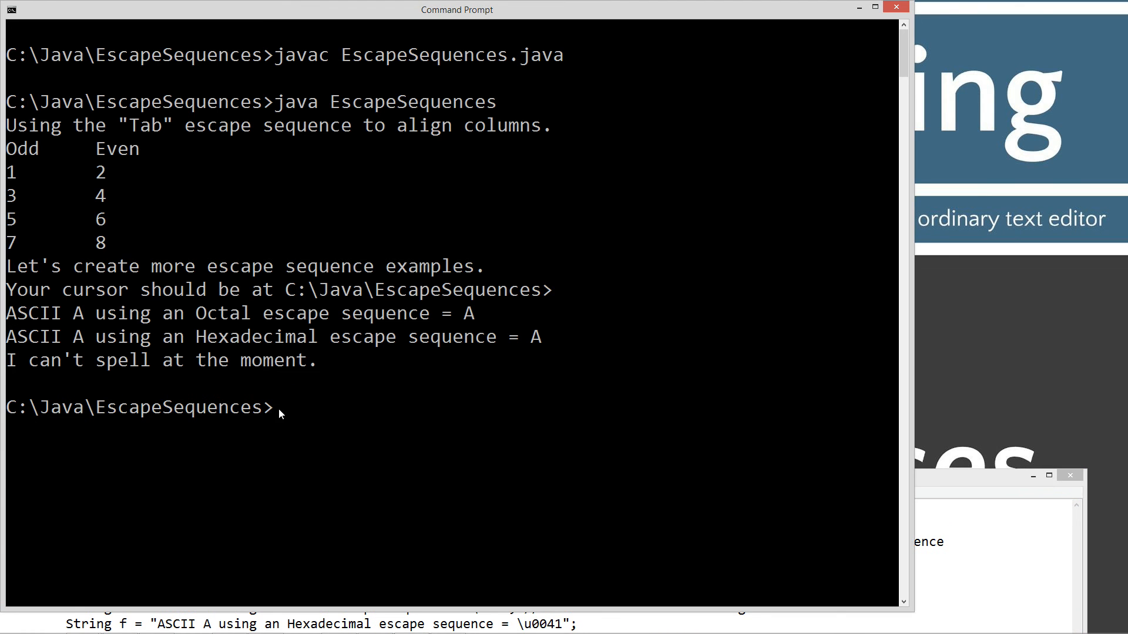
pyautogui.moveTo(942, 479)
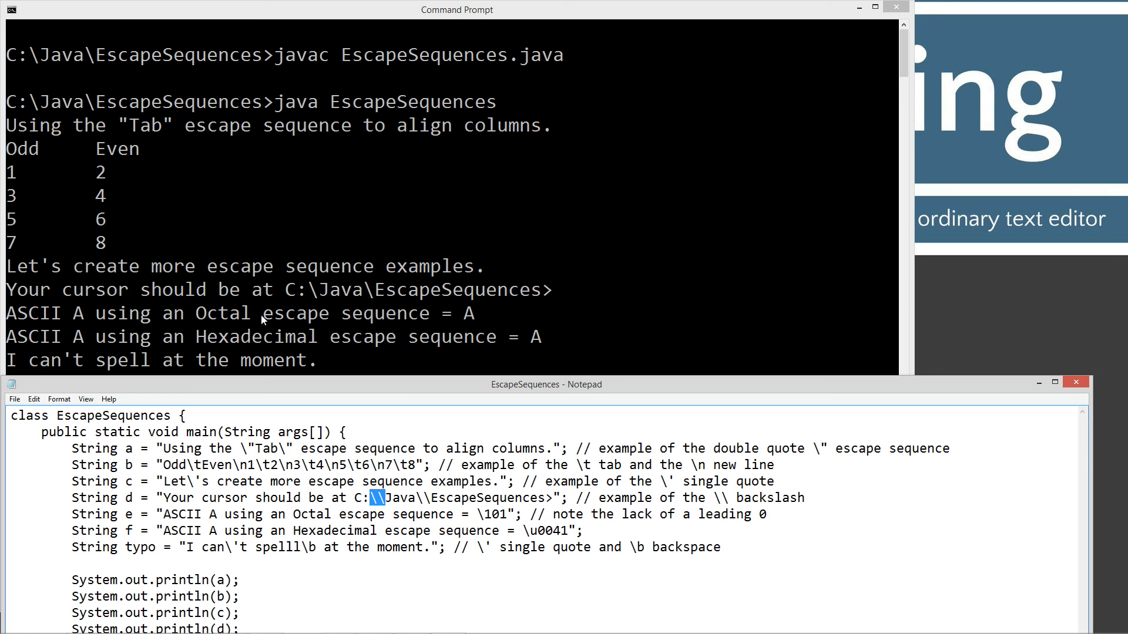
pyautogui.moveTo(497, 414)
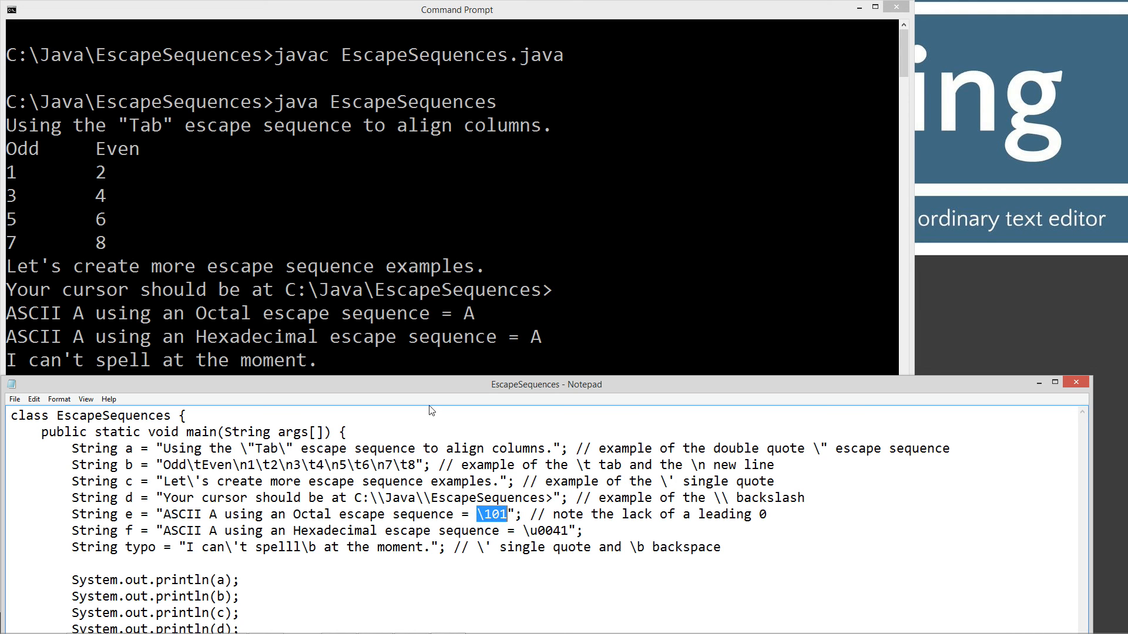
pyautogui.moveTo(253, 347)
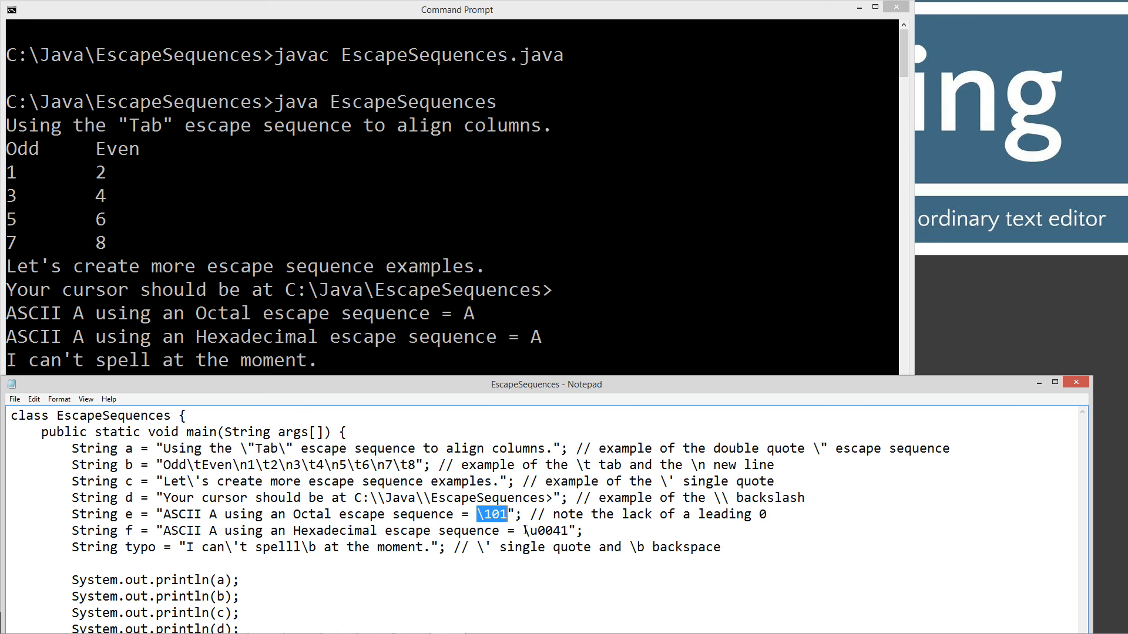
# Highlight the \u0041 hexadecimal escape in string f, then close the Command Prompt window
pyautogui.doubleClick(544, 531)
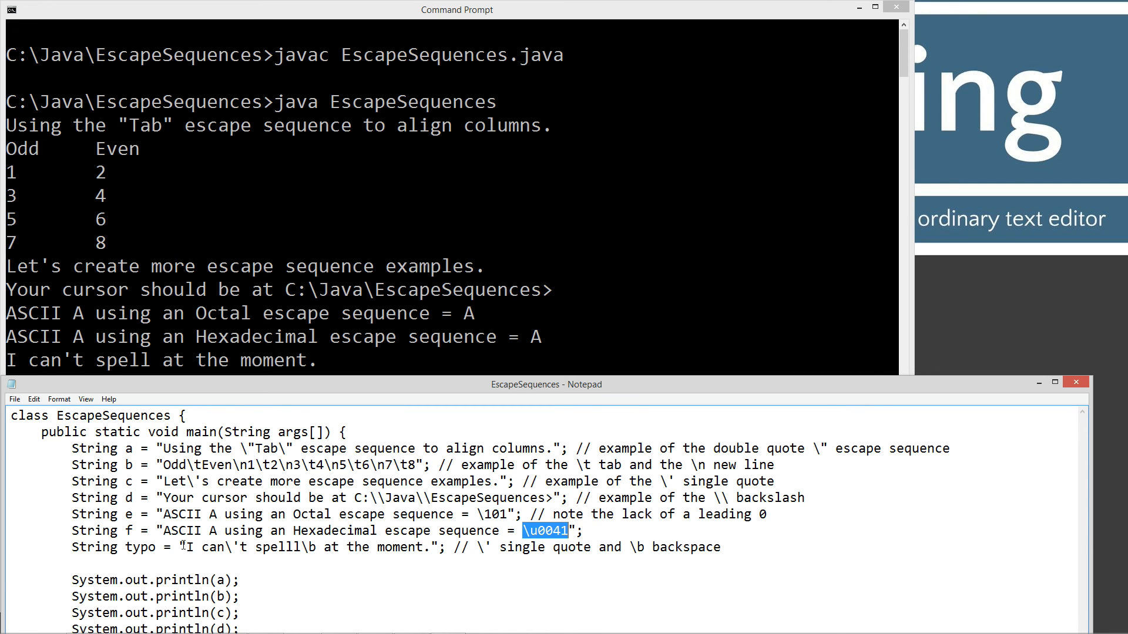
pyautogui.moveTo(156, 369)
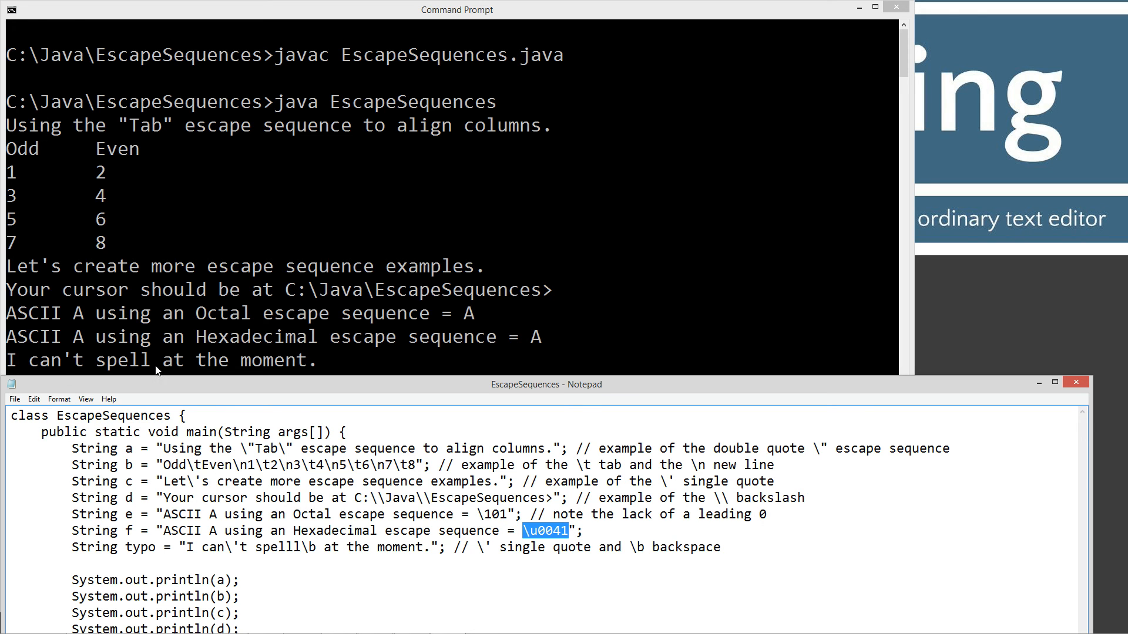
pyautogui.moveTo(12, 366)
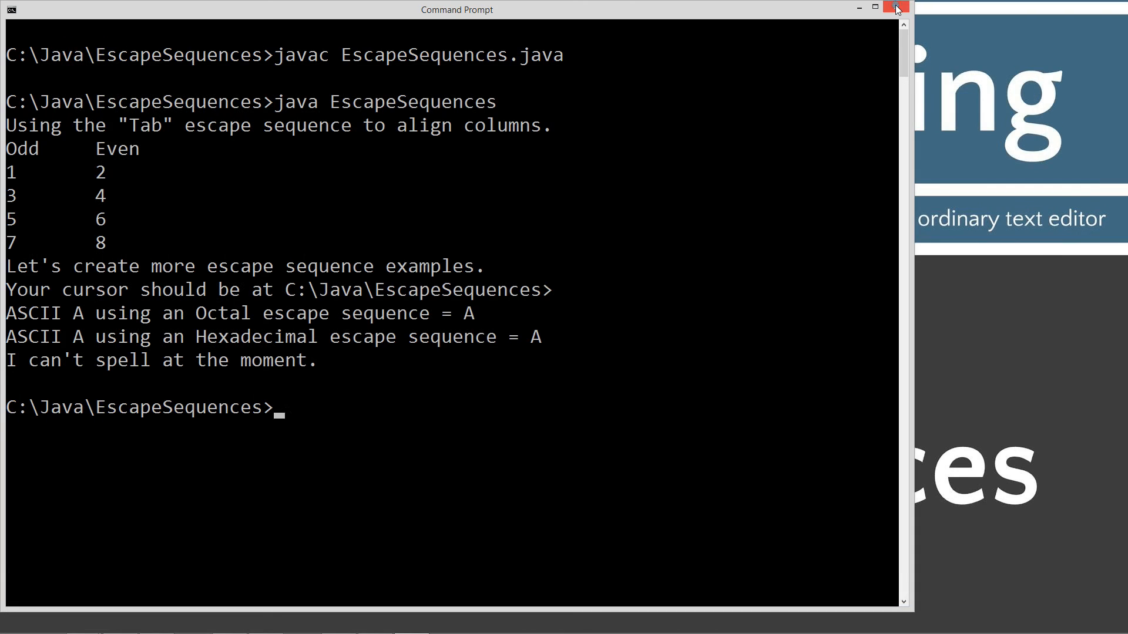
pyautogui.click(878, 7)
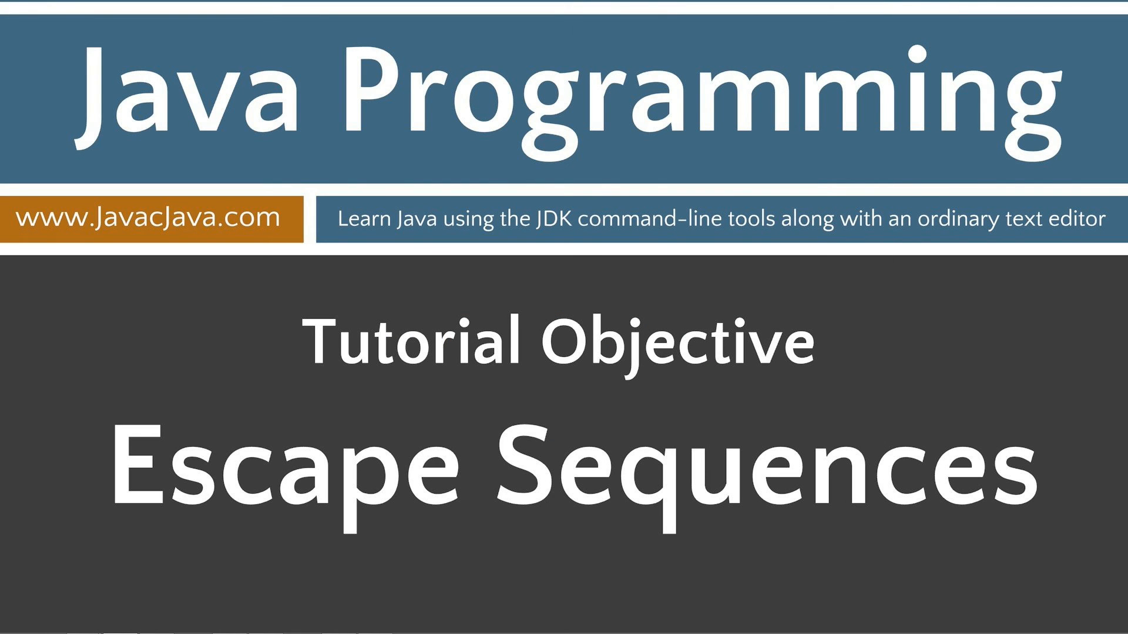